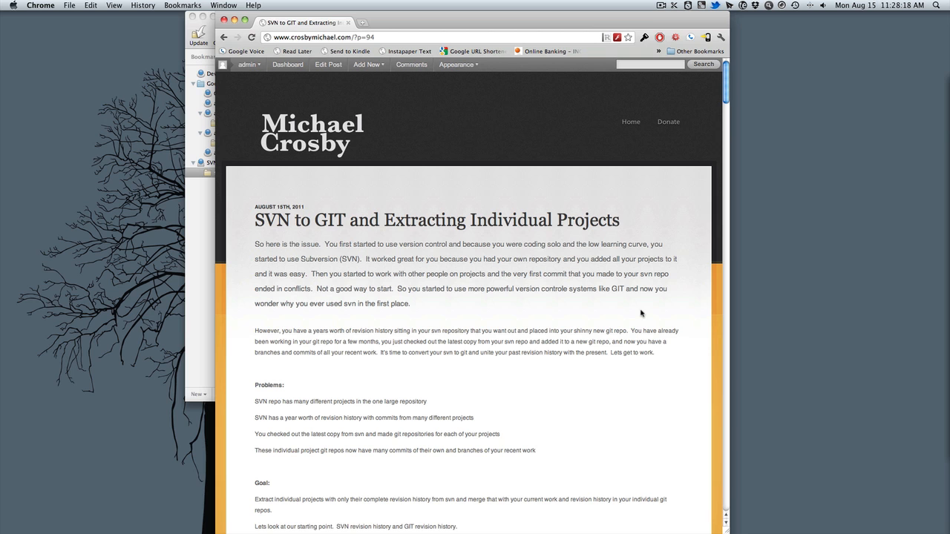
pyautogui.moveTo(429, 330)
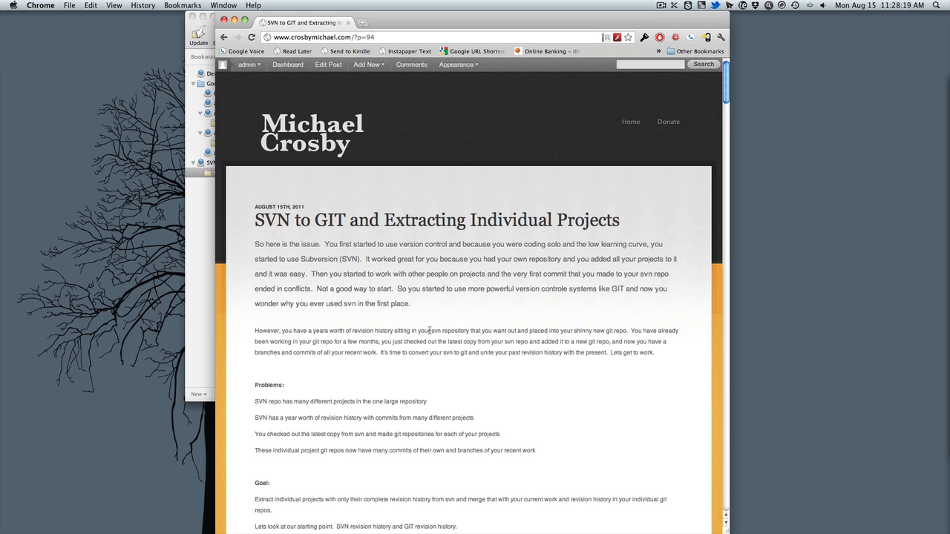
# - Expand ProjectOne and ProjectTwo in Versions and preview the two-line code.txt
pyautogui.scroll(-3)
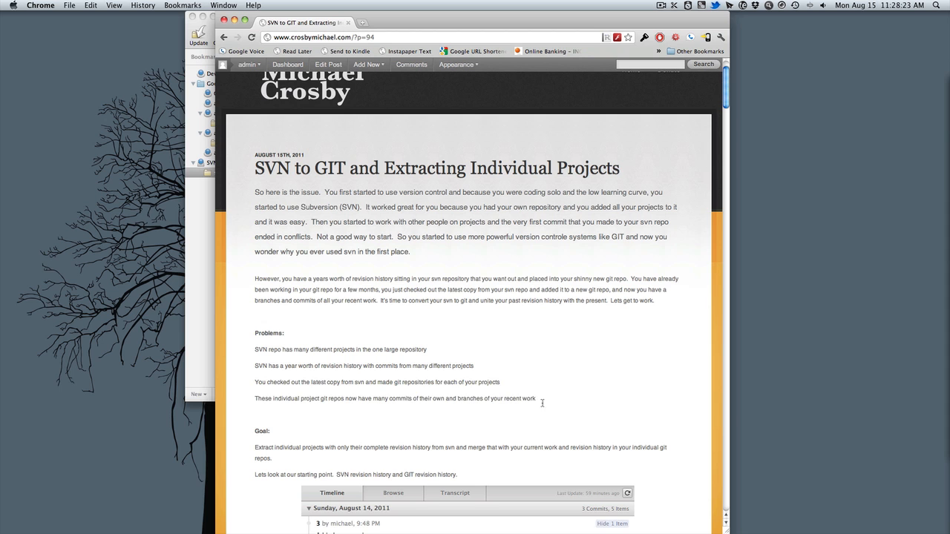
pyautogui.scroll(-3)
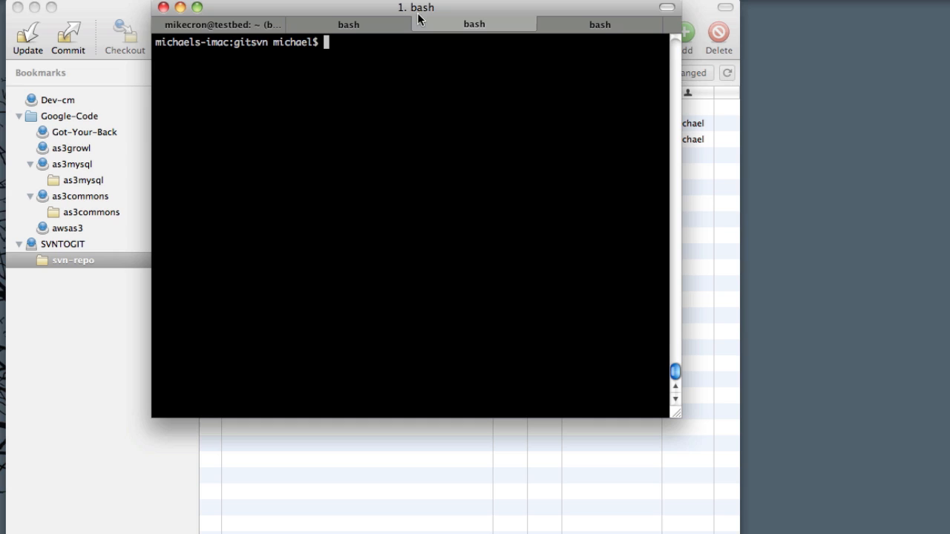
pyautogui.moveTo(459, 113)
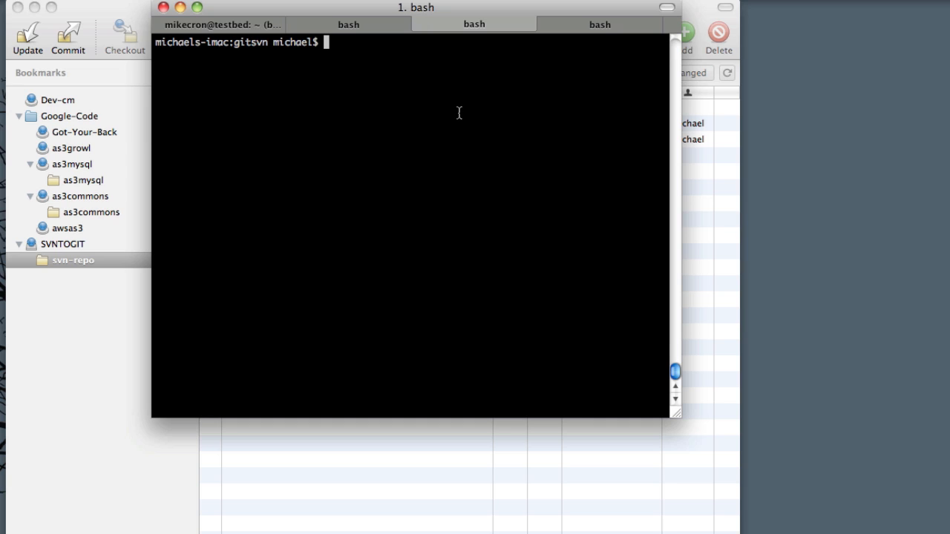
pyautogui.moveTo(132, 8)
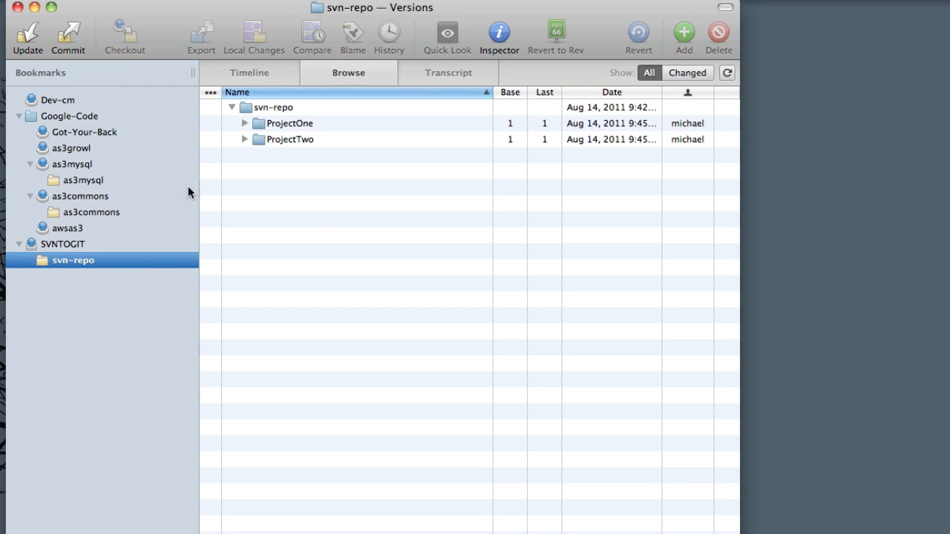
pyautogui.click(244, 123)
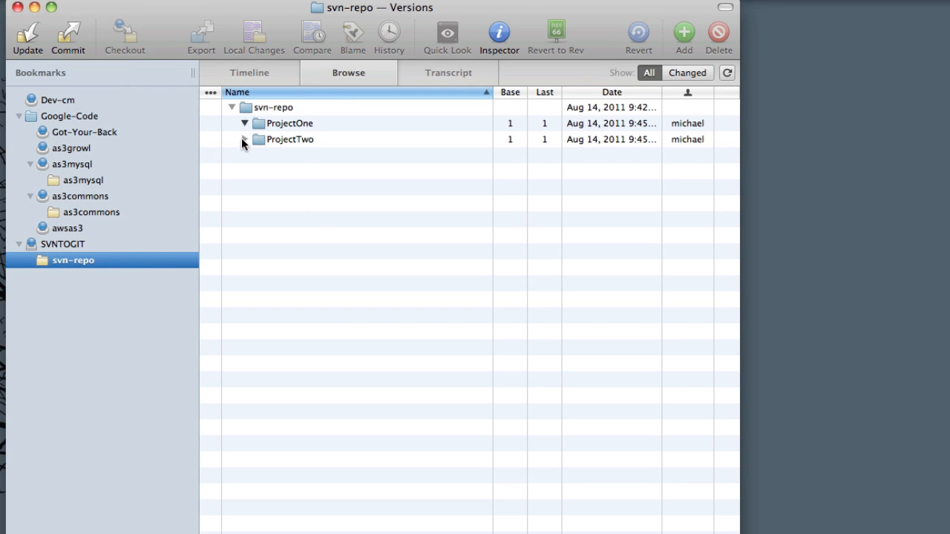
pyautogui.click(243, 140)
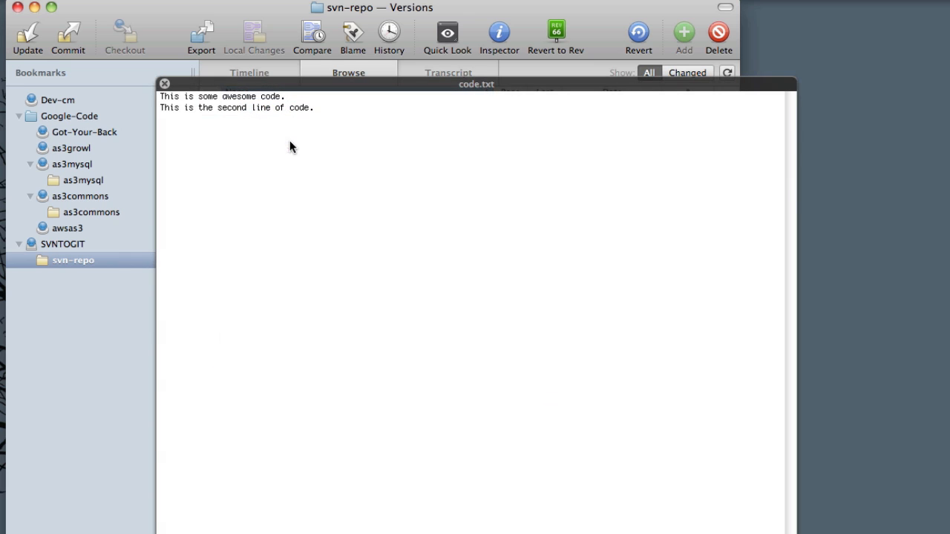
pyautogui.moveTo(287, 142)
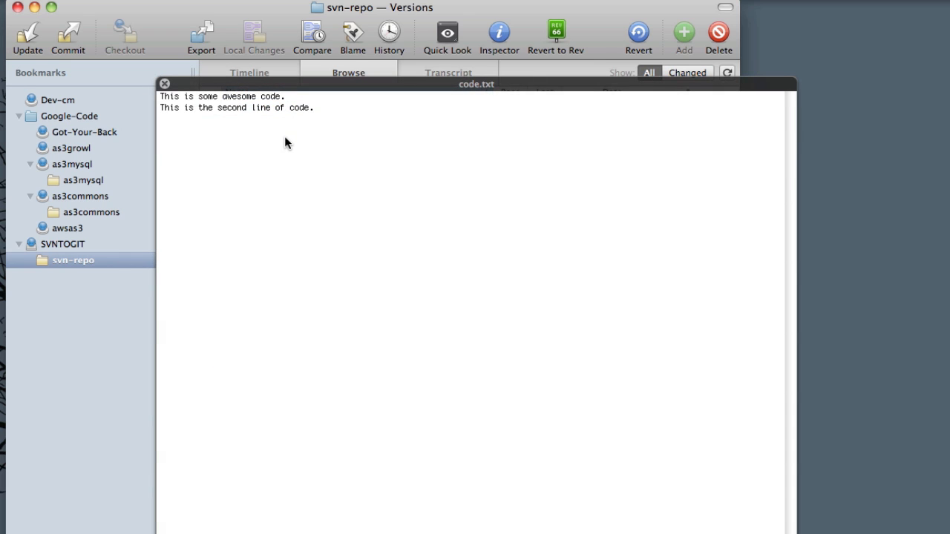
pyautogui.click(164, 83)
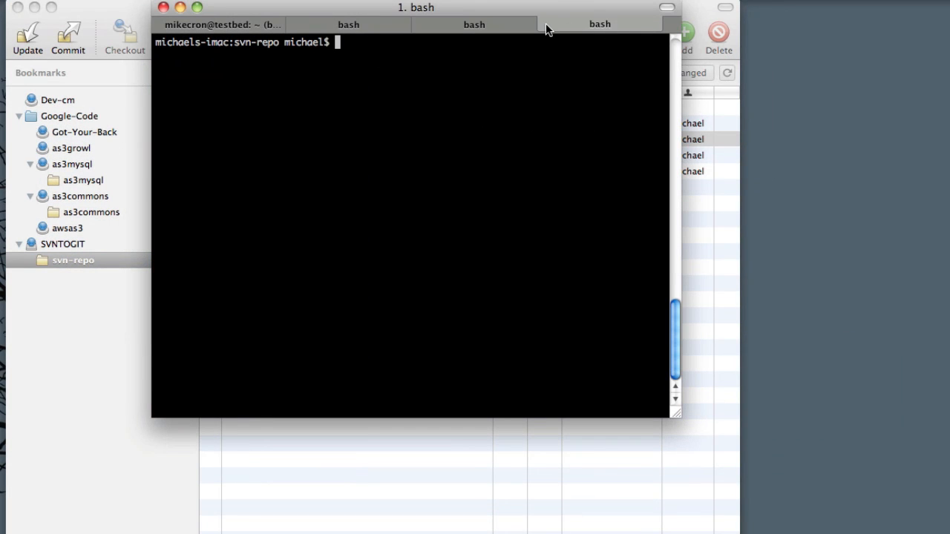
# - Open ProjectOne/code.txt in vim from the svn-repo prompt
pyautogui.write('vim')
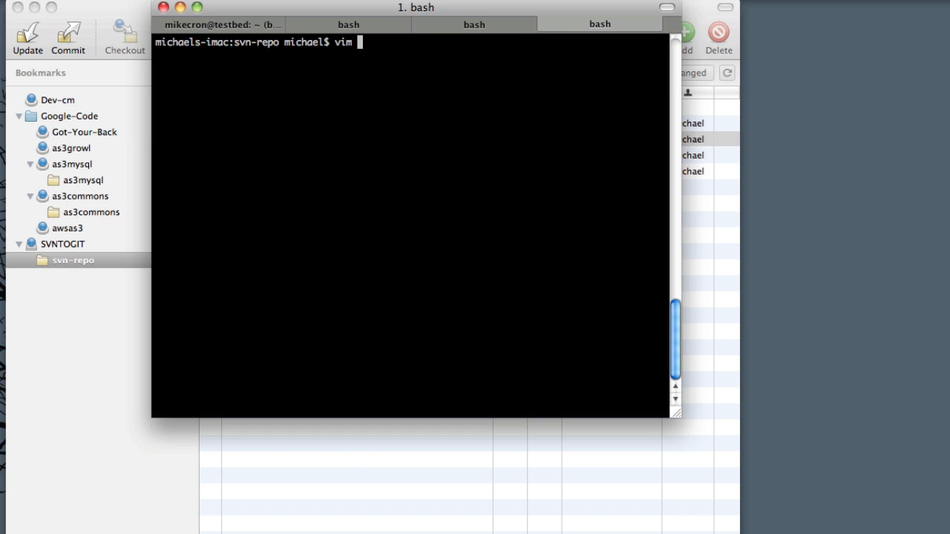
pyautogui.write('ProjectOne/c')
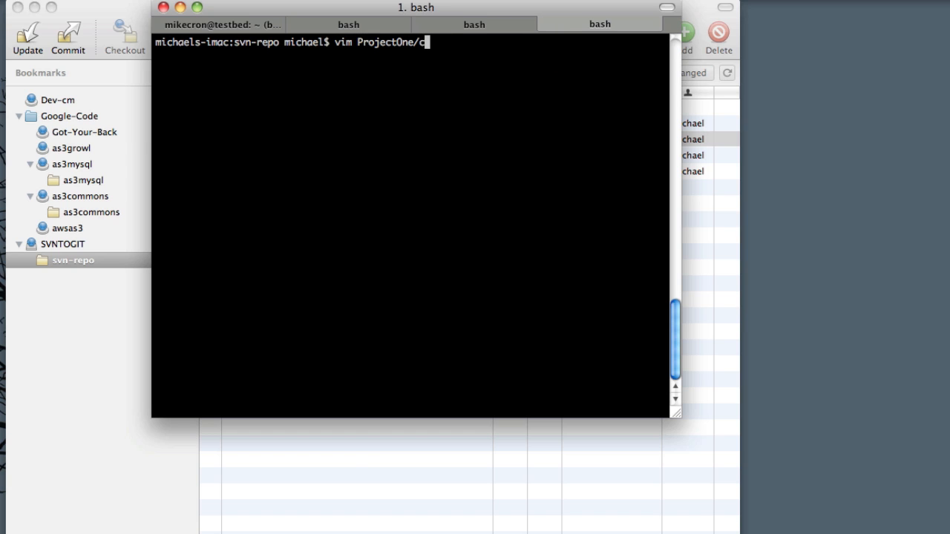
pyautogui.press('Return')
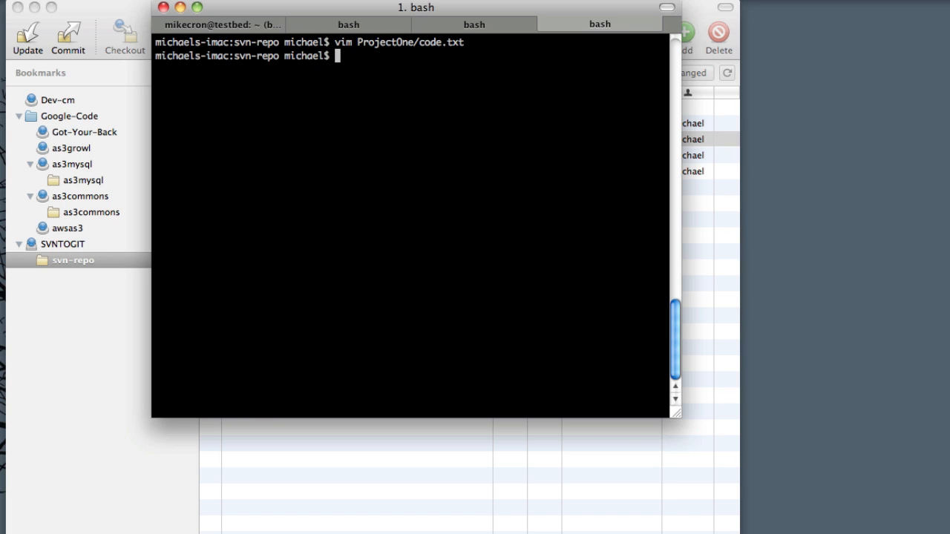
# - Run git log and highlight the Project two git changes commit message
pyautogui.write('git log')
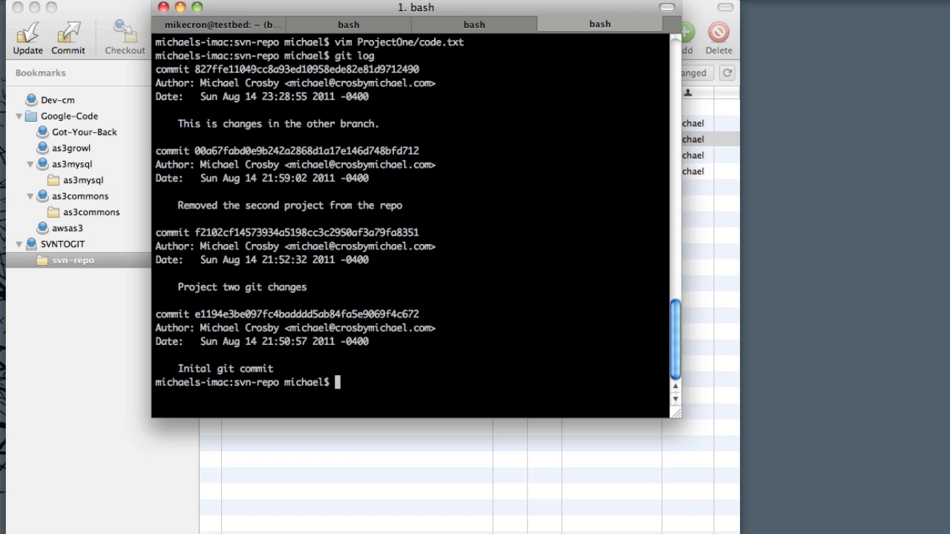
pyautogui.moveTo(152, 238)
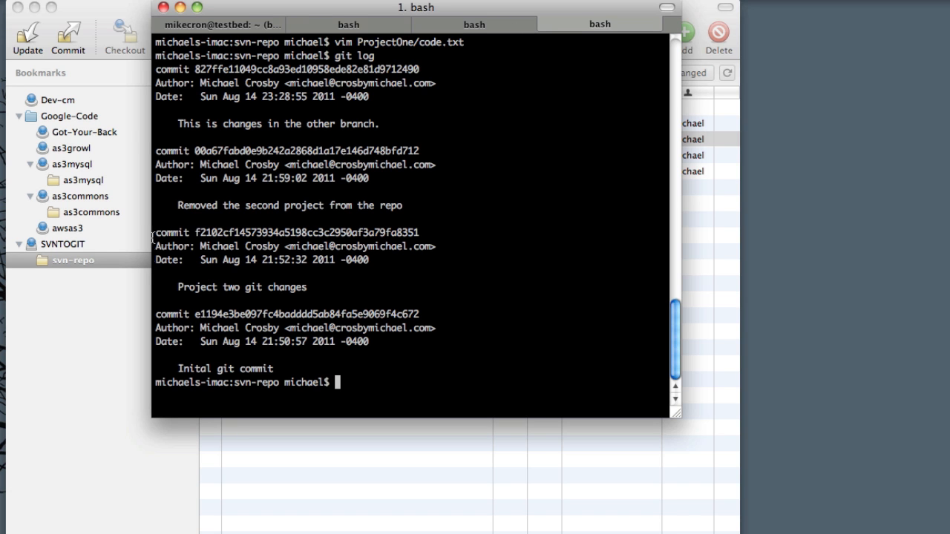
pyautogui.doubleClick(247, 369)
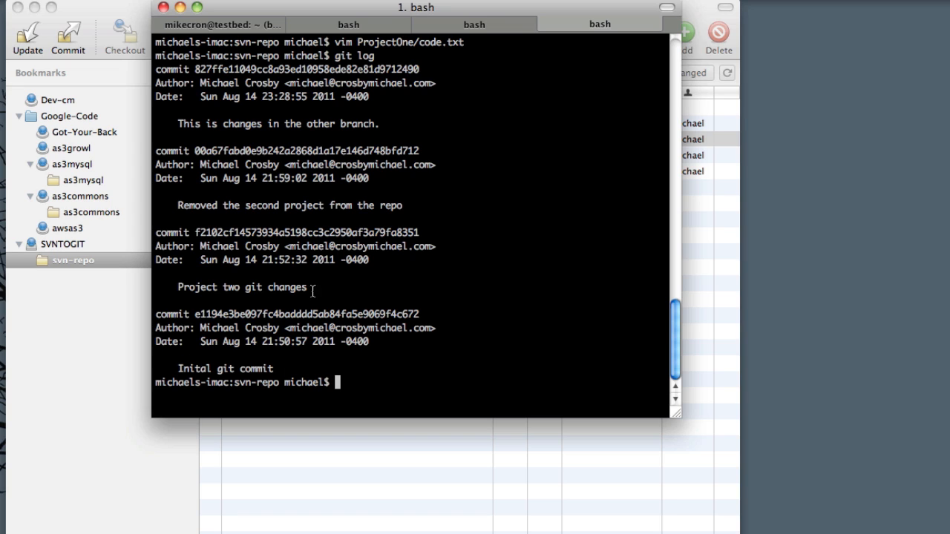
pyautogui.doubleClick(265, 287)
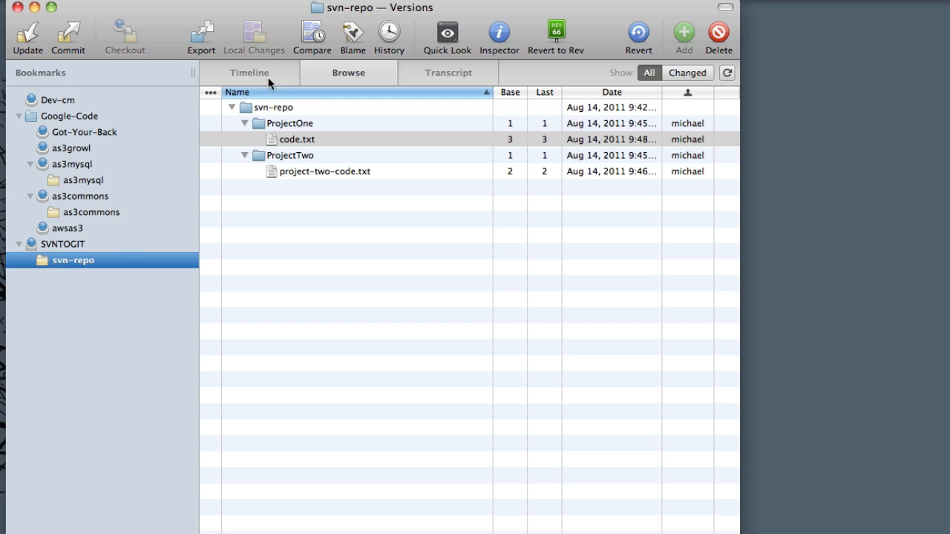
# - Show the Versions timeline and highlight the Init and Added more code commits
pyautogui.click(249, 72)
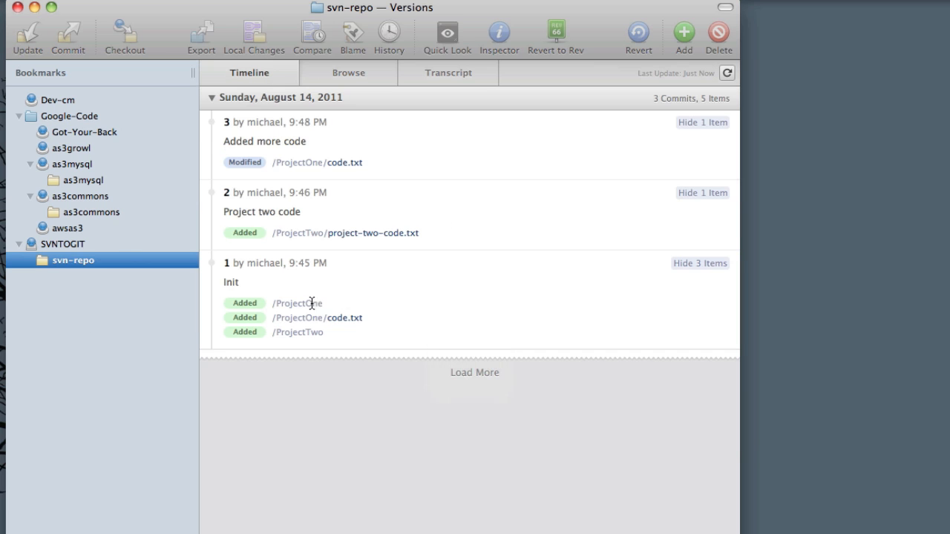
pyautogui.doubleClick(231, 282)
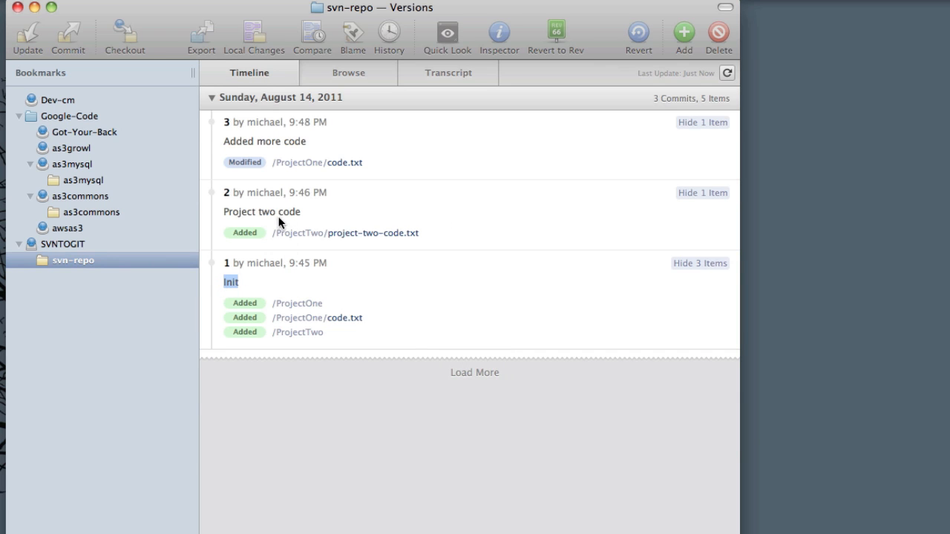
pyautogui.doubleClick(264, 141)
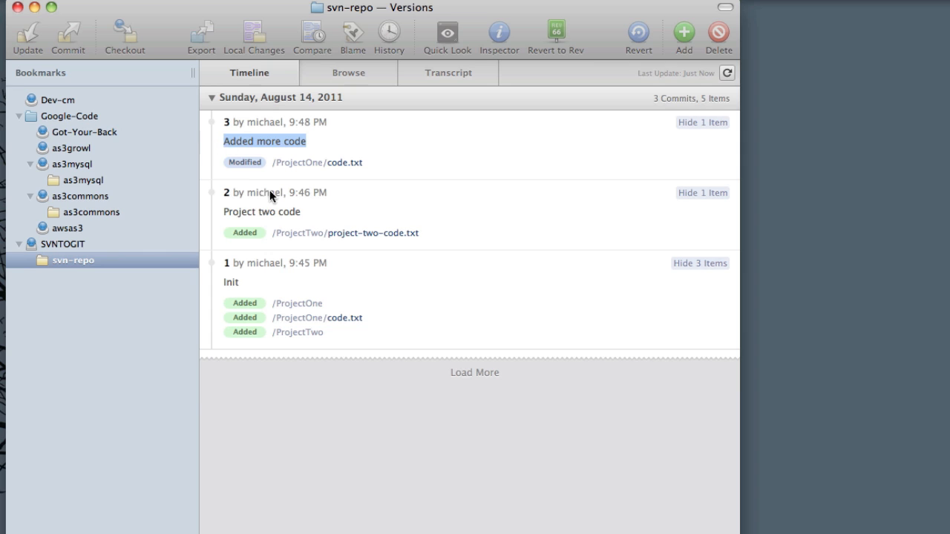
pyautogui.moveTo(424, 326)
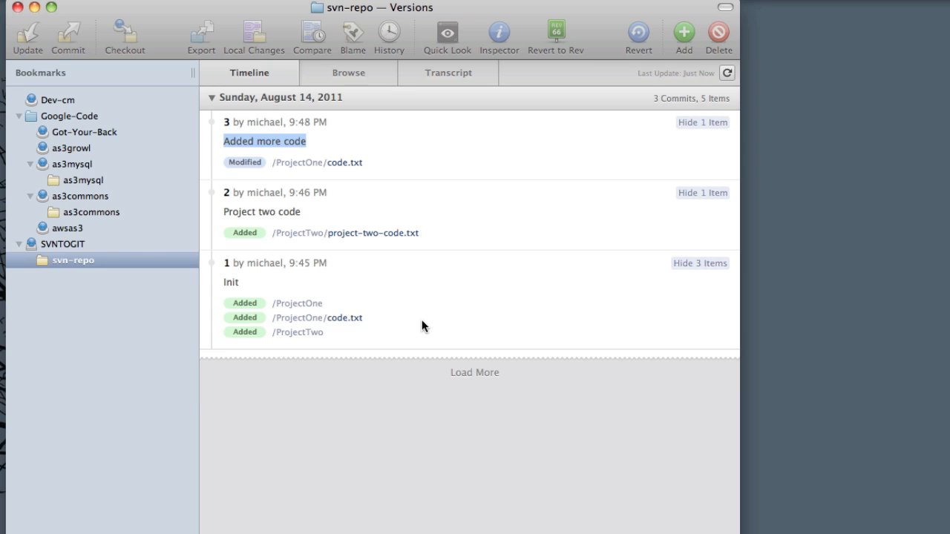
pyautogui.moveTo(121, 115)
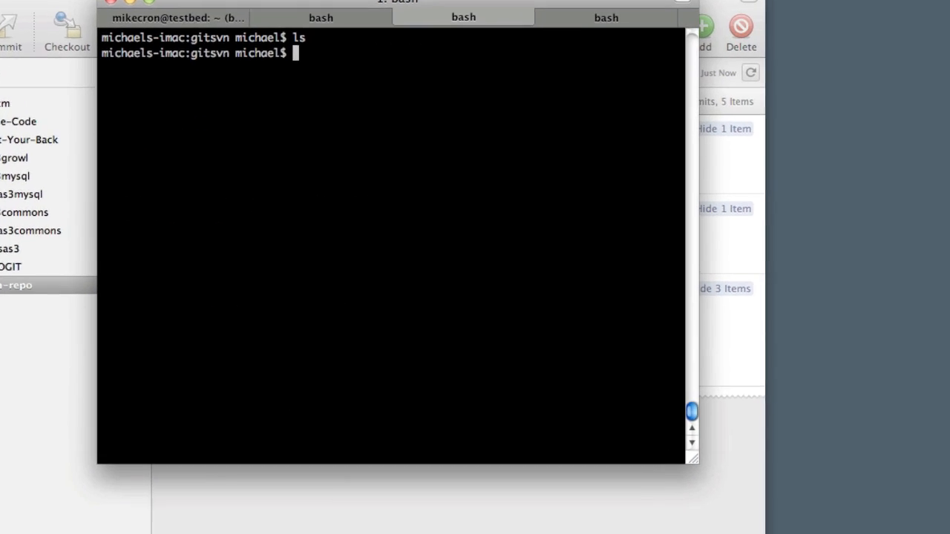
# - Run git svn clone file:///Users/michael/Development/Video/WIP/SVNTOGIT/ to create SVNTOGIT
pyautogui.write('git svn')
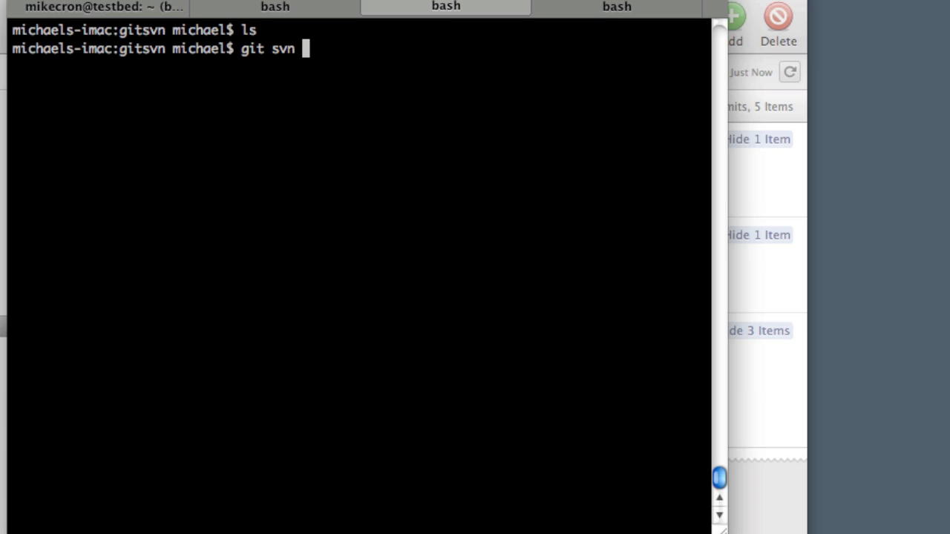
pyautogui.write('clone')
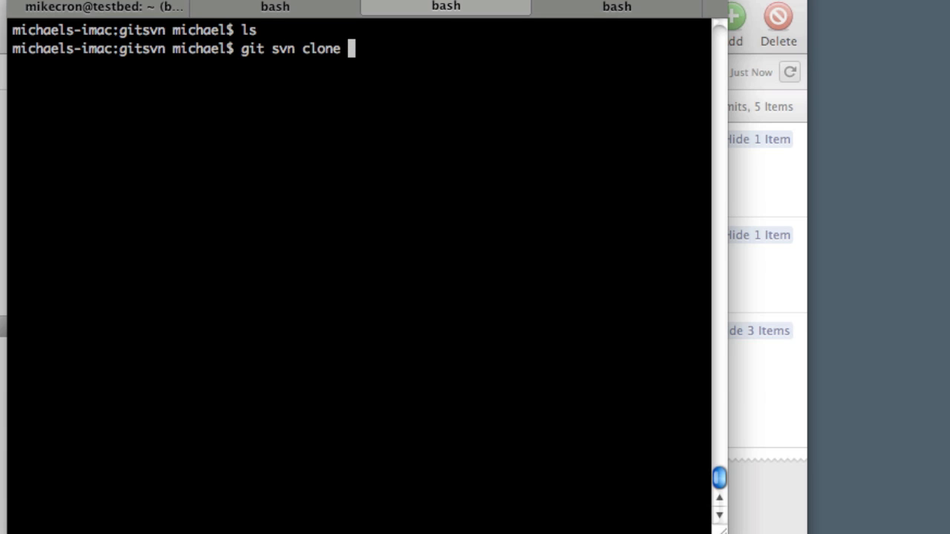
pyautogui.moveTo(575, 73)
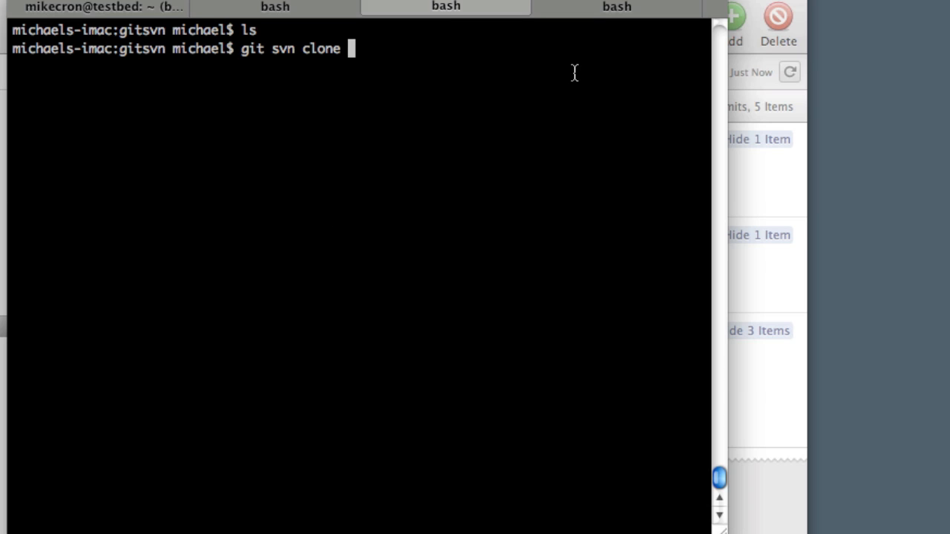
pyautogui.write('http:/')
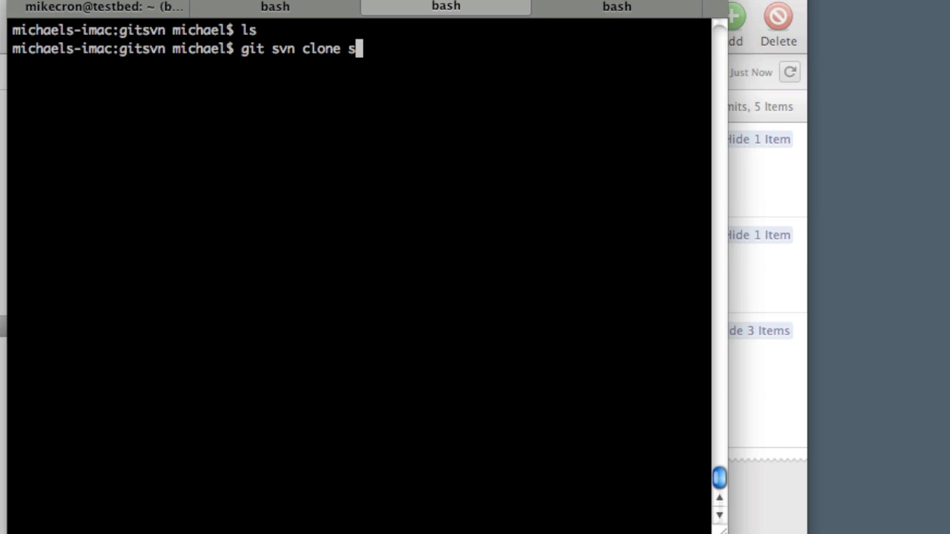
pyautogui.write('sh://')
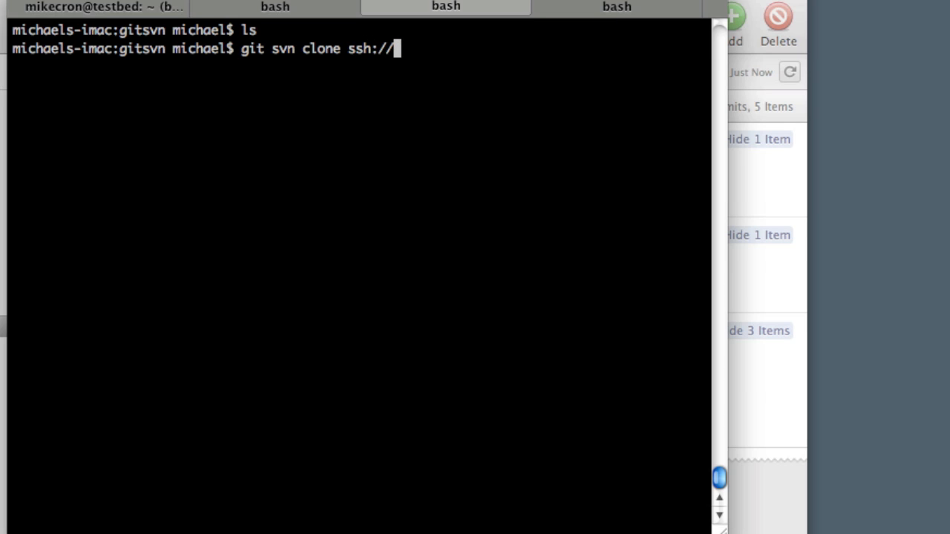
pyautogui.write('user@')
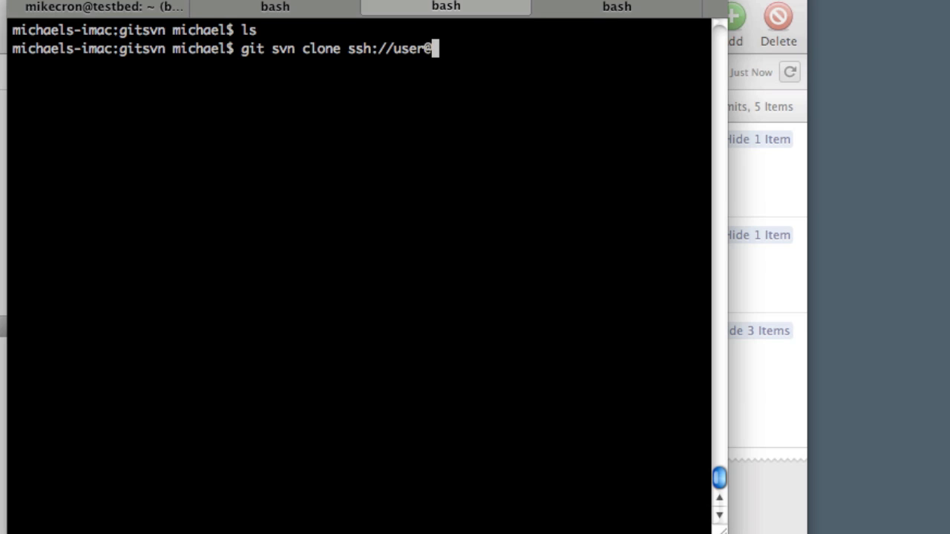
pyautogui.write('@comd.com')
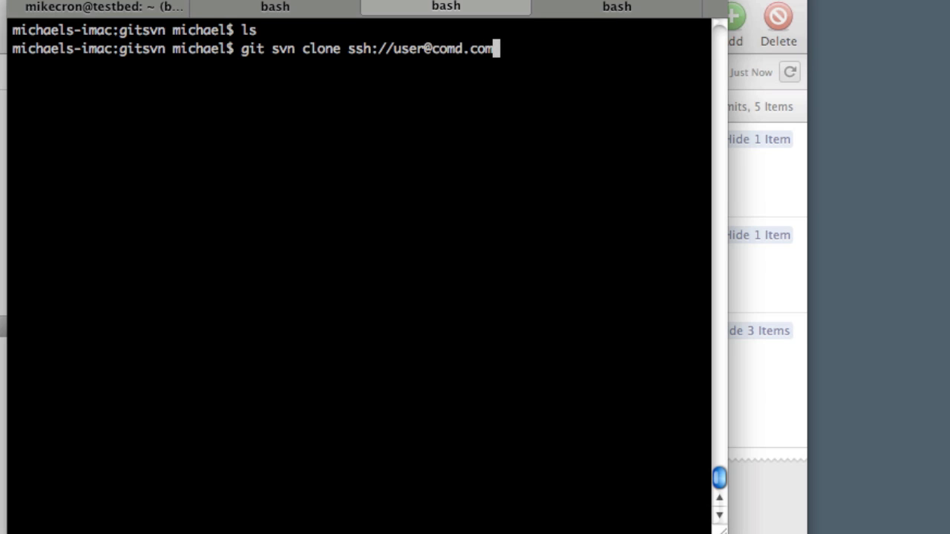
pyautogui.press('Backspace')
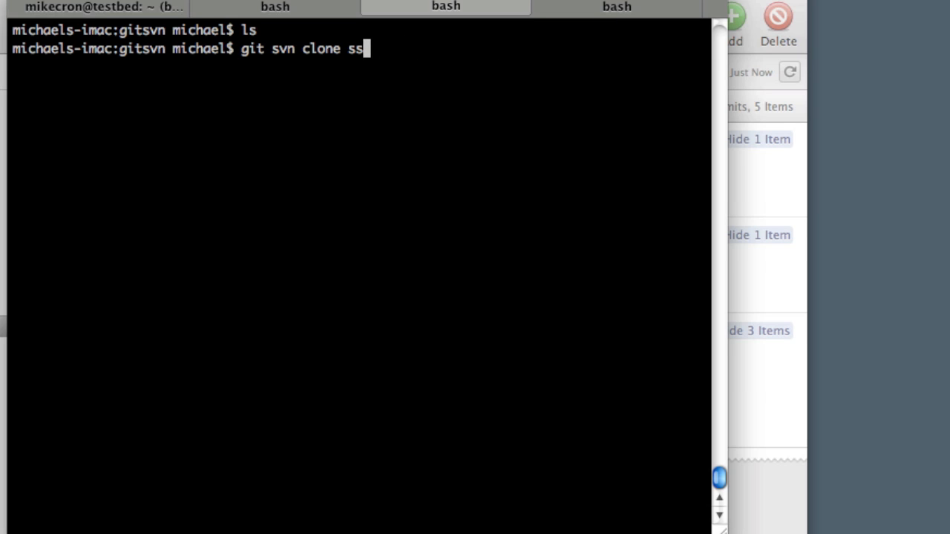
pyautogui.write('file:')
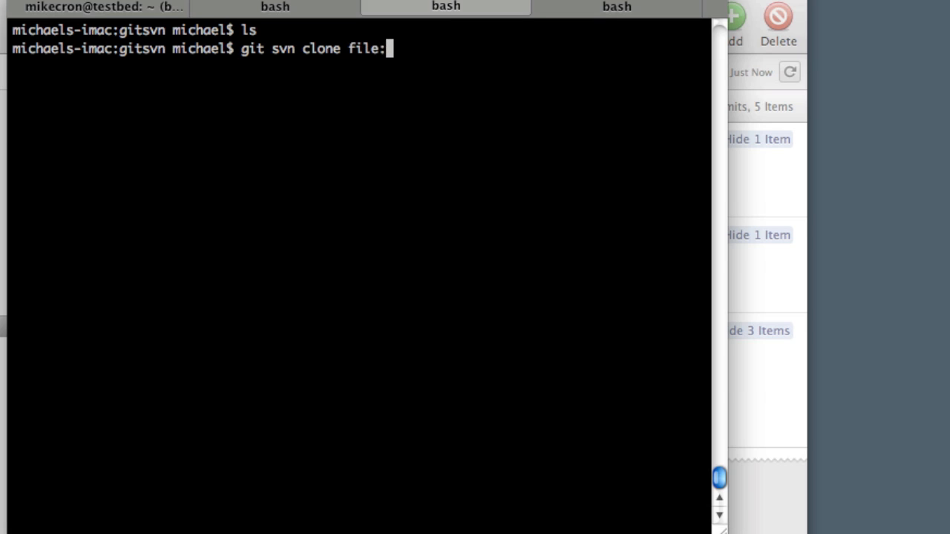
pyautogui.write('//')
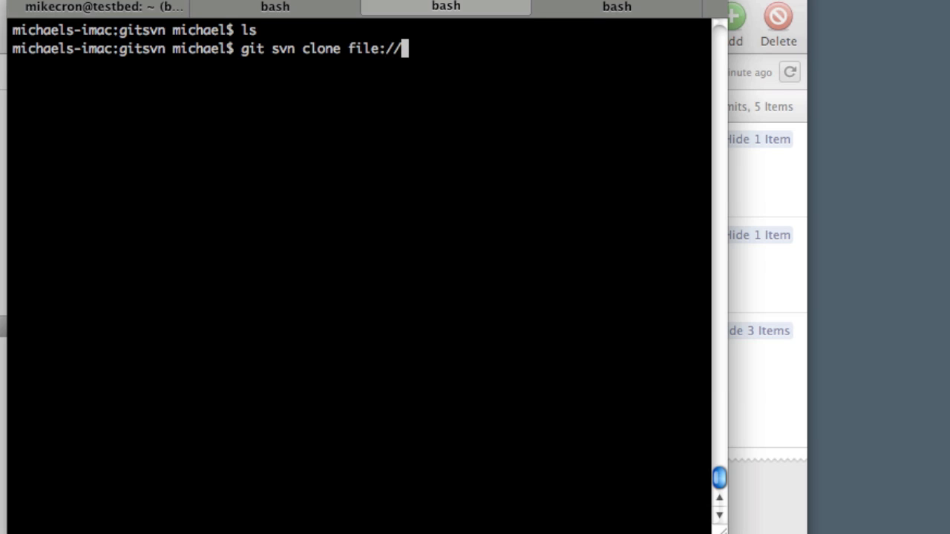
pyautogui.write('/')
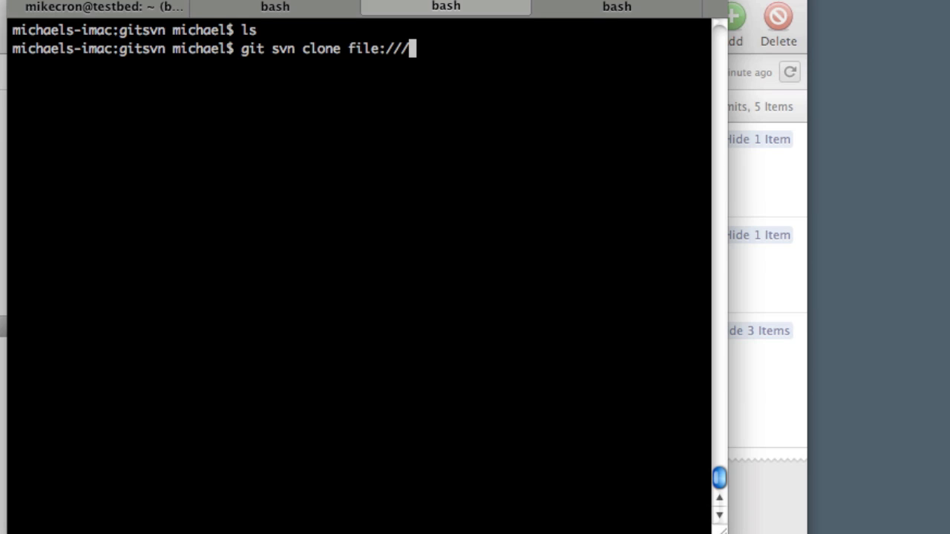
pyautogui.write('Users/')
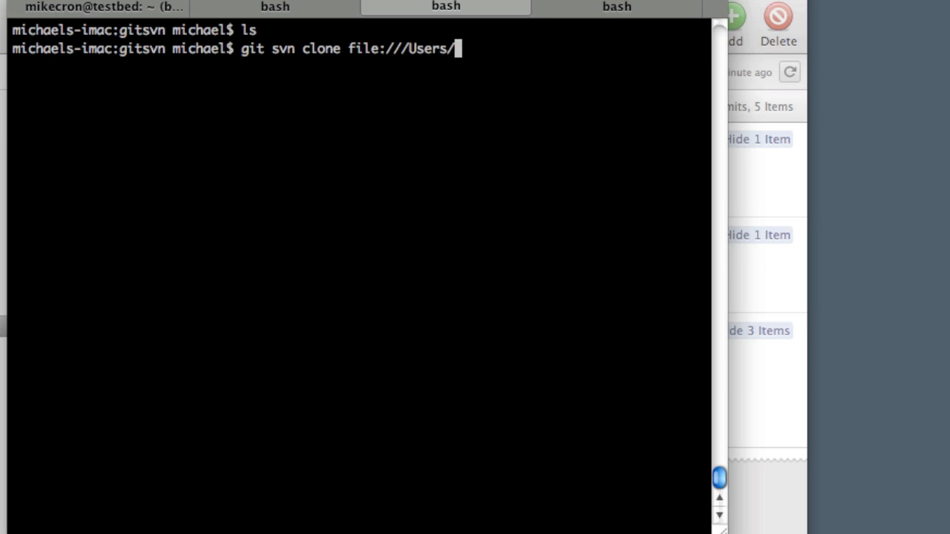
pyautogui.write('~/')
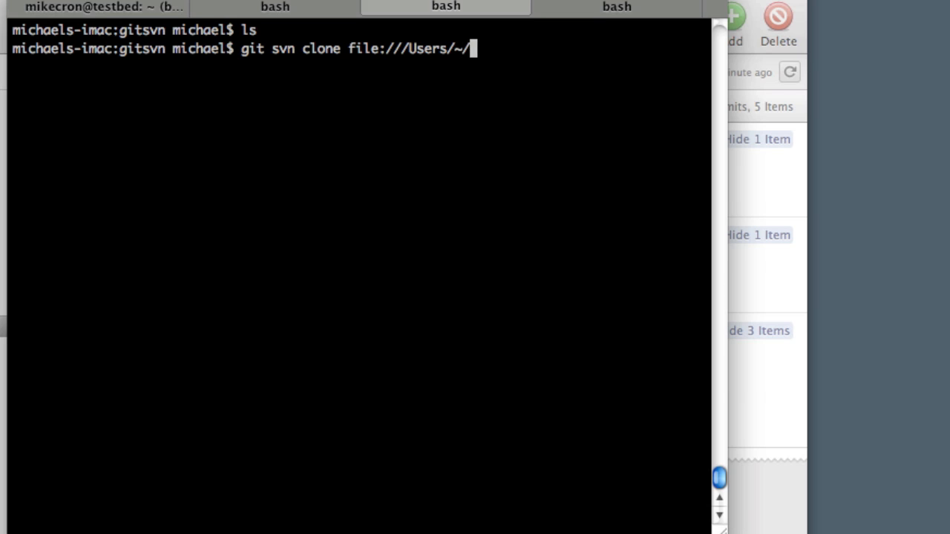
pyautogui.press('Backspace')
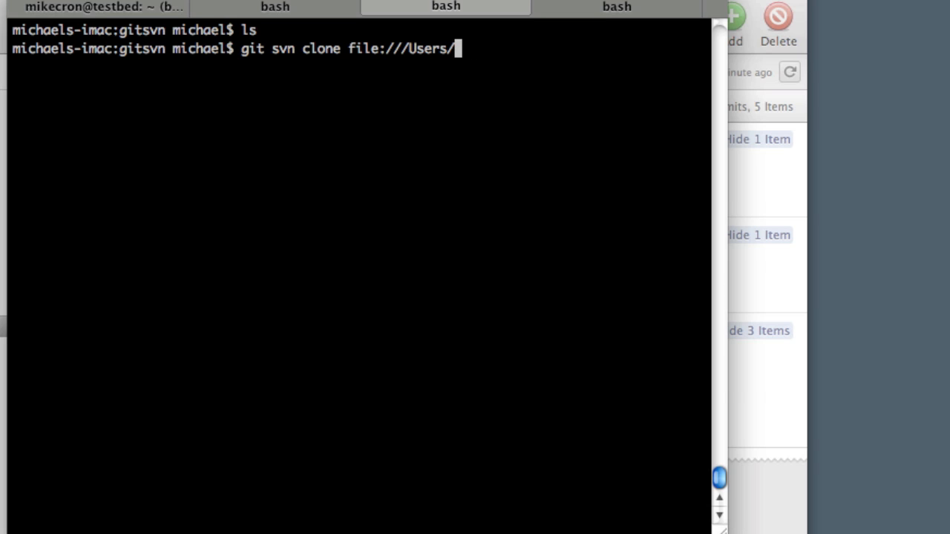
pyautogui.write('michael/De')
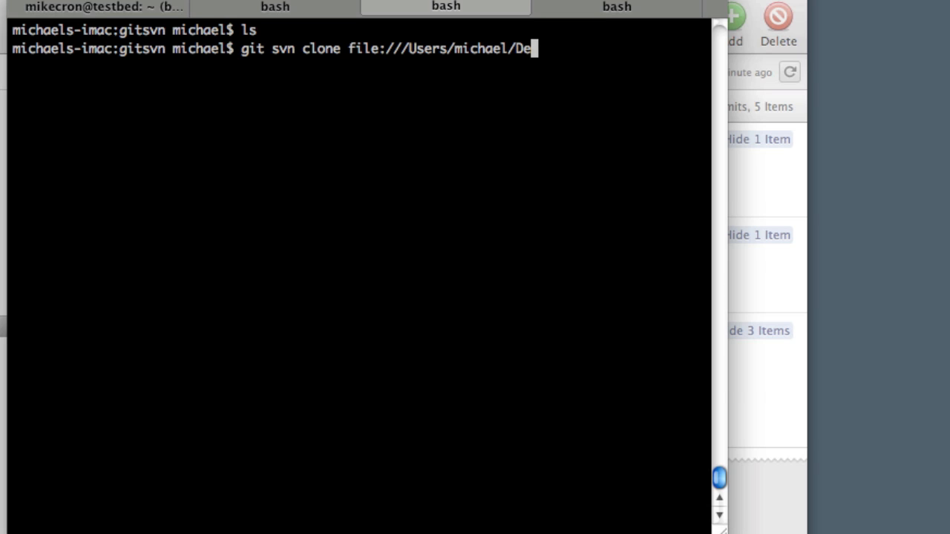
pyautogui.write('velopment/Video/0')
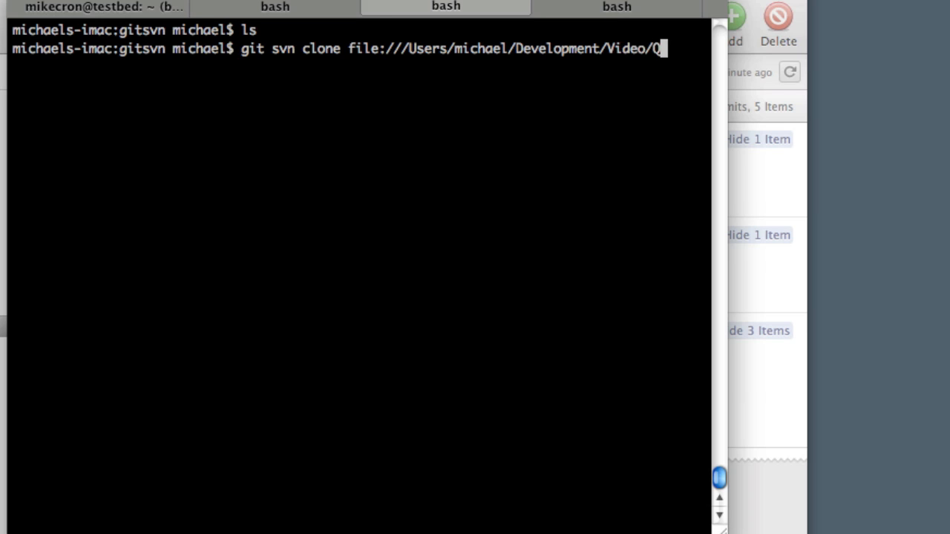
pyautogui.write('WIP/S')
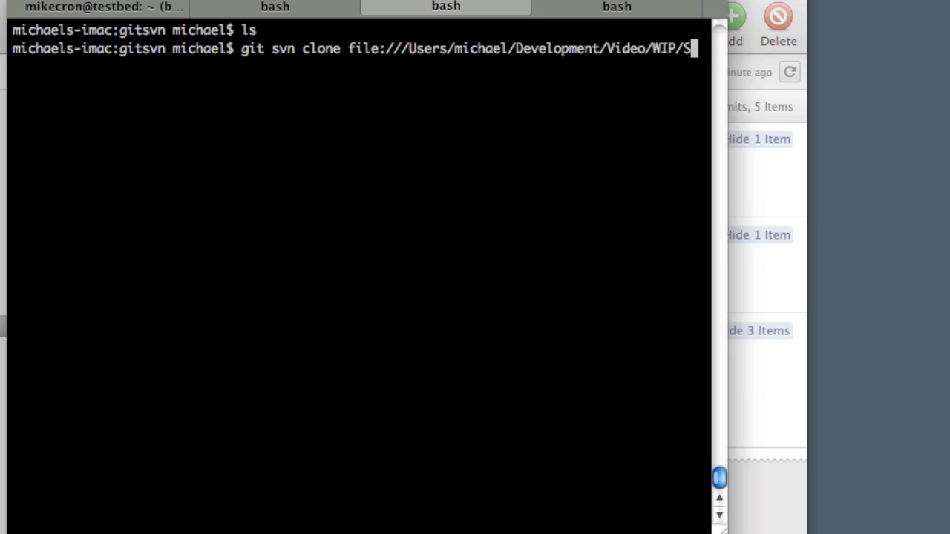
pyautogui.write('VNTOGIT/')
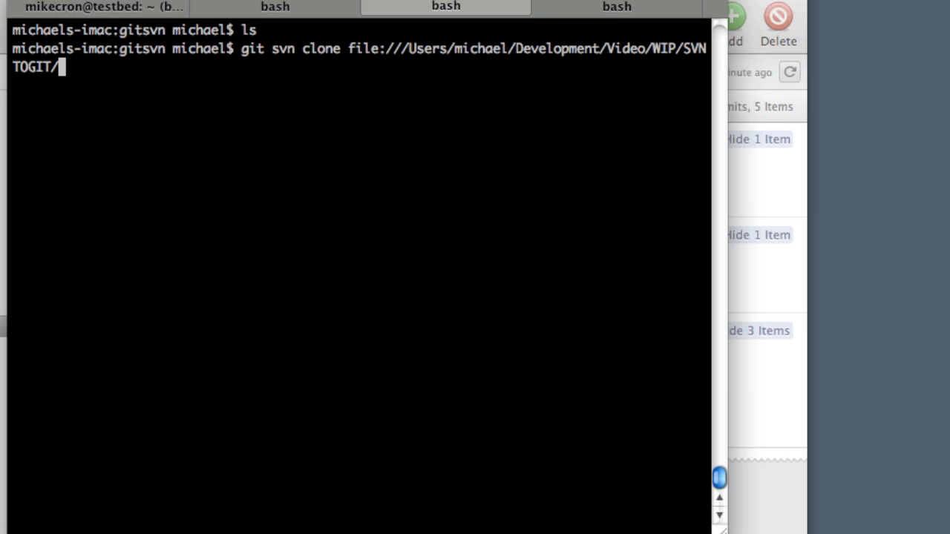
pyautogui.press('Return')
pyautogui.write('ls')
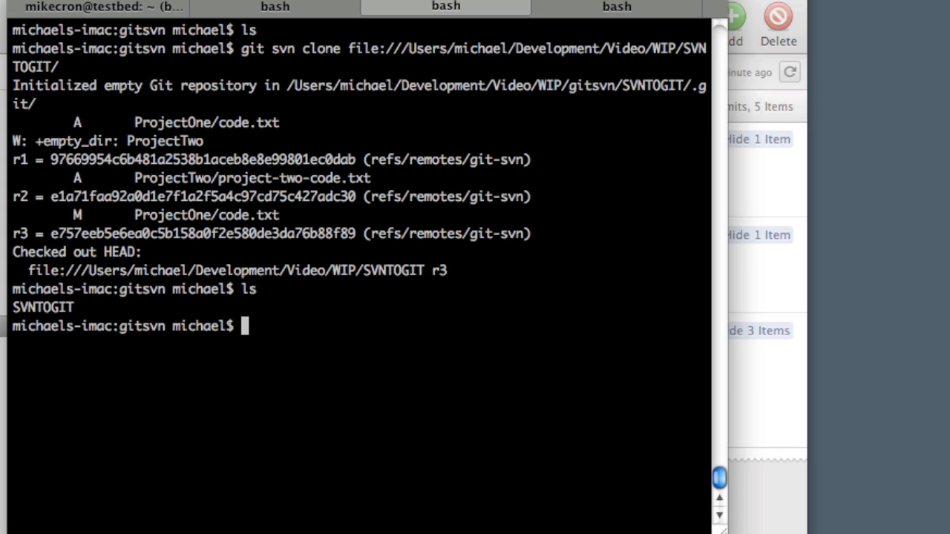
# - Enter SVNTOGIT and review its git log of three imported commits
pyautogui.write('cd SVNTOGIT/')
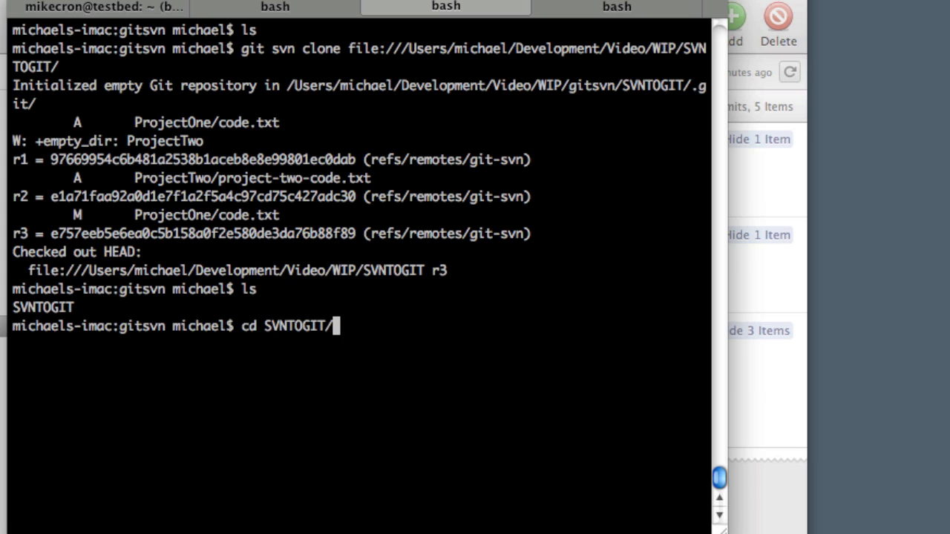
pyautogui.press('Return')
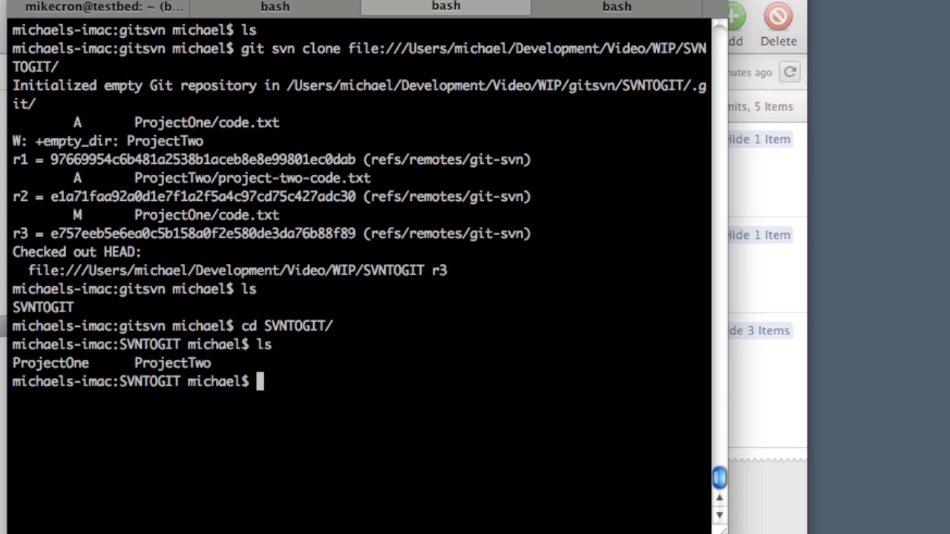
pyautogui.write('git log')
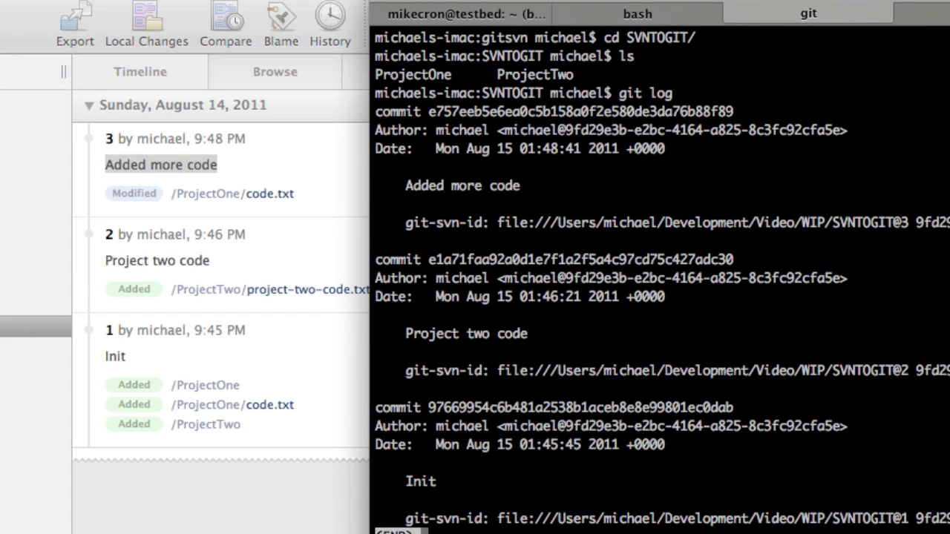
pyautogui.moveTo(242, 220)
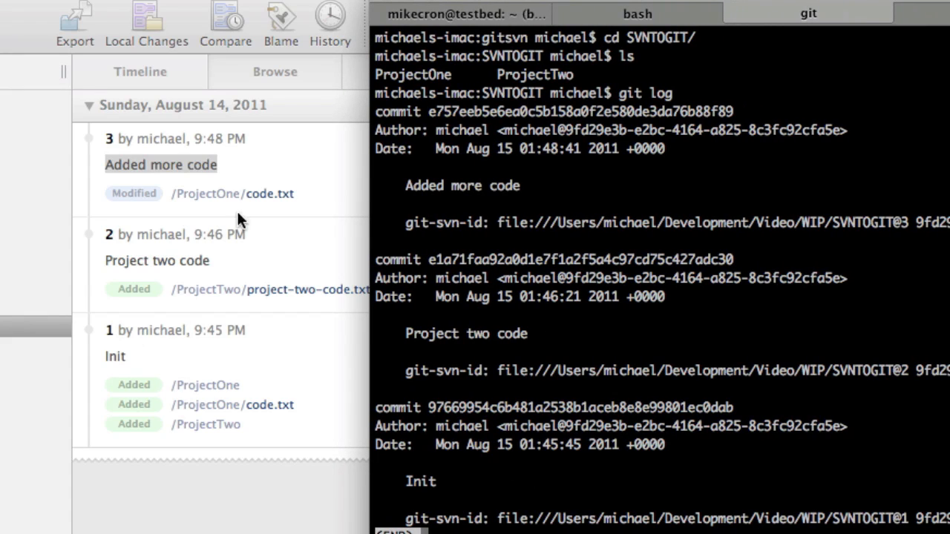
pyautogui.moveTo(89, 184)
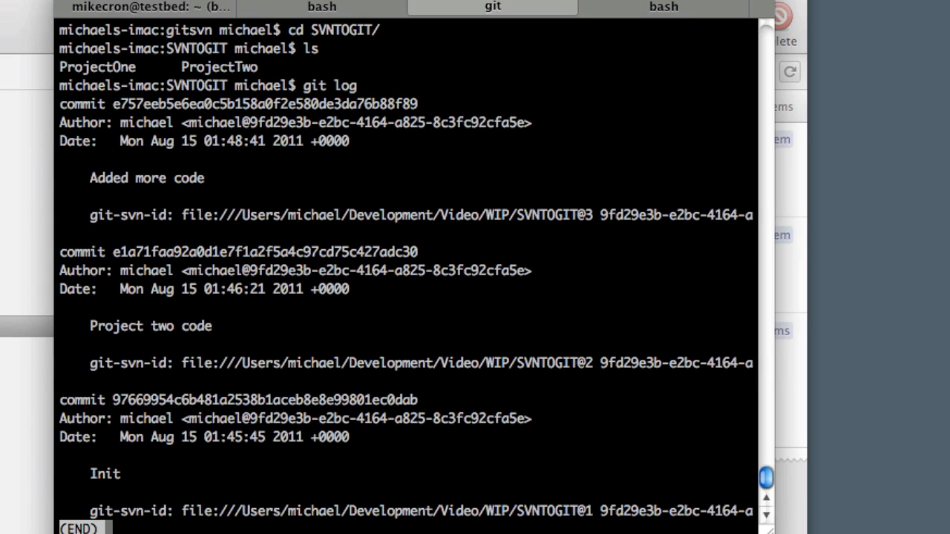
pyautogui.press('q')
pyautogui.write('ls')
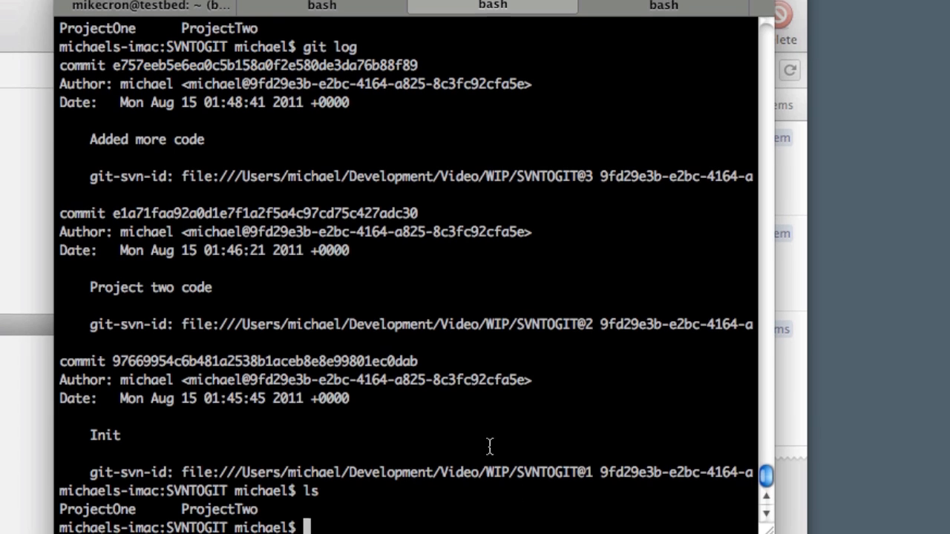
# - Run git filter-branch --subdirectory-filter ProjectOne/ -- --all, fixing the single-dash typo
pyautogui.write('git')
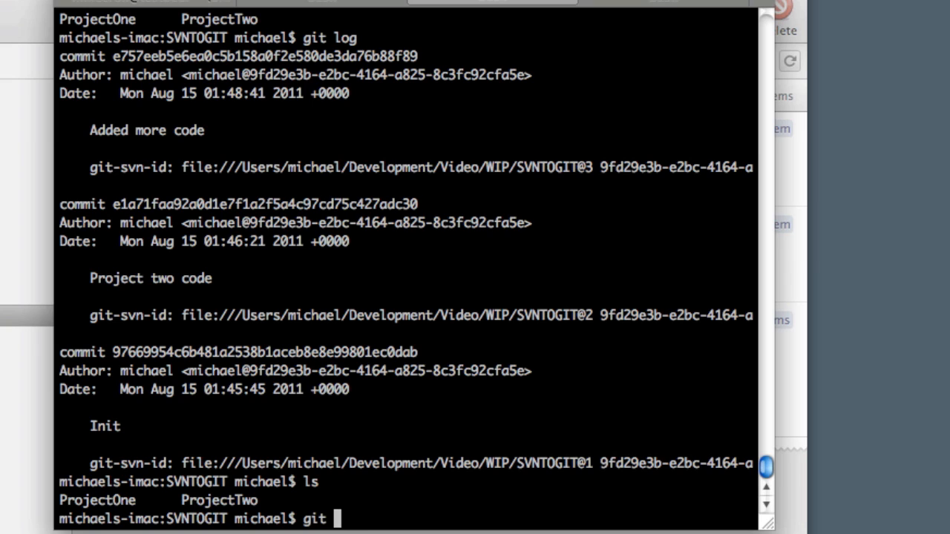
pyautogui.write('filter-b')
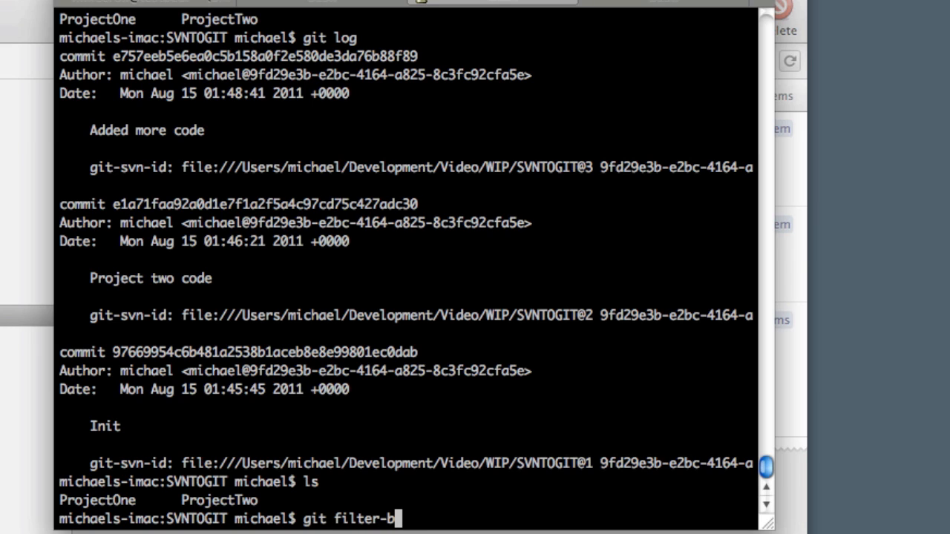
pyautogui.write('ranch')
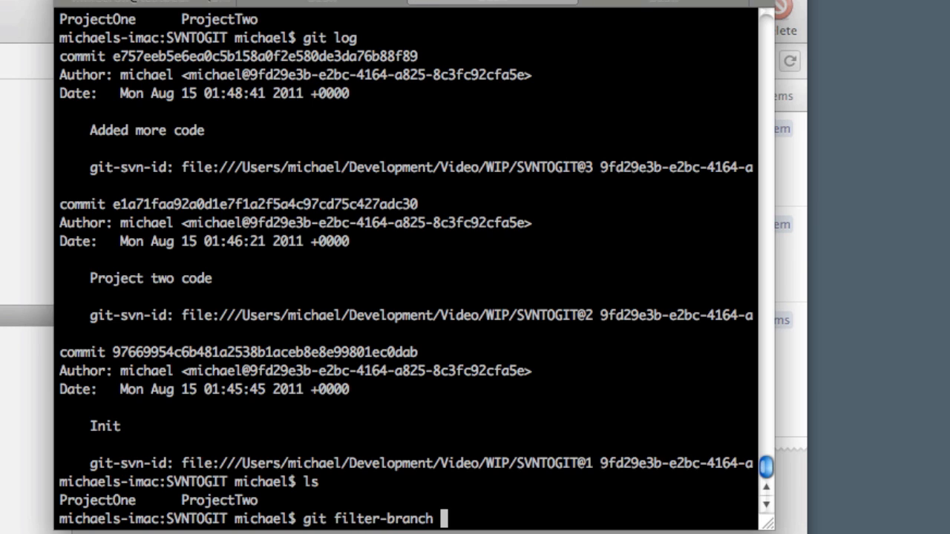
pyautogui.write('-')
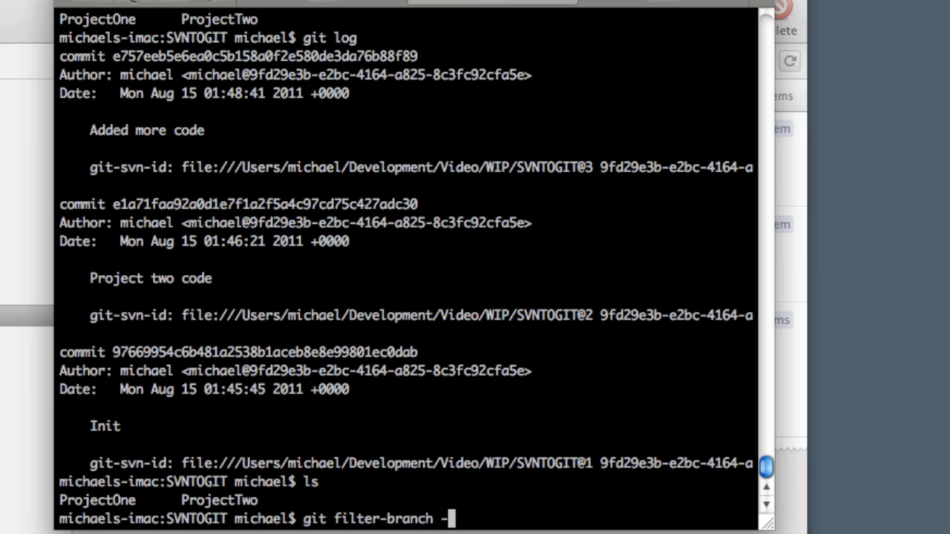
pyautogui.write('subdir')
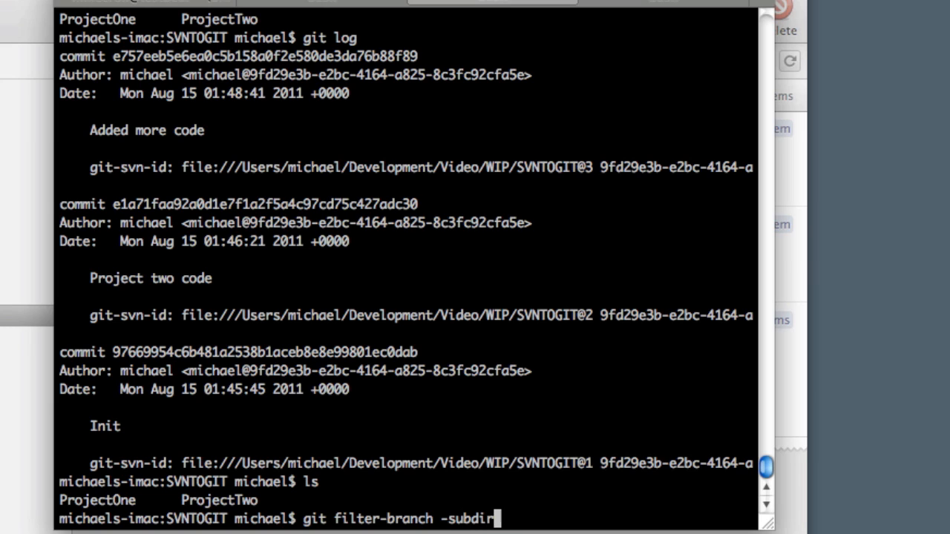
pyautogui.write('ectory-fi')
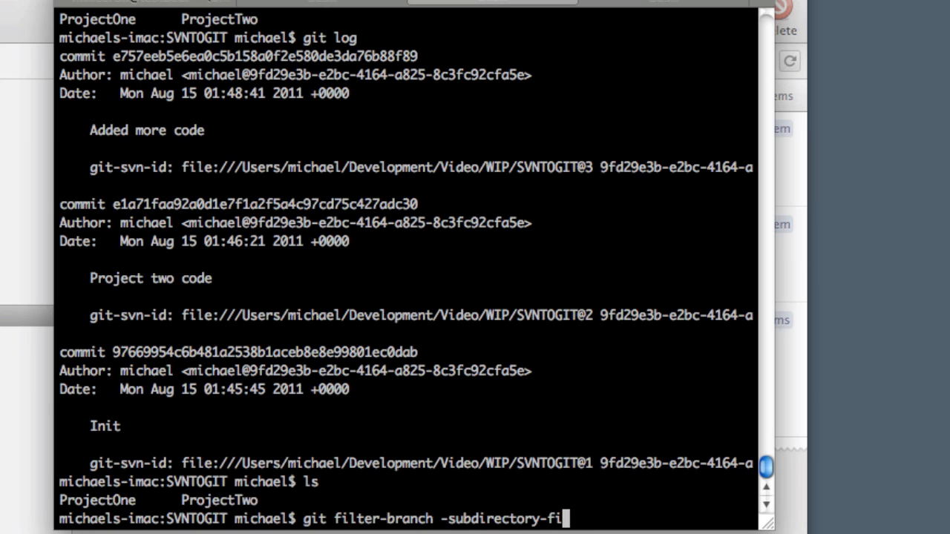
pyautogui.write('ter')
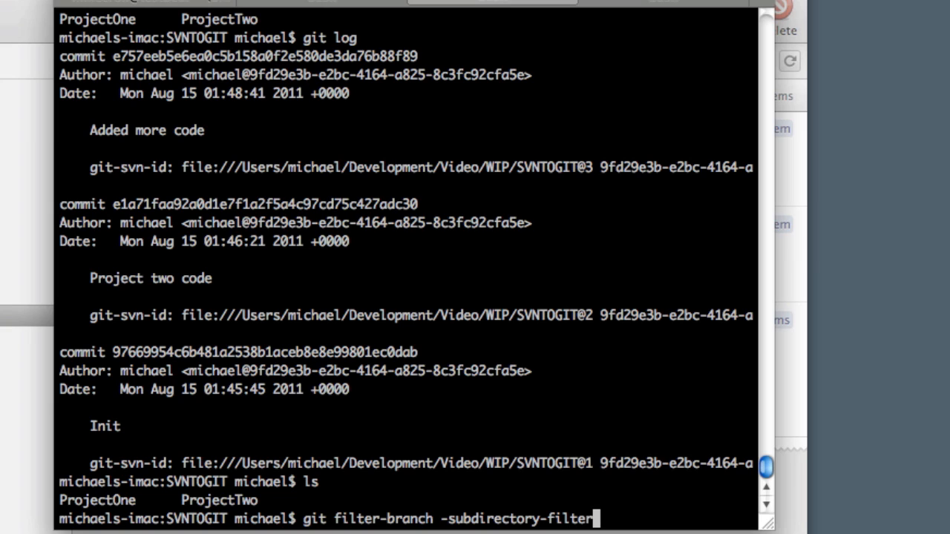
pyautogui.write('Project')
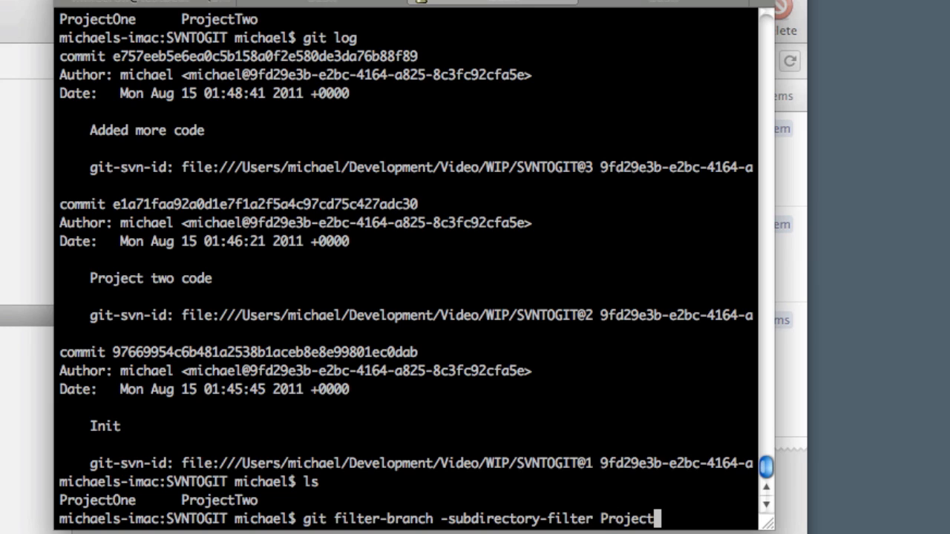
pyautogui.write('One/')
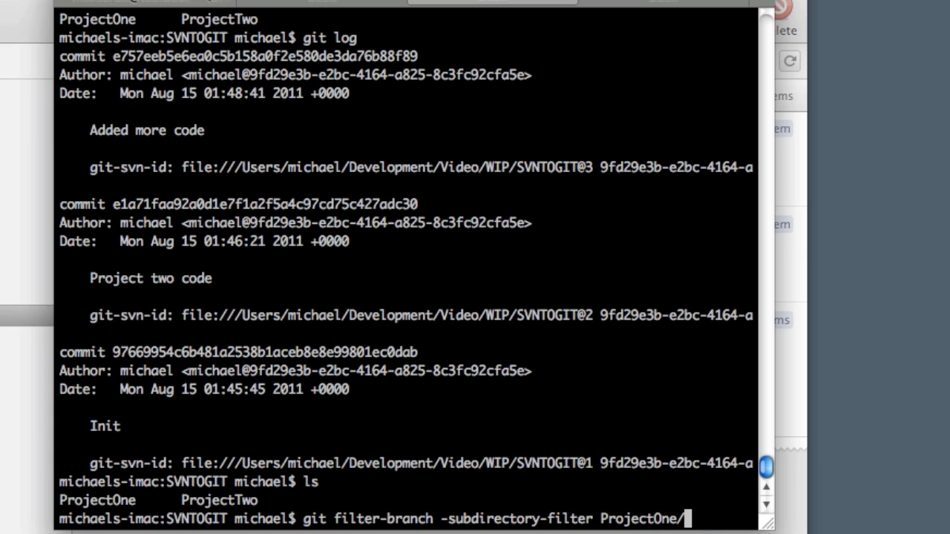
pyautogui.write('-- --all')
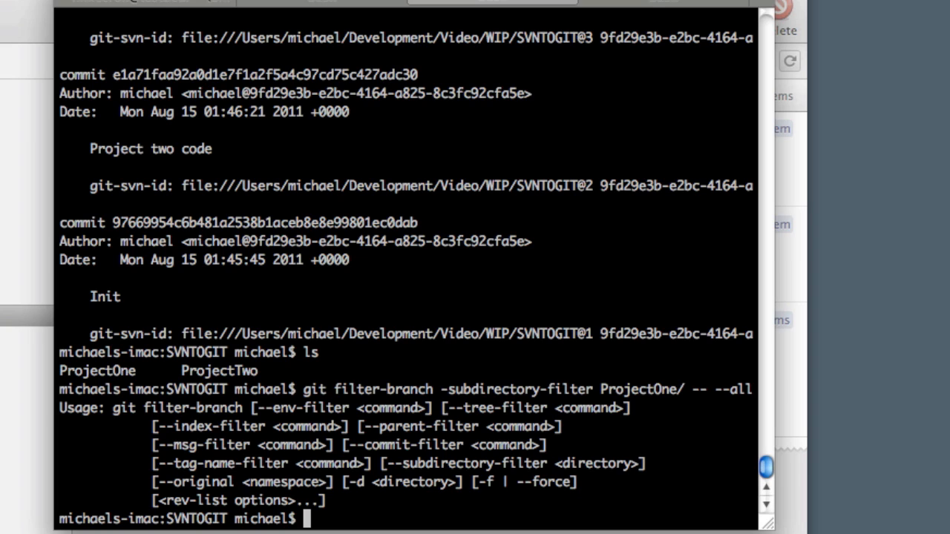
pyautogui.write('git filter-branch -subdirectory-filter ProjectOne/ -- --all')
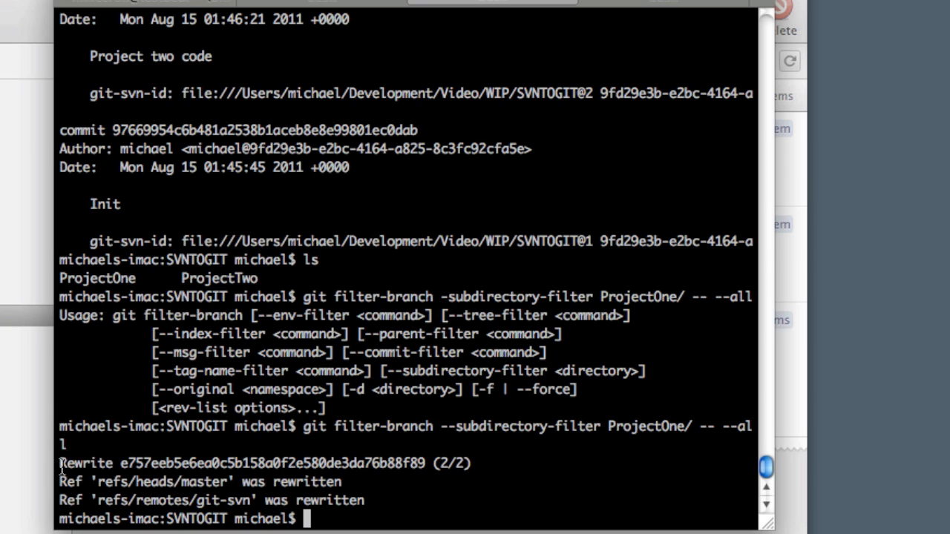
pyautogui.moveTo(477, 496)
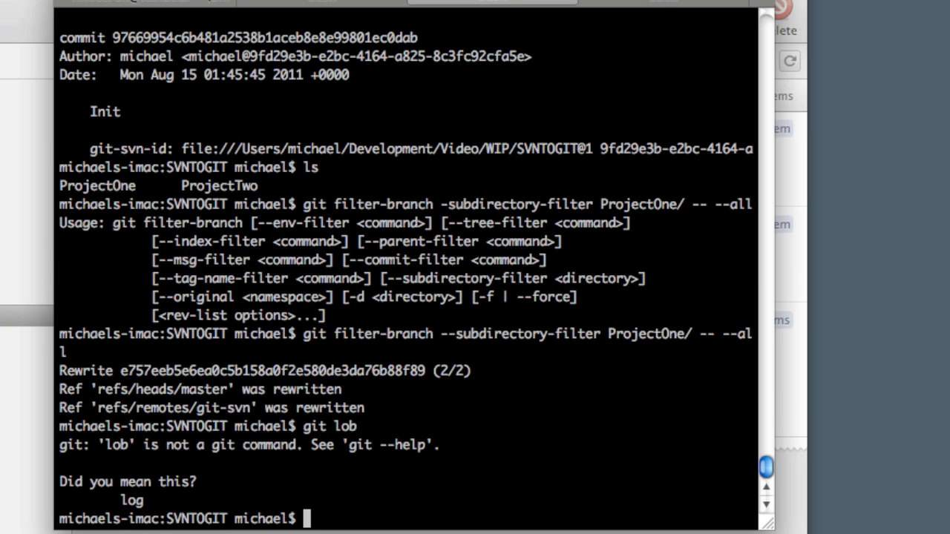
# - Check git log shows only the two commits Init and Added more code
pyautogui.write('git lo')
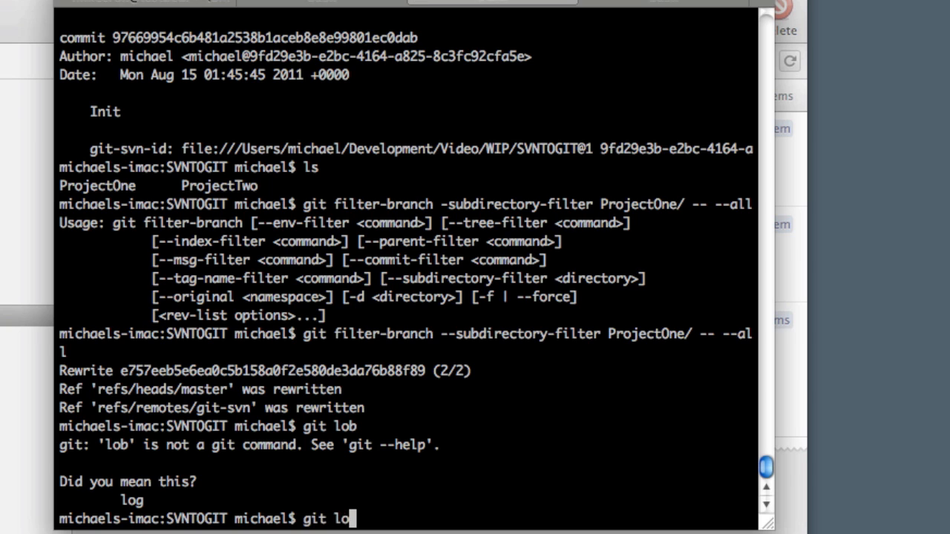
pyautogui.press('Return')
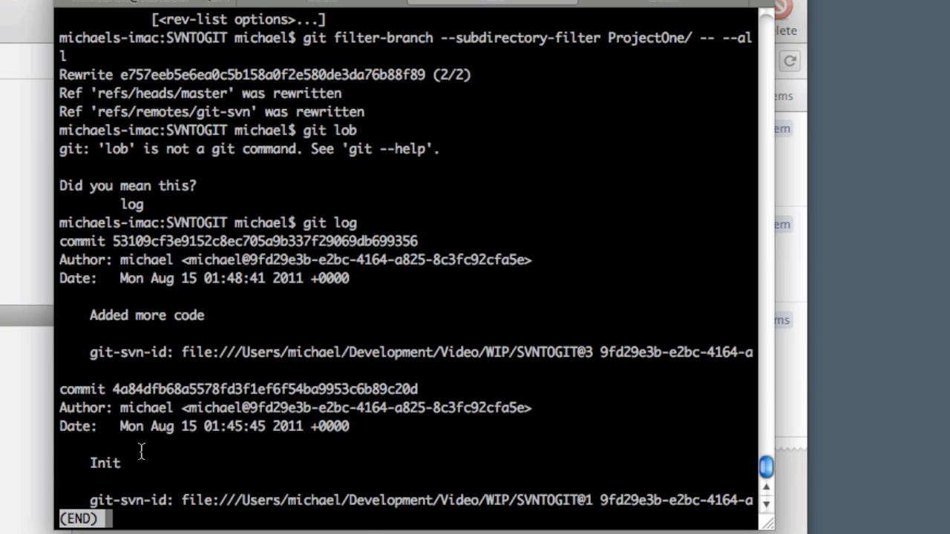
pyautogui.moveTo(86, 323)
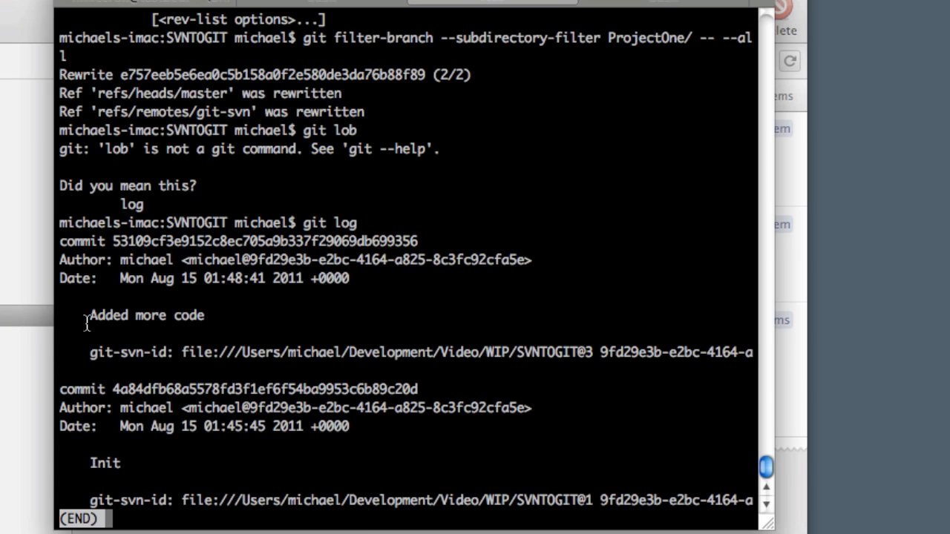
pyautogui.moveTo(89, 311); pyautogui.dragTo(137, 464)
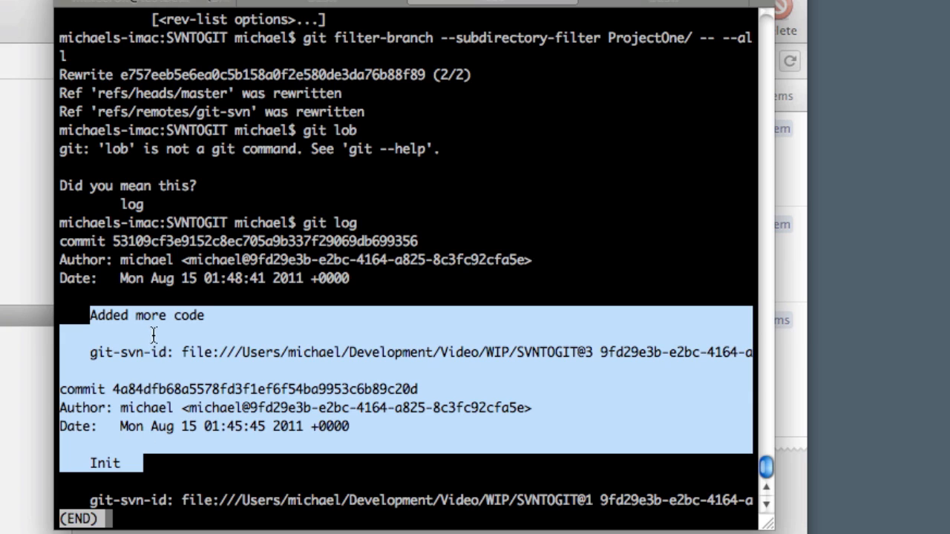
pyautogui.click(104, 462)
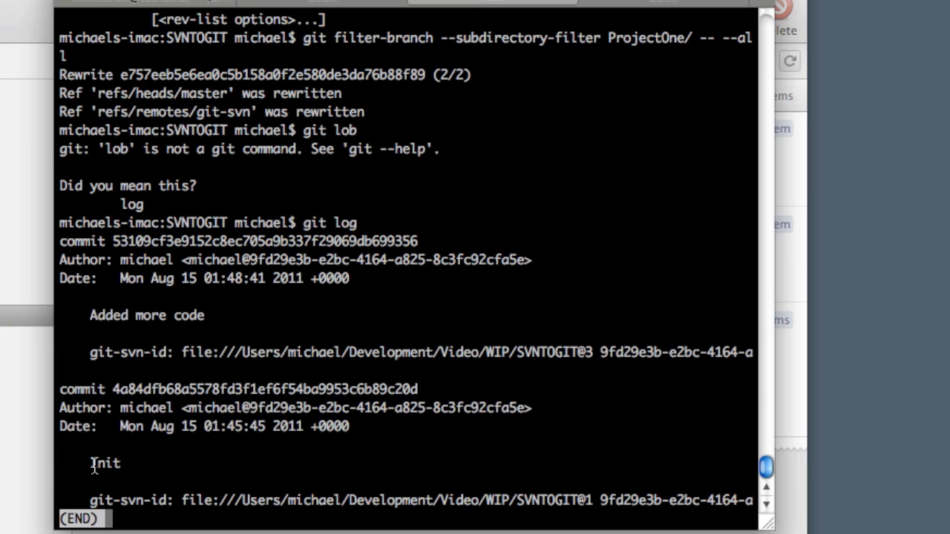
pyautogui.moveTo(94, 465)
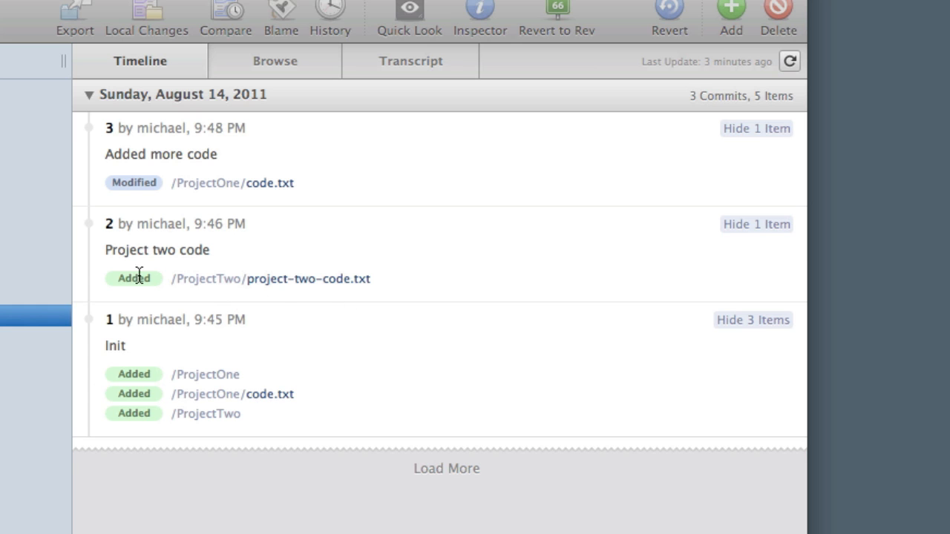
pyautogui.moveTo(181, 256)
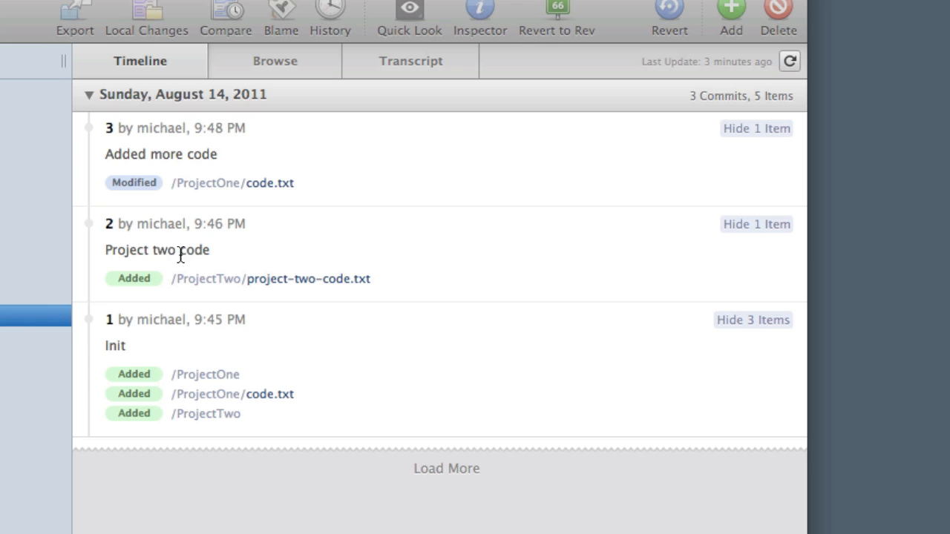
pyautogui.moveTo(289, 252)
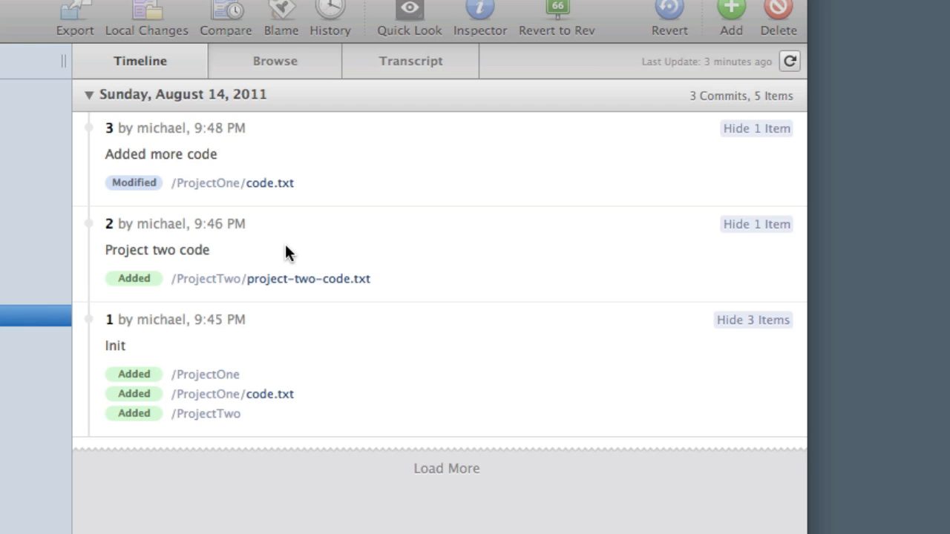
pyautogui.moveTo(246, 272)
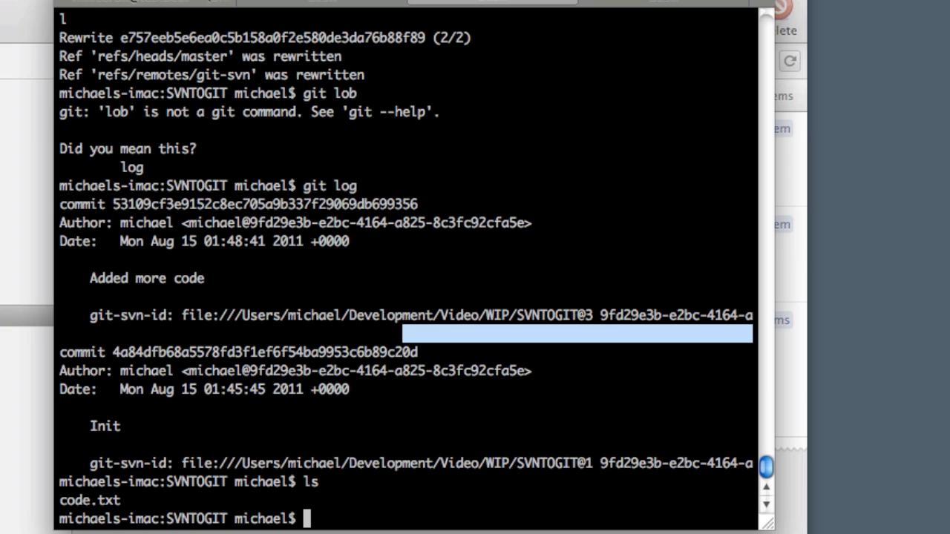
pyautogui.moveTo(328, 455)
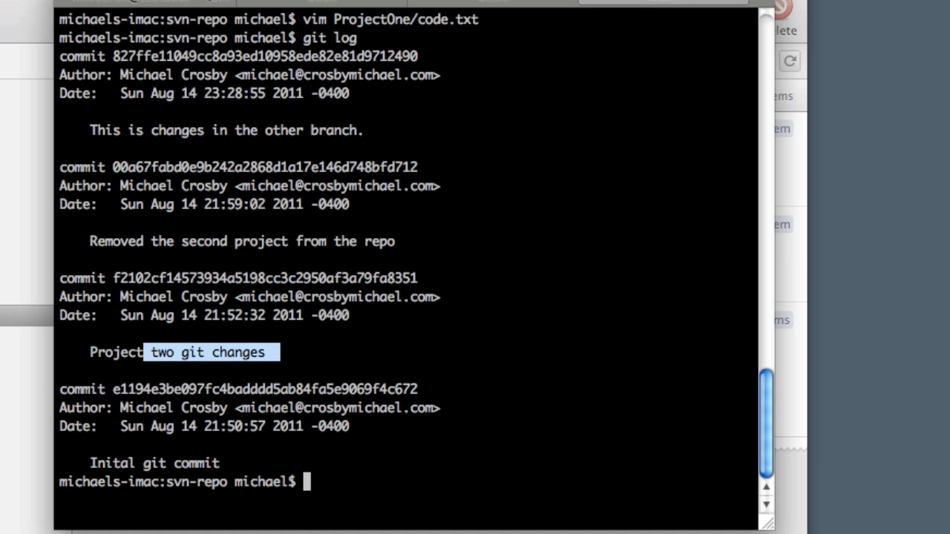
pyautogui.write('claer')
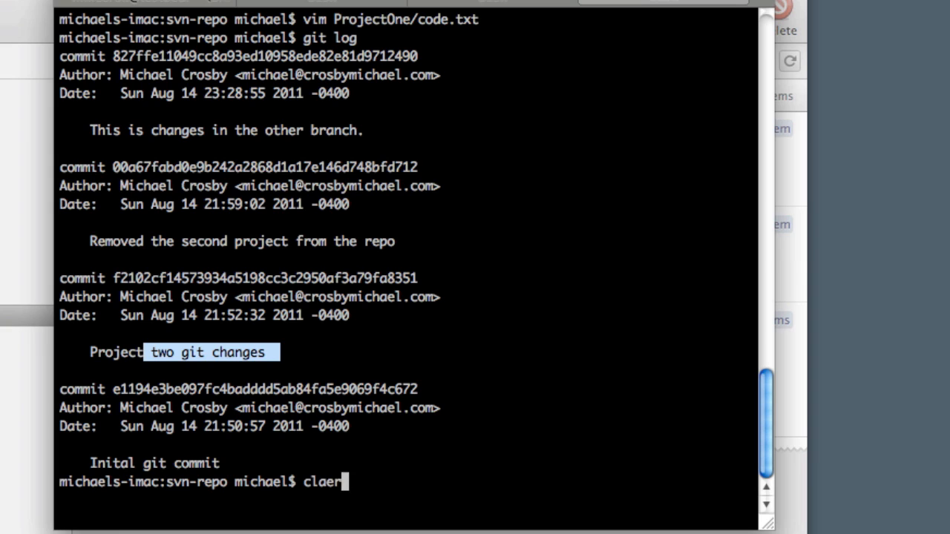
pyautogui.press('Return')
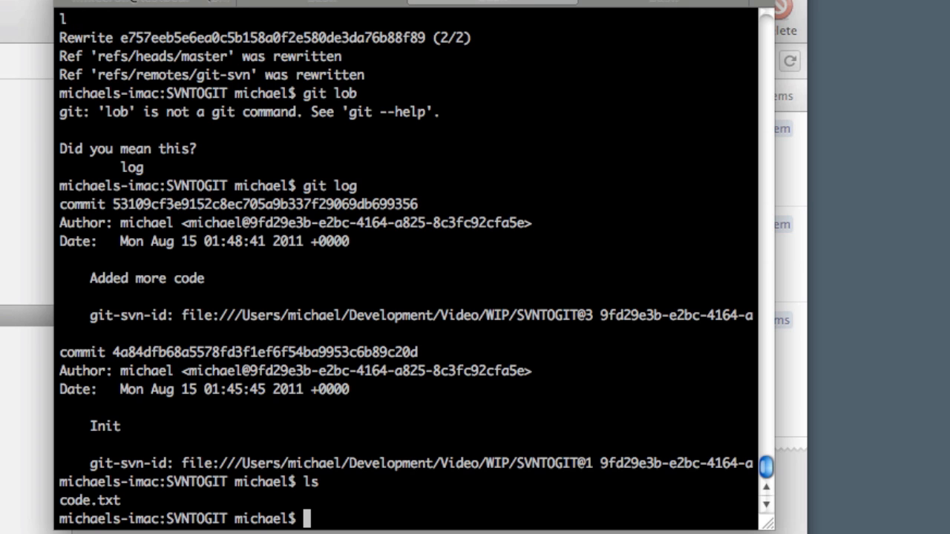
# - Create a ProjectOne folder, move all files into it, and list its contents
pyautogui.write('mkdir')
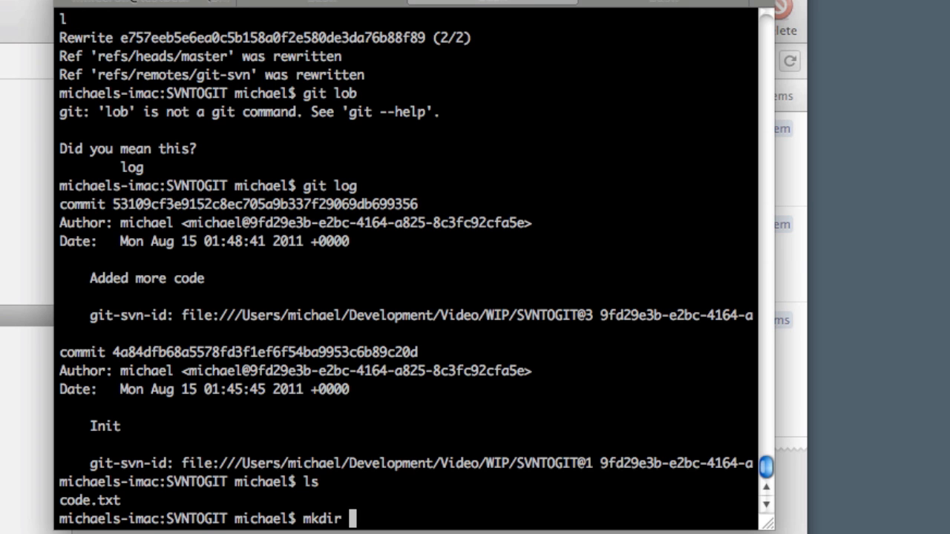
pyautogui.write('Project0')
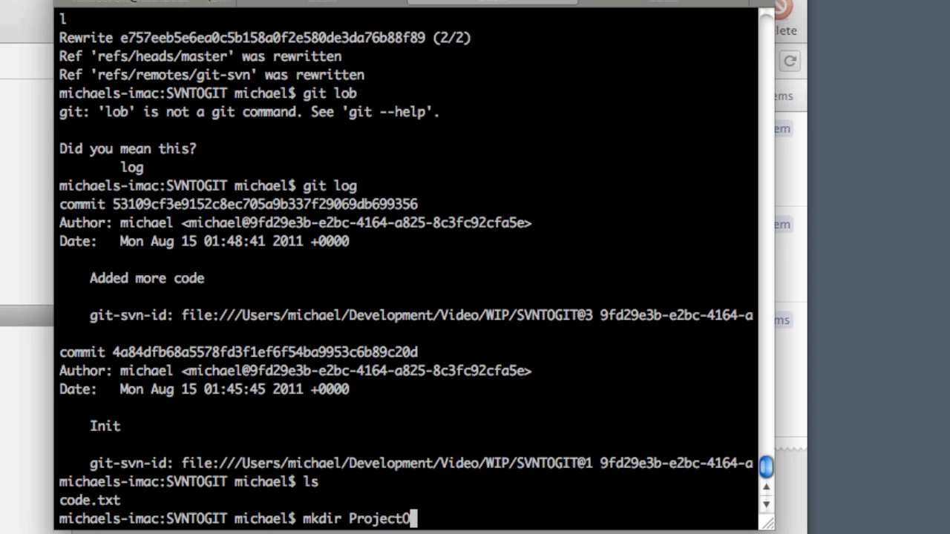
pyautogui.press('Return')
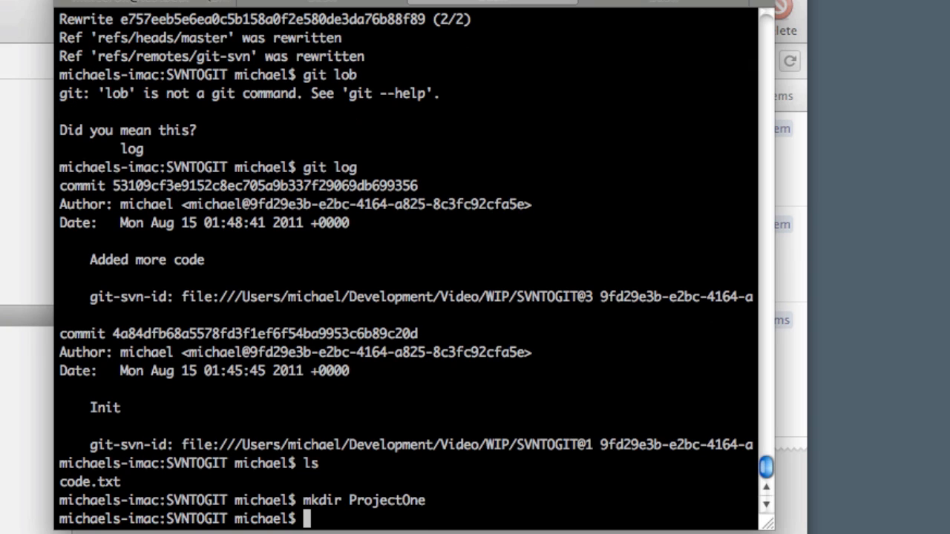
pyautogui.write('mv *')
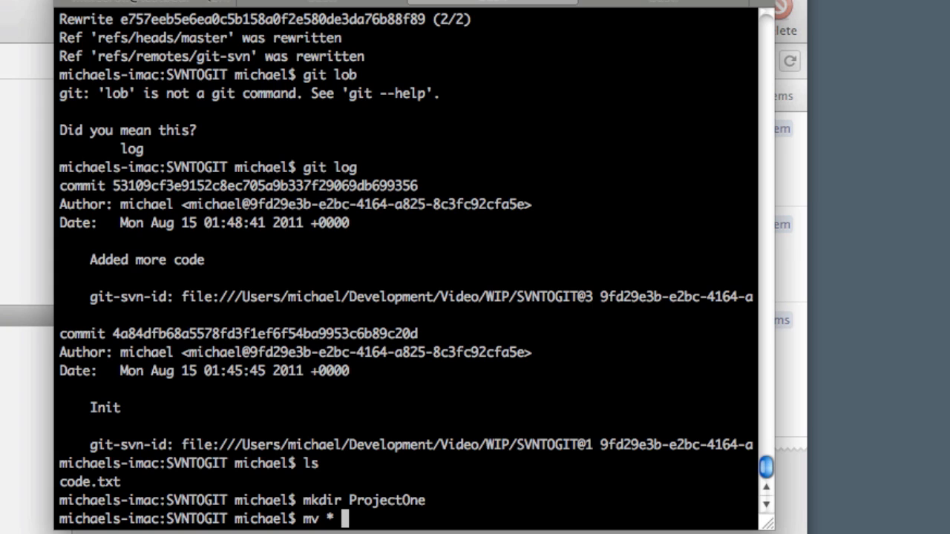
pyautogui.write('ProjectOne/')
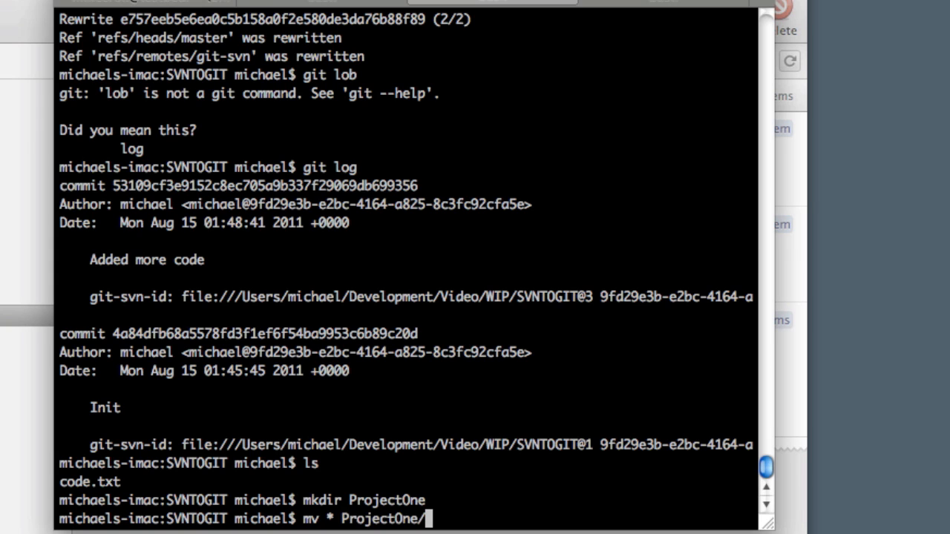
pyautogui.press('Return')
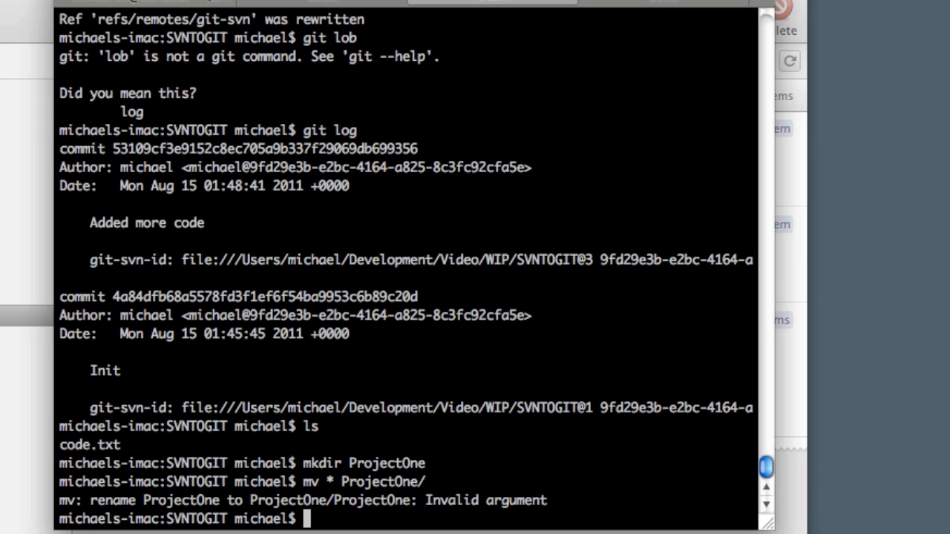
pyautogui.write('ls')
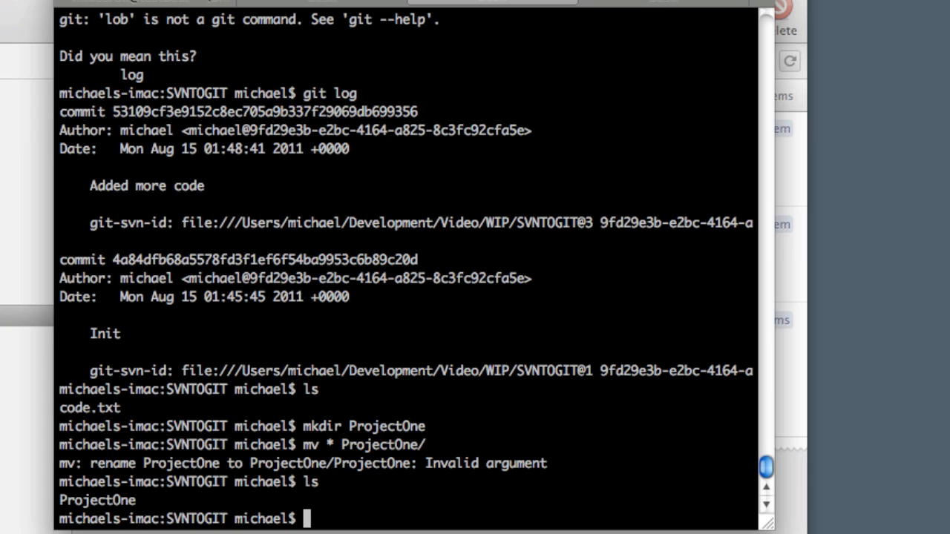
pyautogui.write('ls P')
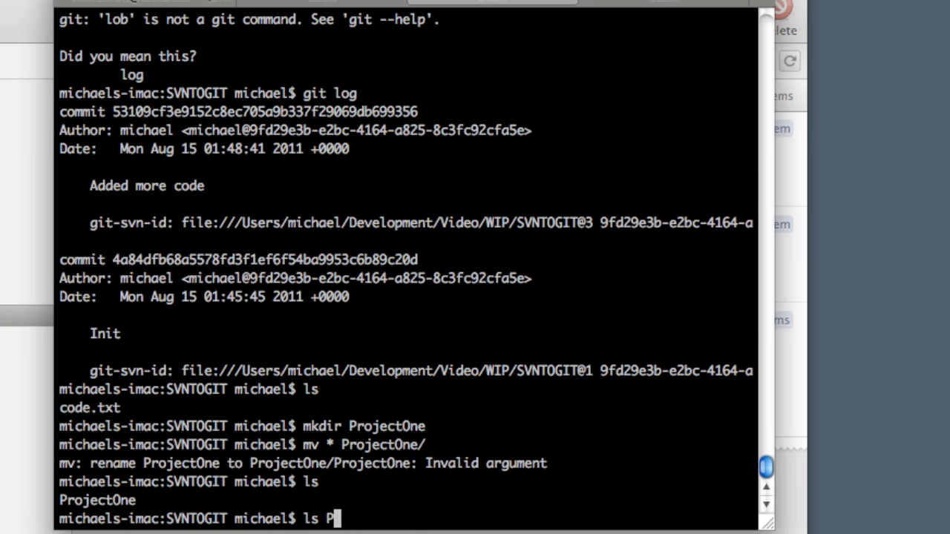
pyautogui.press('Return')
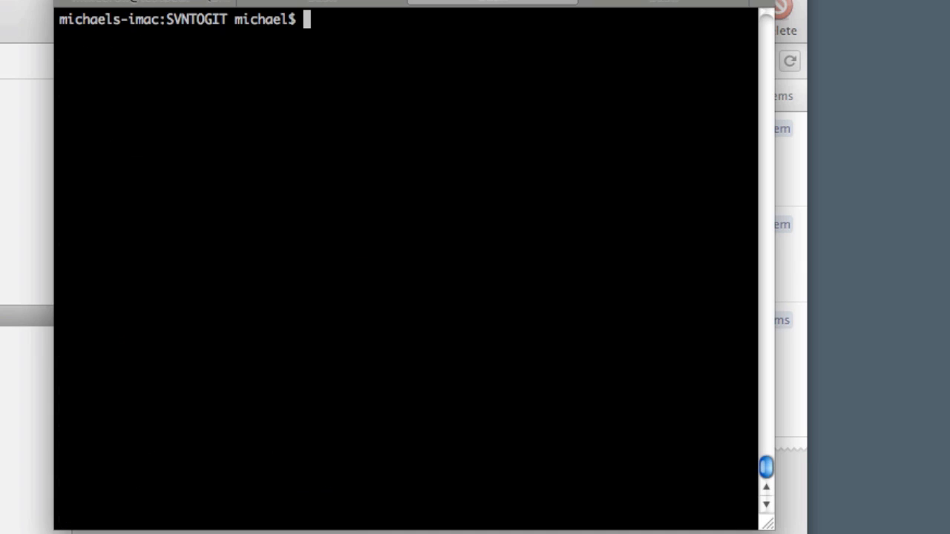
pyautogui.moveTo(371, 323)
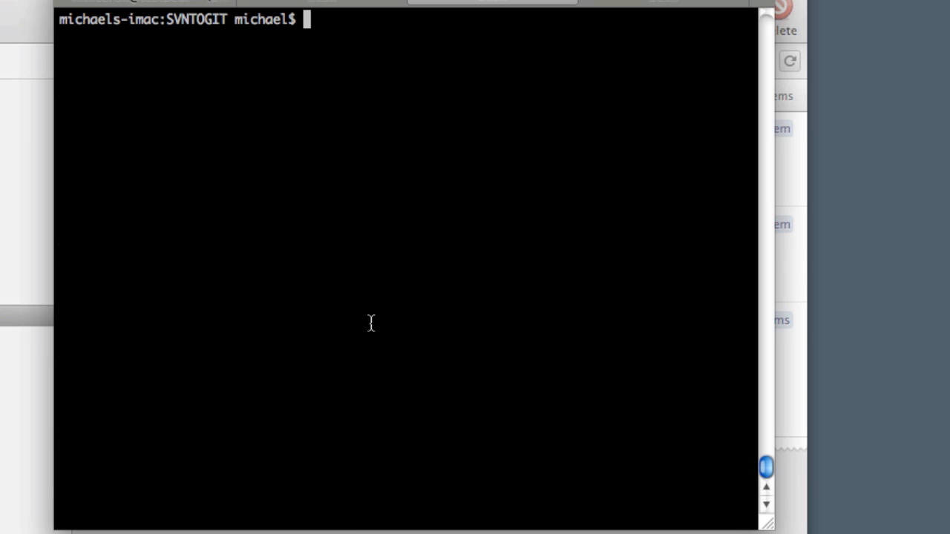
# - Stage everything with git add . and check git status for the deleted code.txt
pyautogui.write('git al')
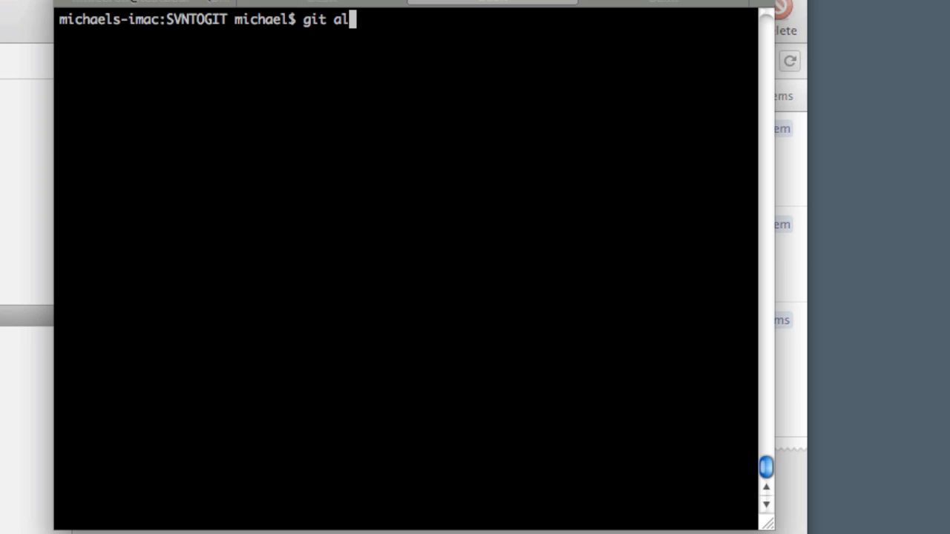
pyautogui.write('dd .')
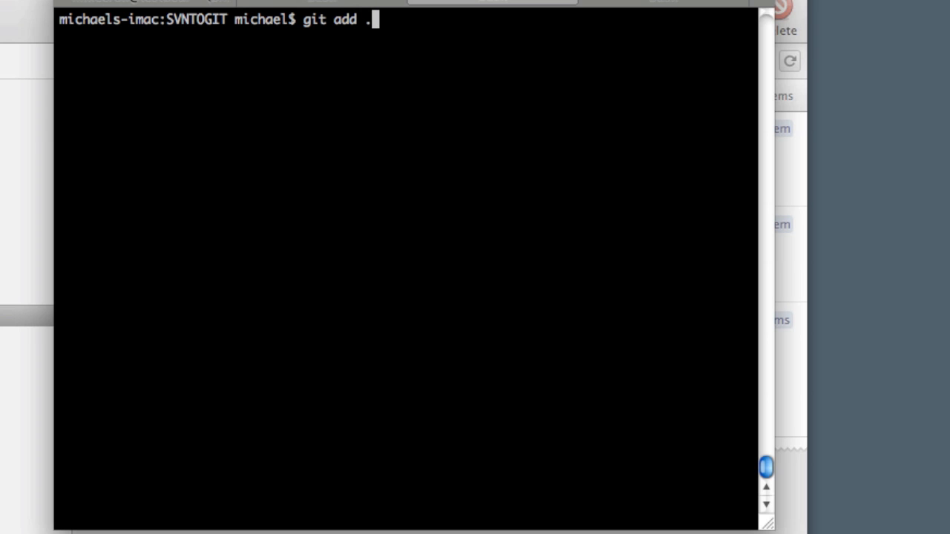
pyautogui.press('Return')
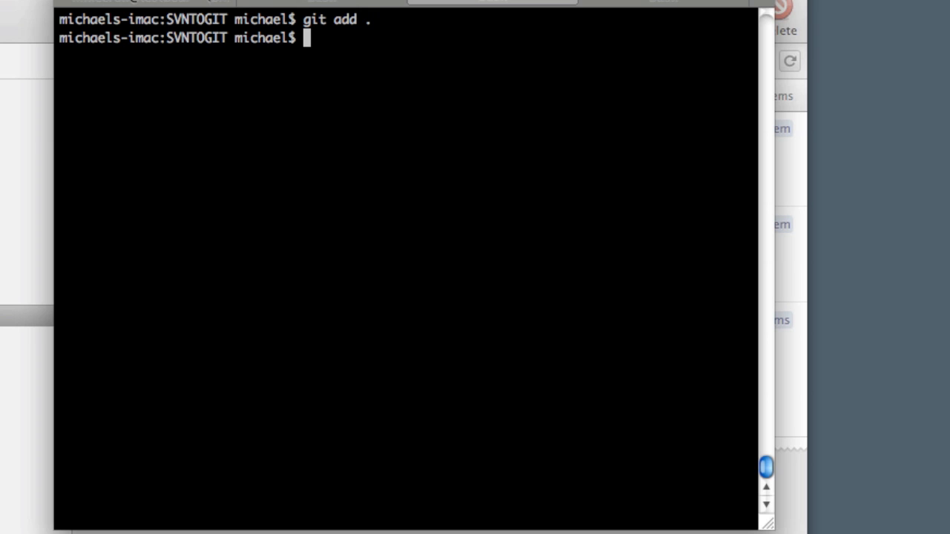
pyautogui.write('git status')
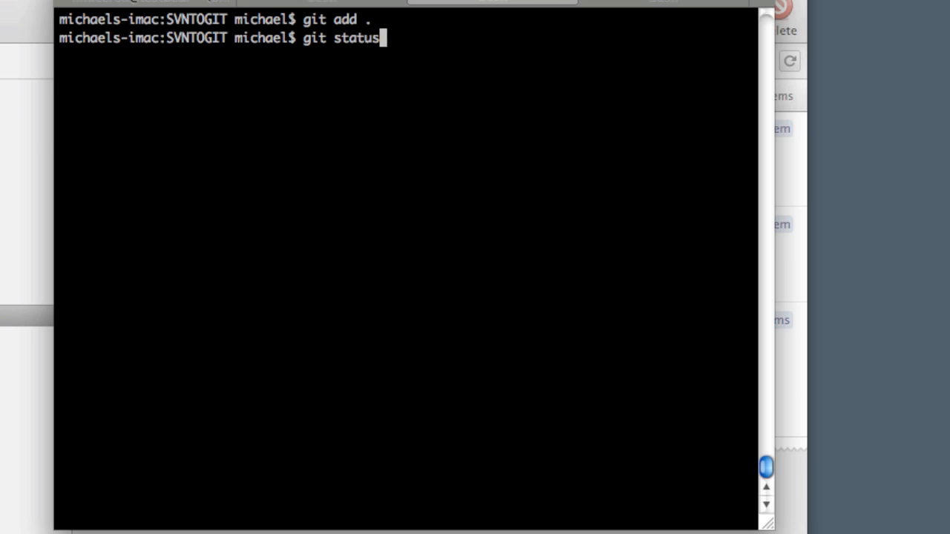
pyautogui.press('Return')
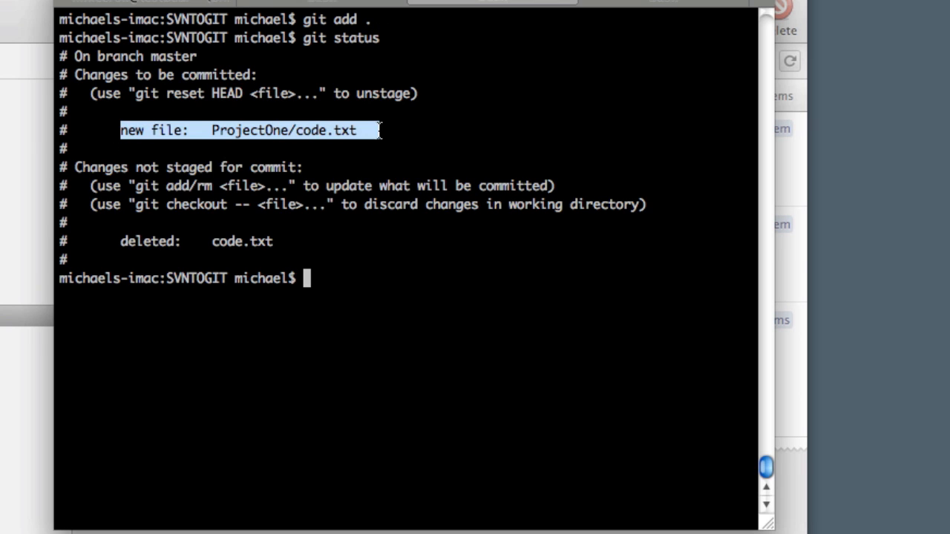
pyautogui.click(238, 130)
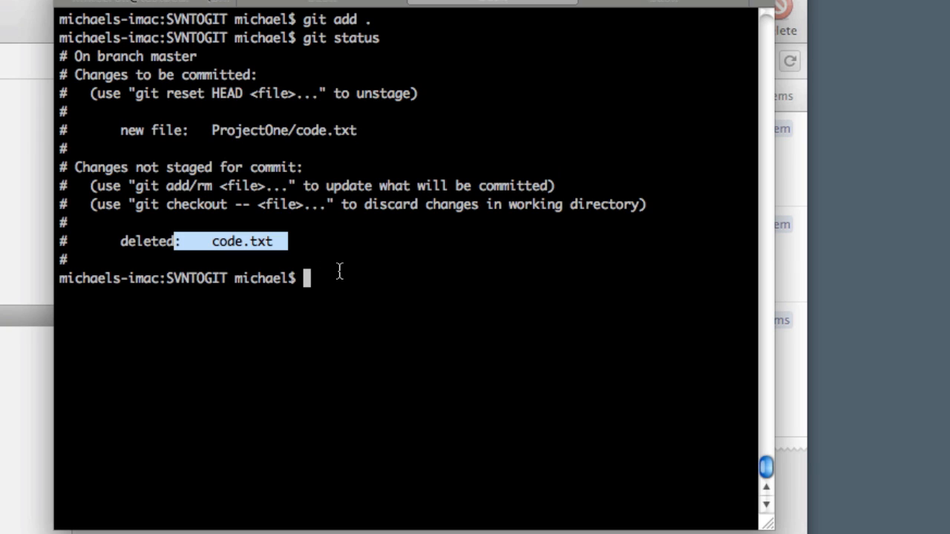
pyautogui.write('git commit -a')
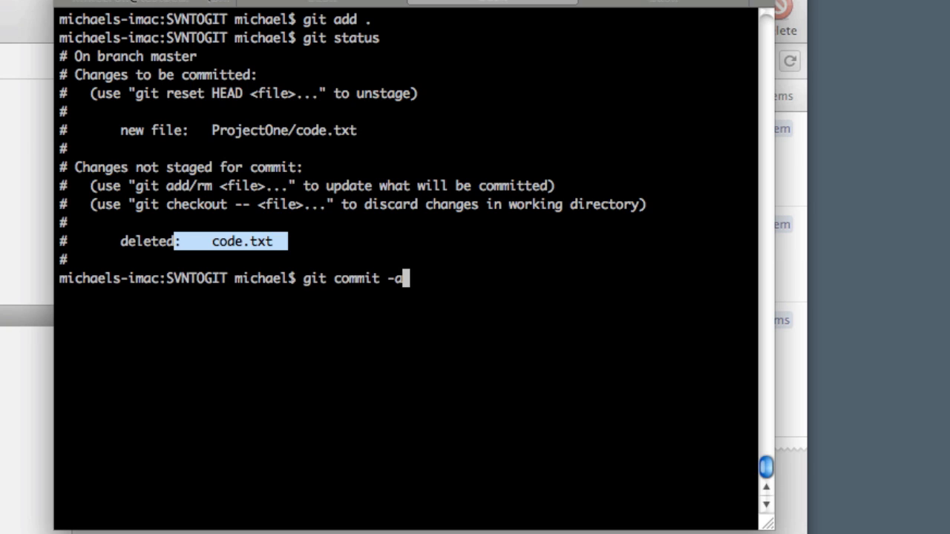
# - Commit all changes in vim with the message 'rebuilt folders struct'
pyautogui.press('Return')
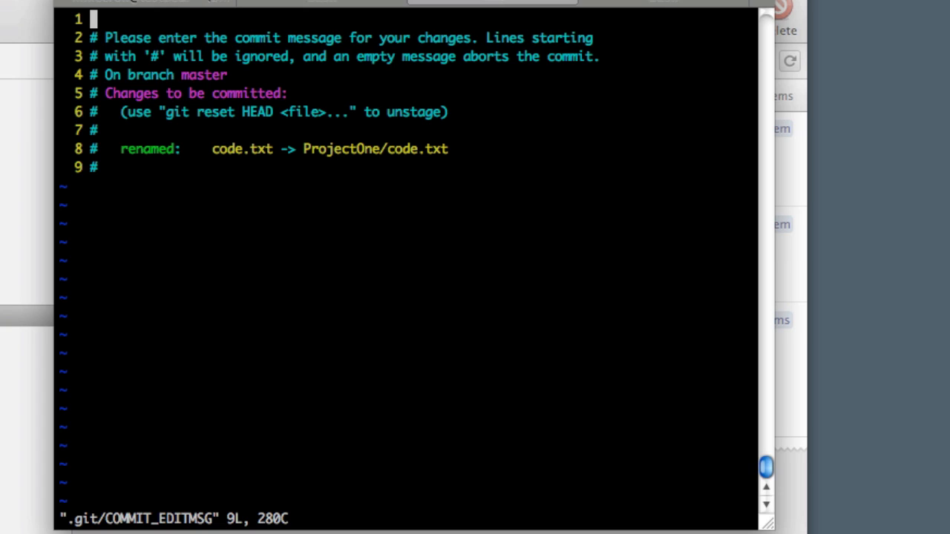
pyautogui.press('i')
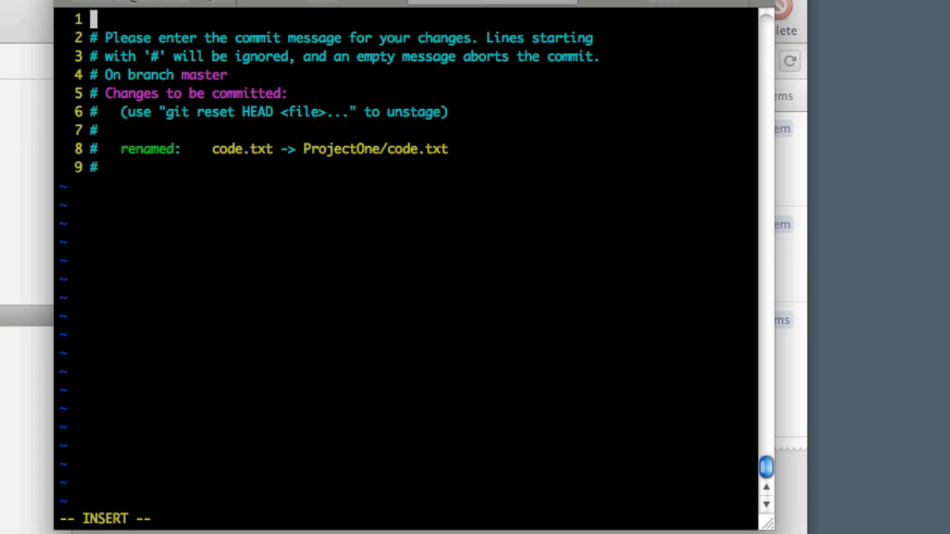
pyautogui.write('rebuilt folder')
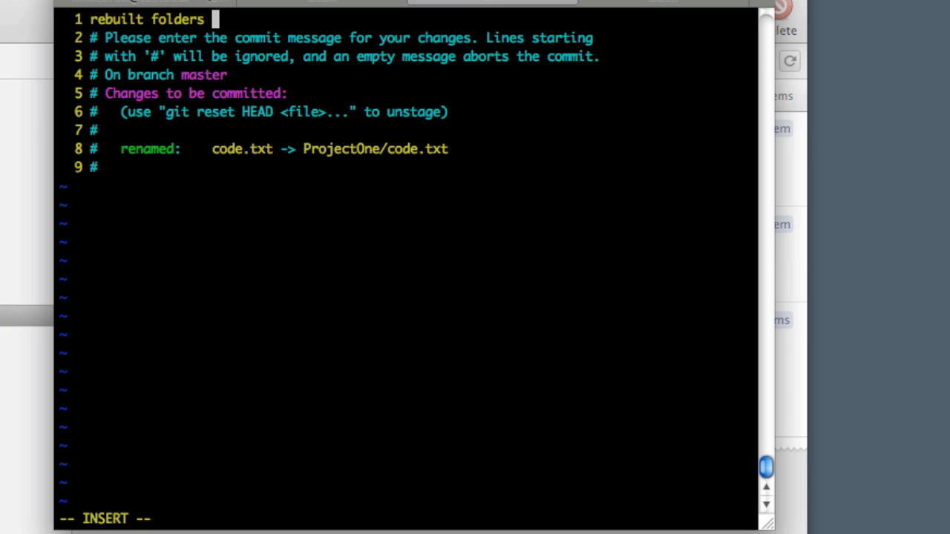
pyautogui.write('struct')
pyautogui.click(407, 519)
pyautogui.write(':wq')
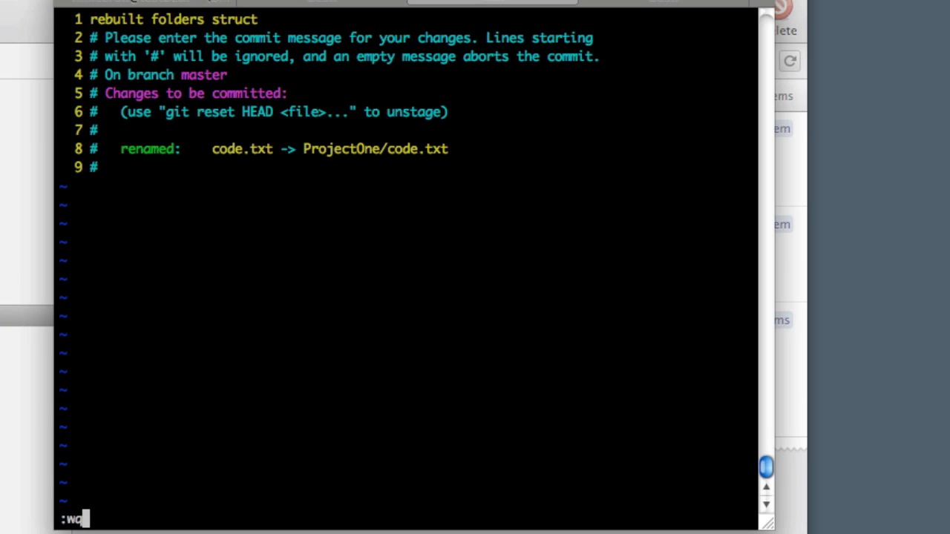
pyautogui.press('Return')
pyautogui.write('git status')
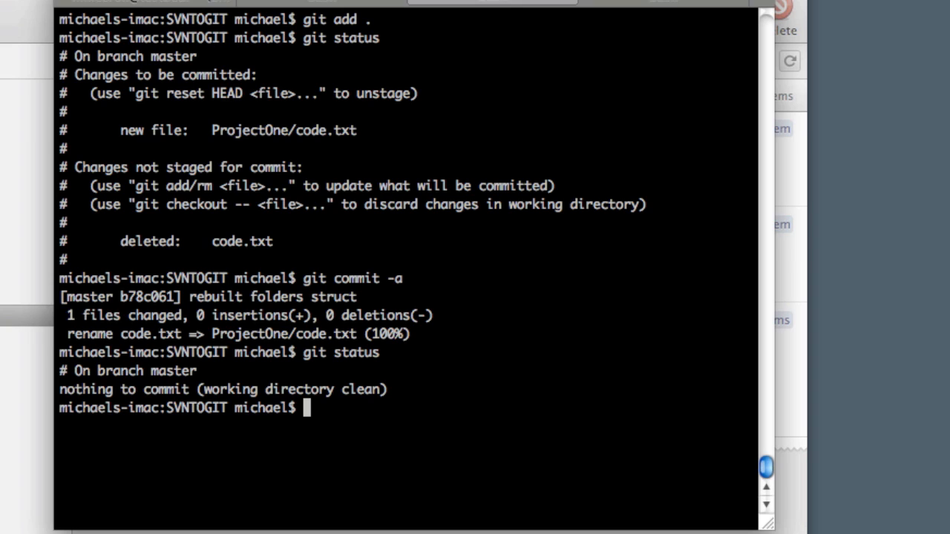
pyautogui.moveTo(598, 514)
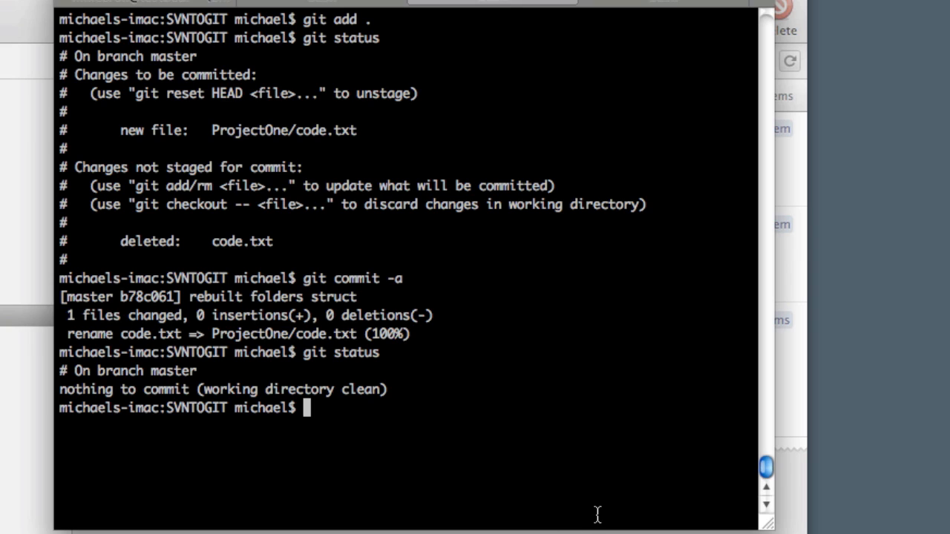
# - Run git checkout -b current-repo, then git status to confirm it is clean
pyautogui.write('git check')
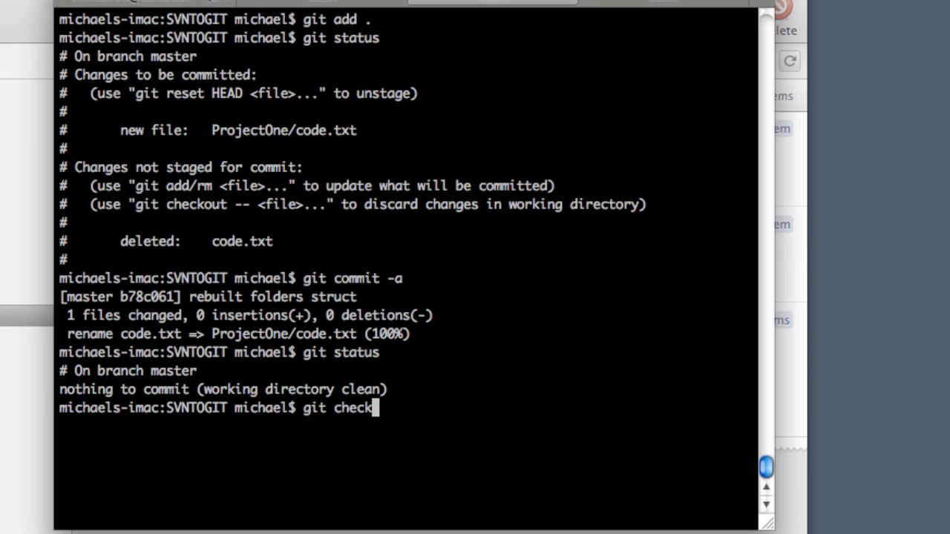
pyautogui.write('out -b')
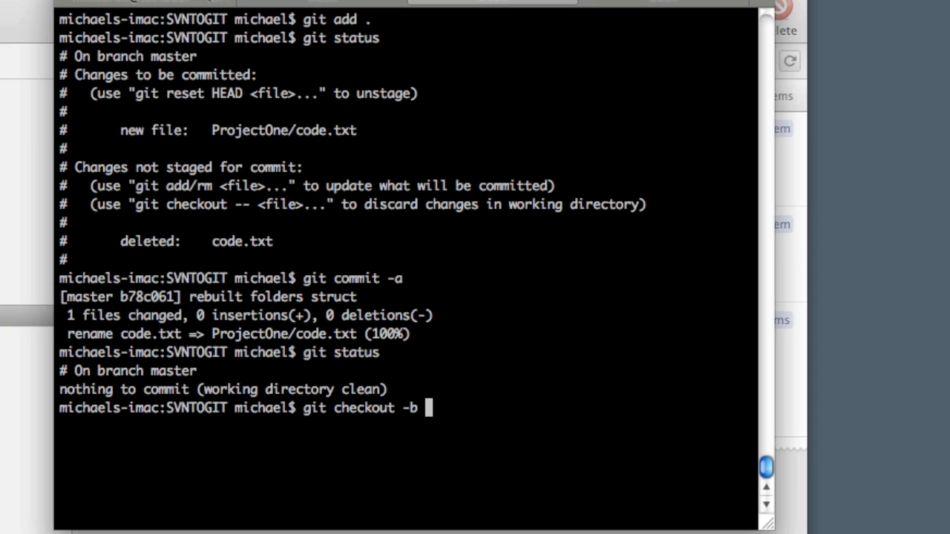
pyautogui.write('curr')
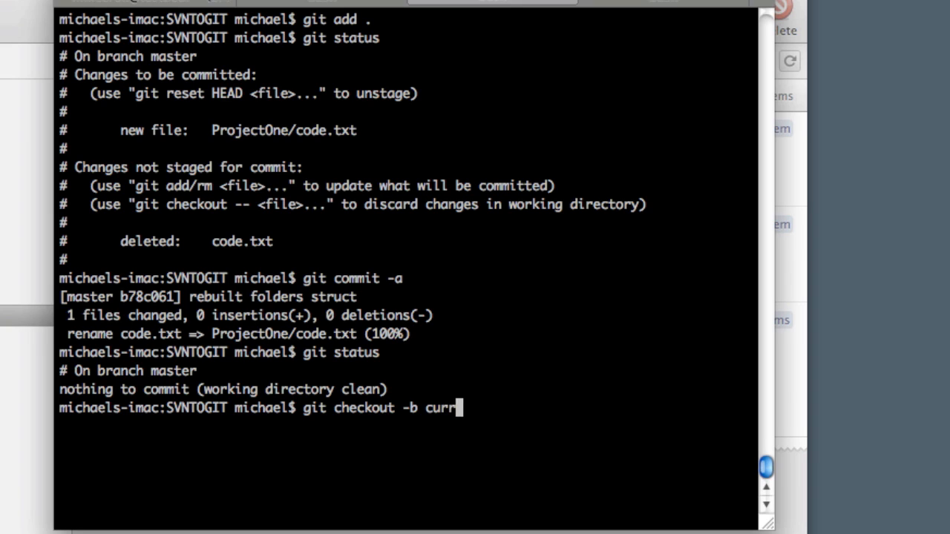
pyautogui.write('ent-repo')
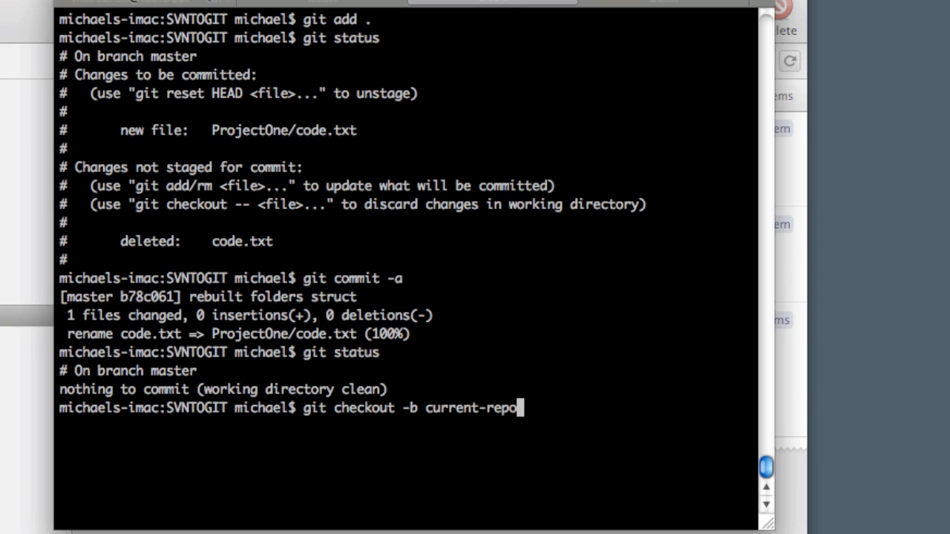
pyautogui.press('Return')
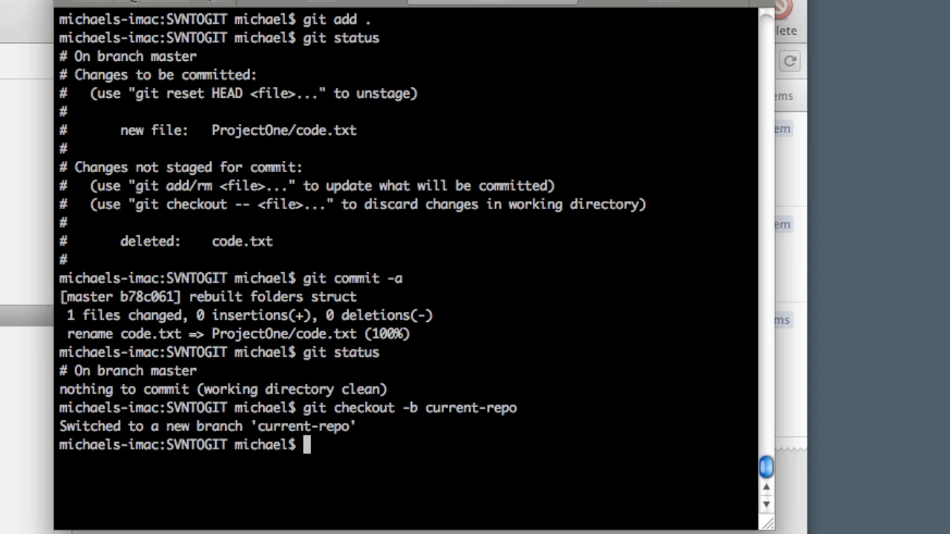
pyautogui.write('git status')
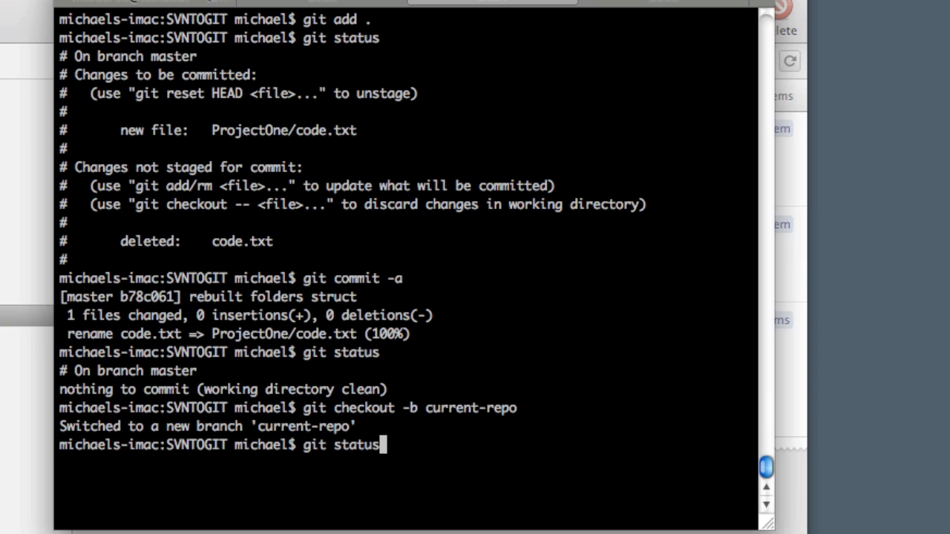
pyautogui.press('Return')
pyautogui.write('ls')
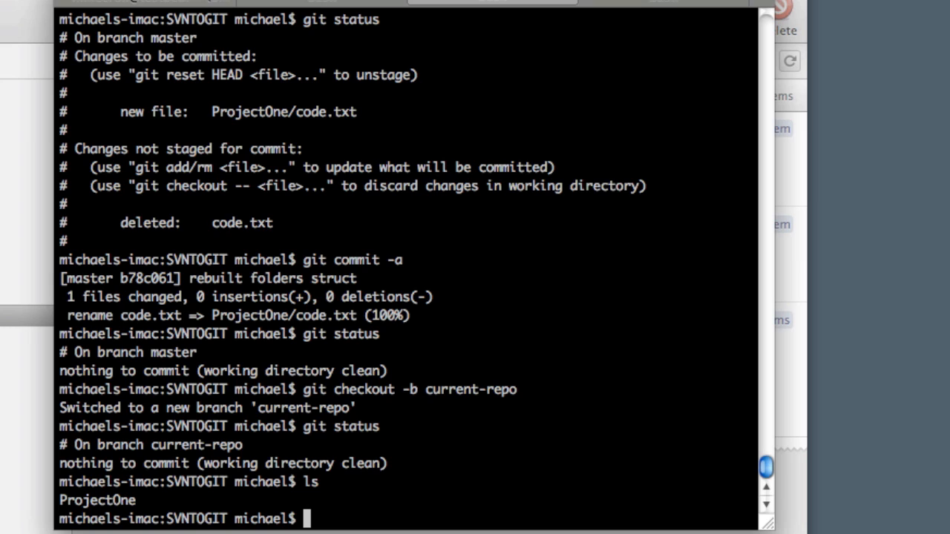
# - Type git pull ~/Development/Video/WIP/GitCopy/svn-repo/ and view the SVN commit timeline
pyautogui.write('git pull')
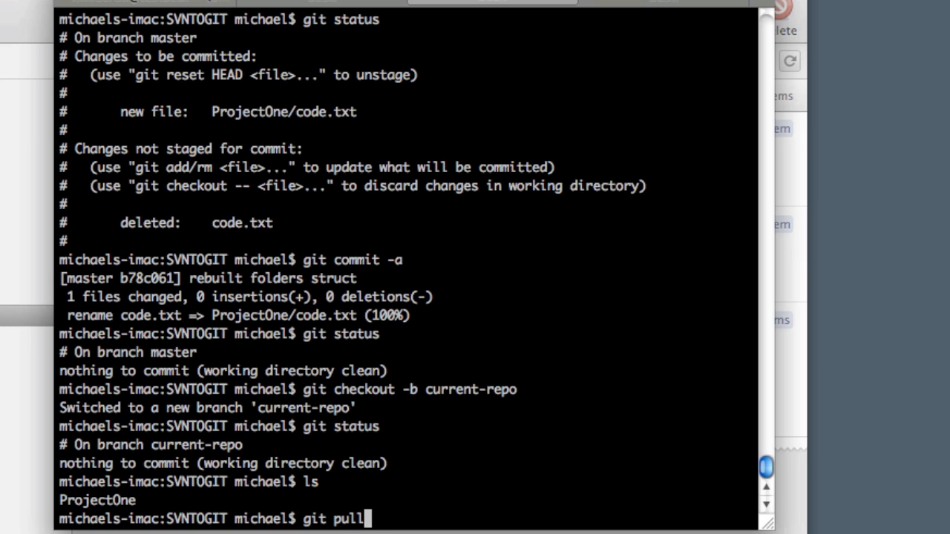
pyautogui.write('~/')
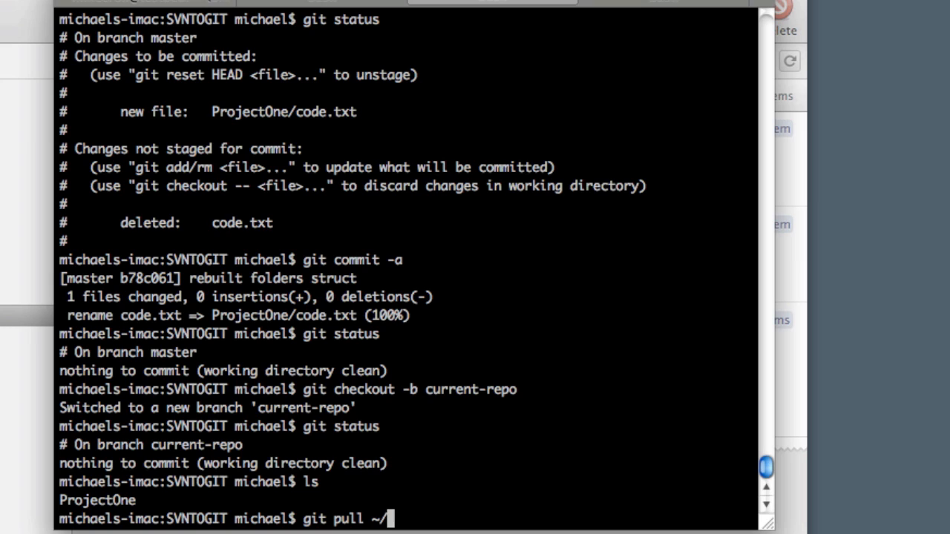
pyautogui.write('Dev')
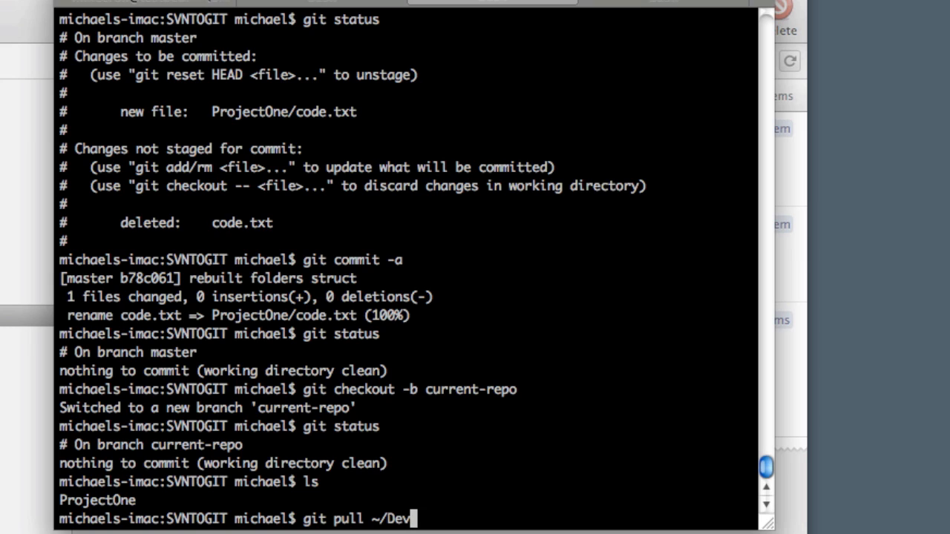
pyautogui.write('elopment/')
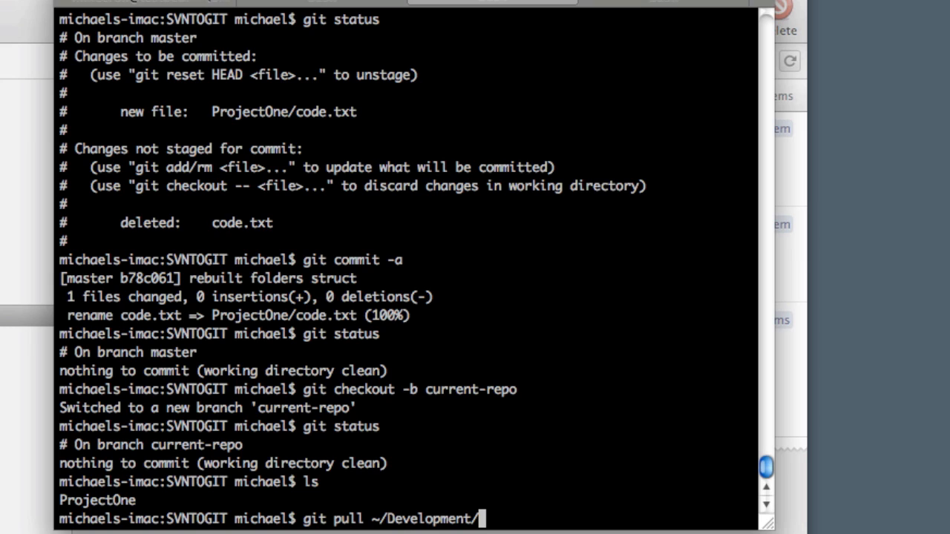
pyautogui.write('Video/')
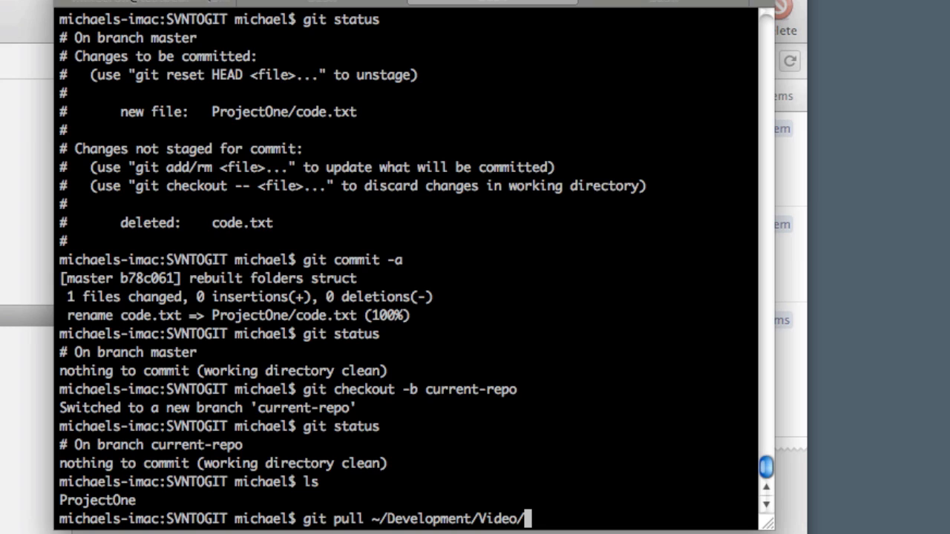
pyautogui.write('W')
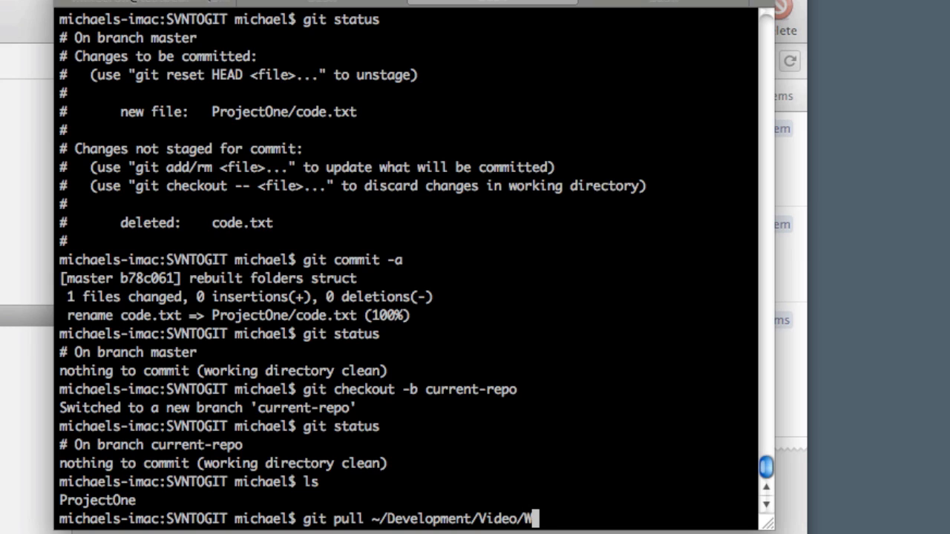
pyautogui.write('IP/G')
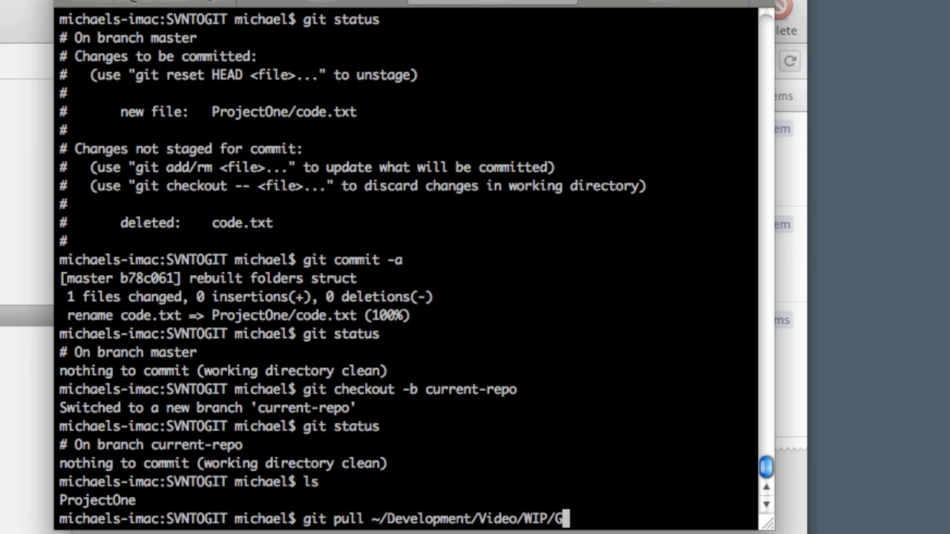
pyautogui.write('itCopy/')
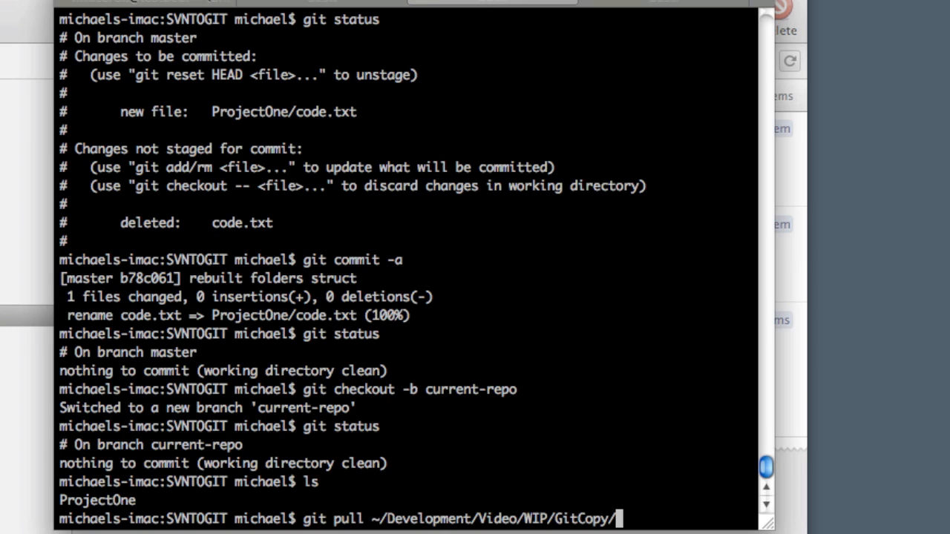
pyautogui.write('svn-repo/')
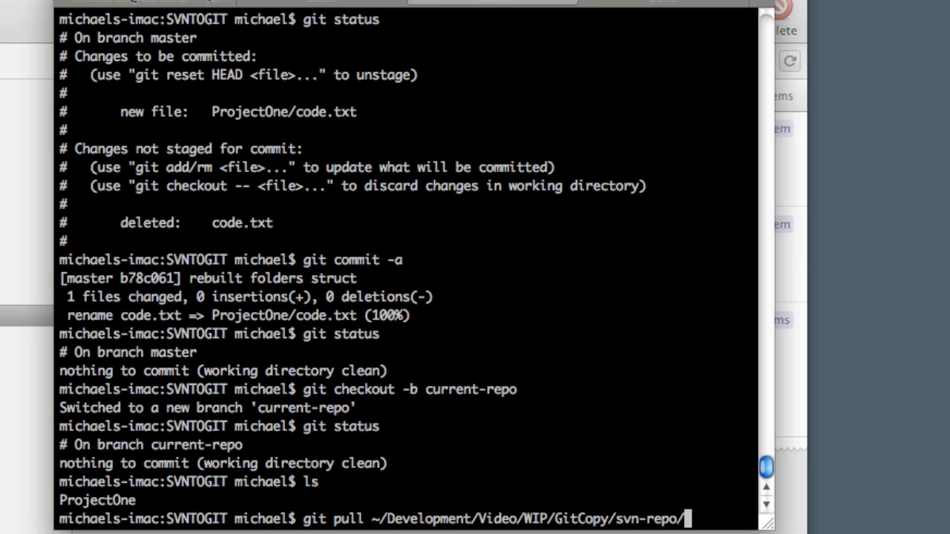
pyautogui.press('Return')
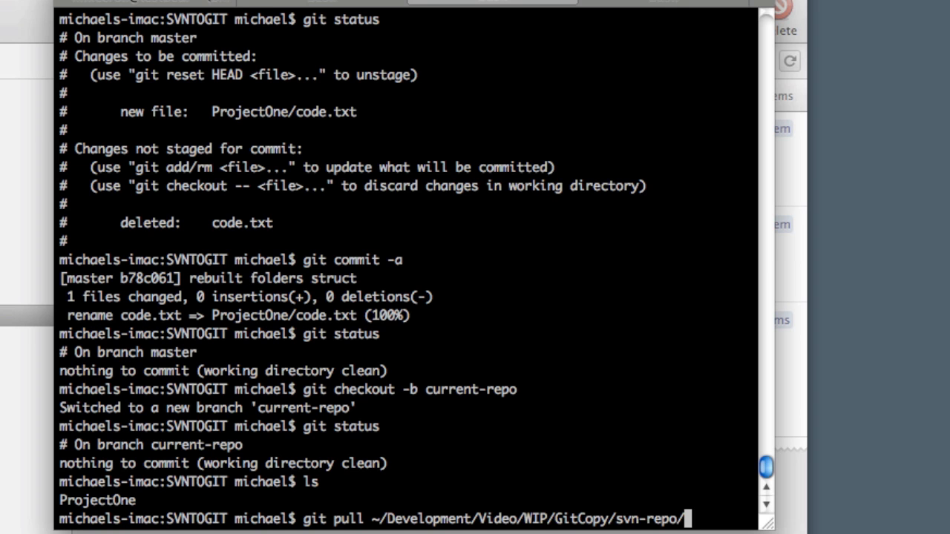
pyautogui.press('Return')
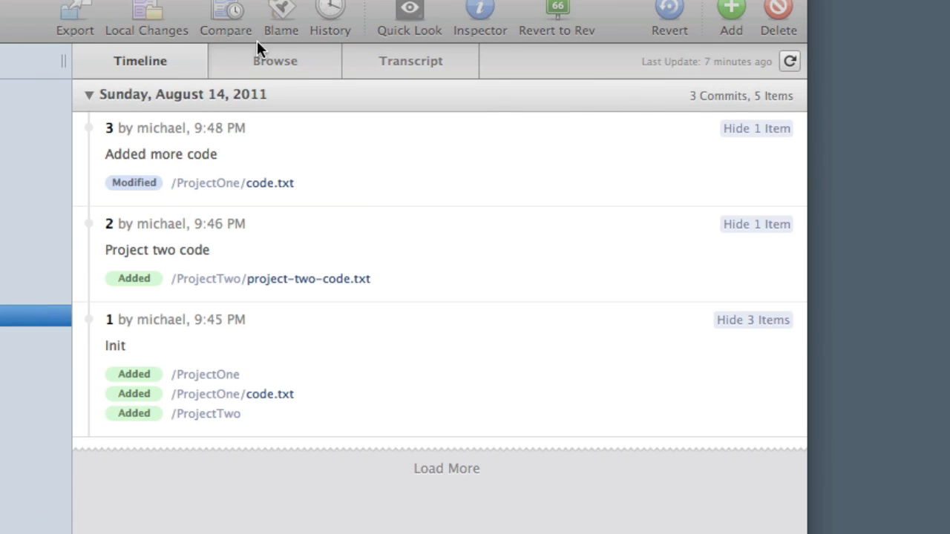
# - Quick Look svn-repo's two-line code.txt in the Versions Browse view, then close the preview
pyautogui.click(275, 61)
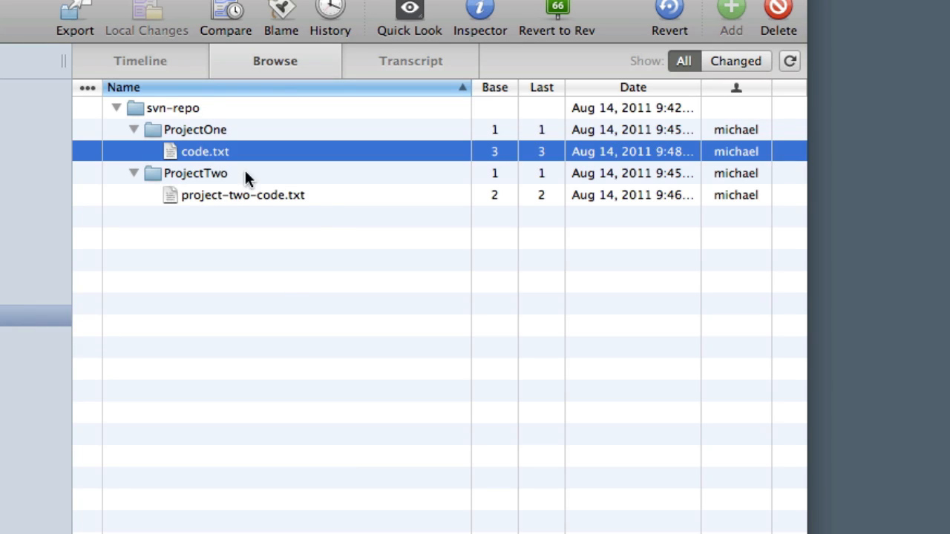
pyautogui.click(410, 15)
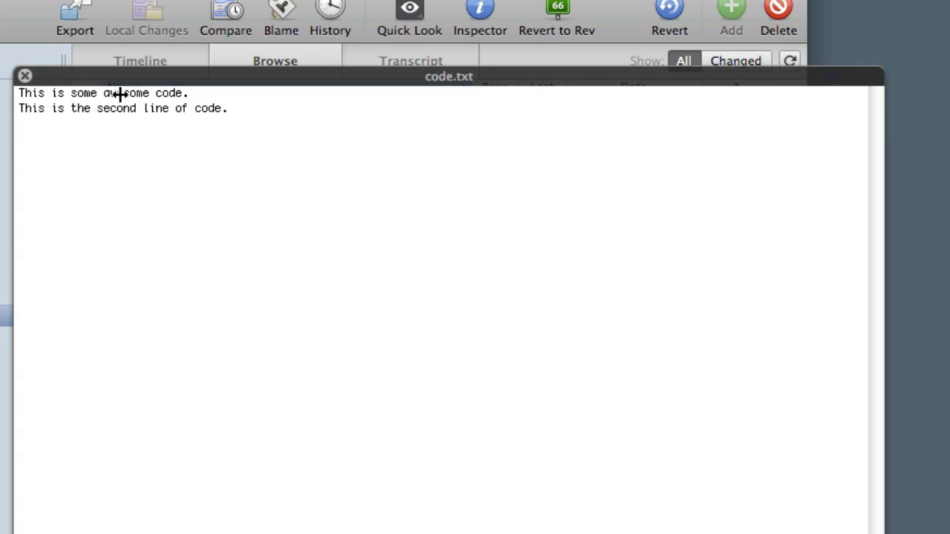
pyautogui.click(24, 76)
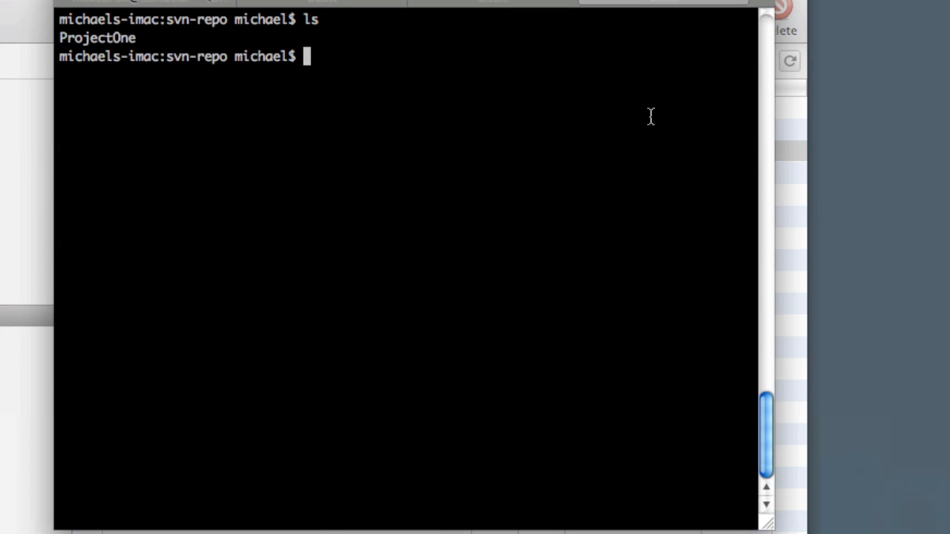
# - Pull svn-repo into current-repo, hitting an add/add conflict in ProjectOne/code.txt
pyautogui.write('vim ProjectOne/')
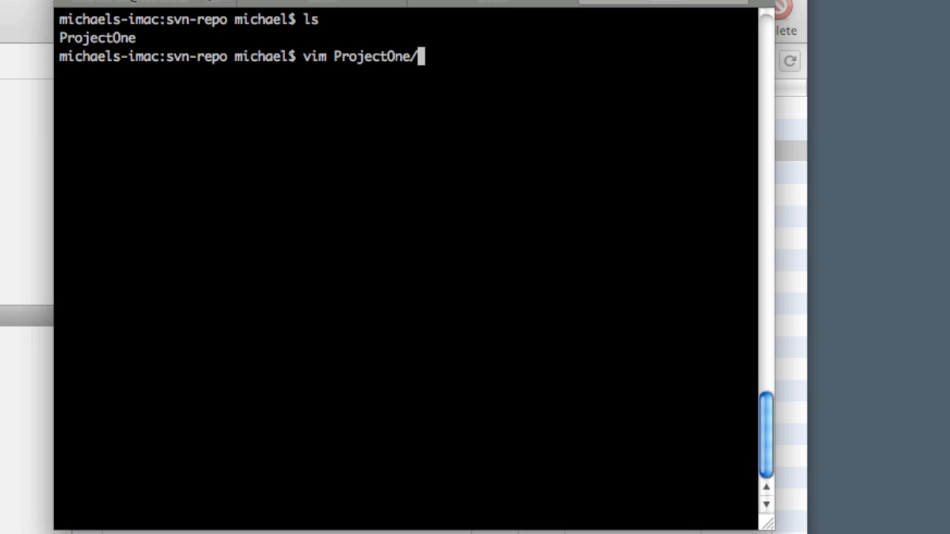
pyautogui.press('Return')
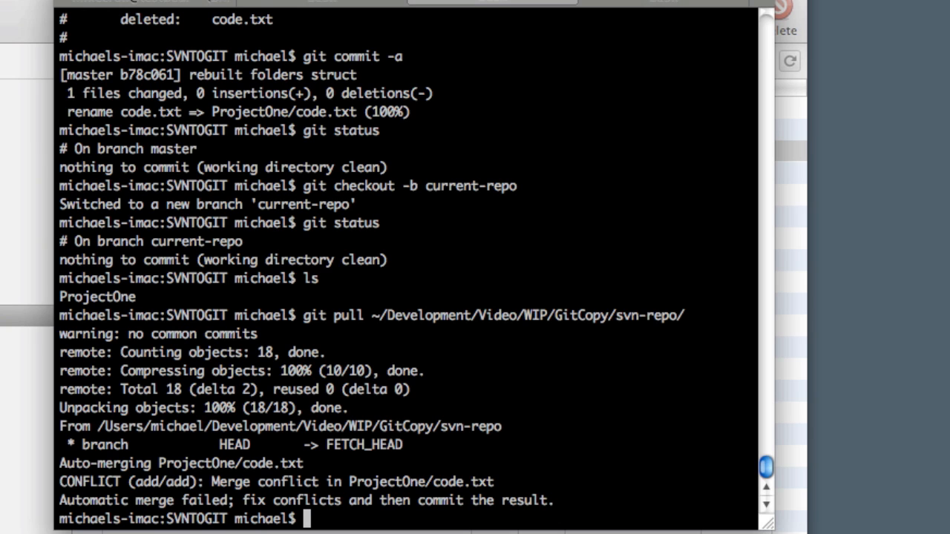
# - Run git mergetool and keep the local first line of code.txt in opendiff
pyautogui.write('gi')
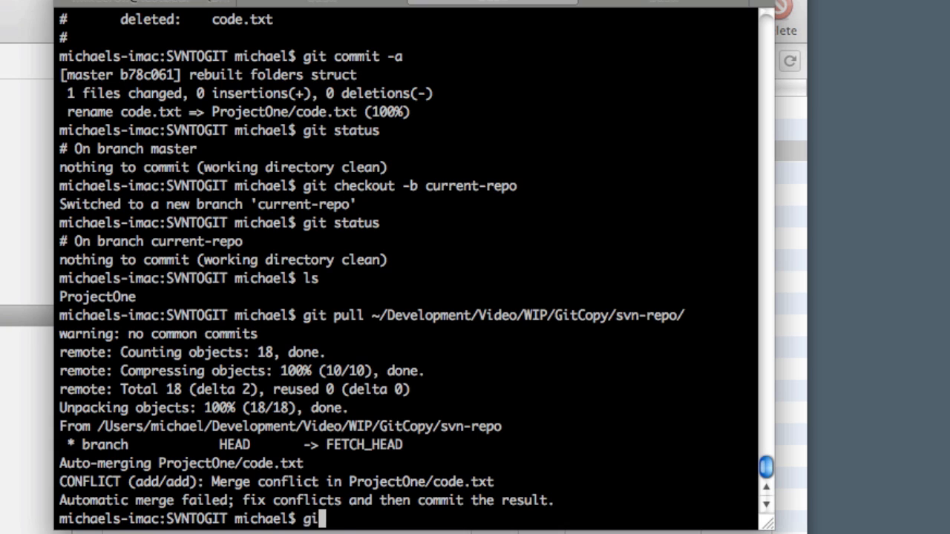
pyautogui.write('mergetool')
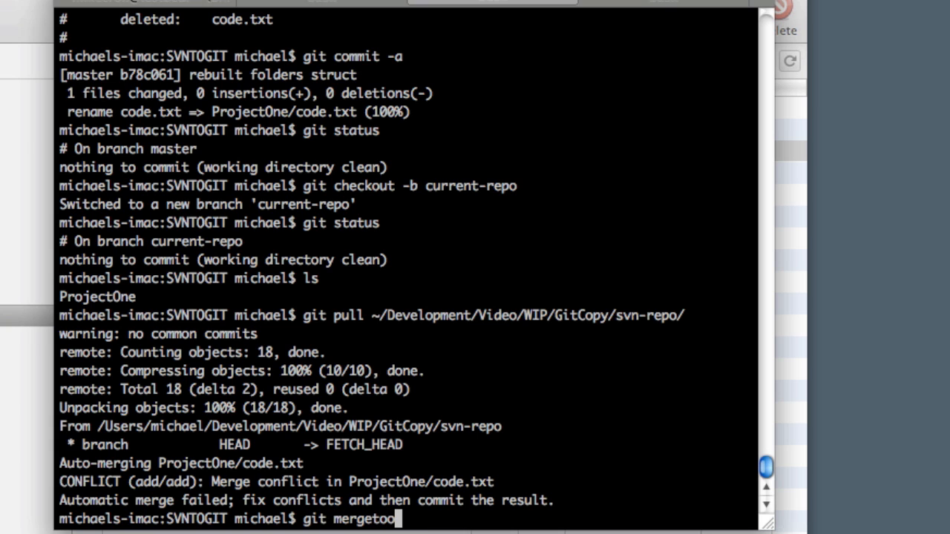
pyautogui.press('return')
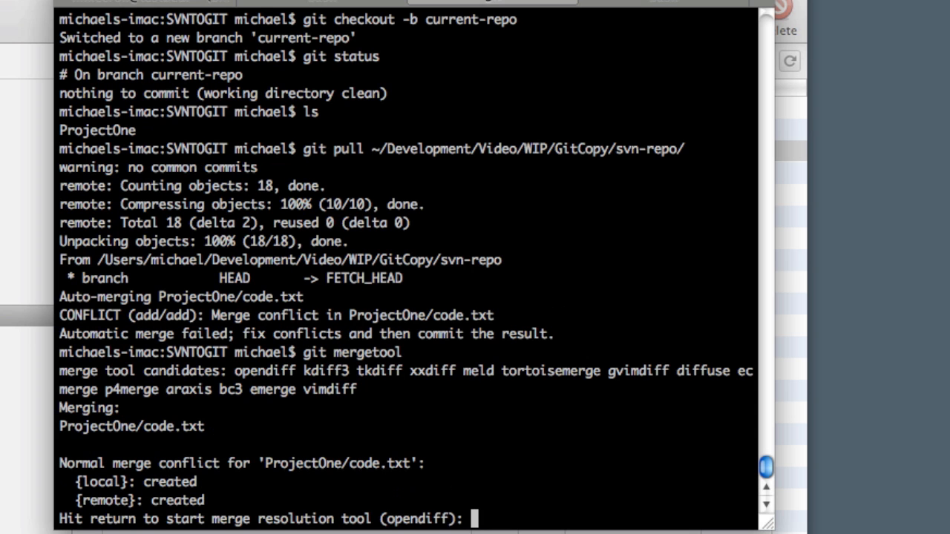
pyautogui.moveTo(292, 396)
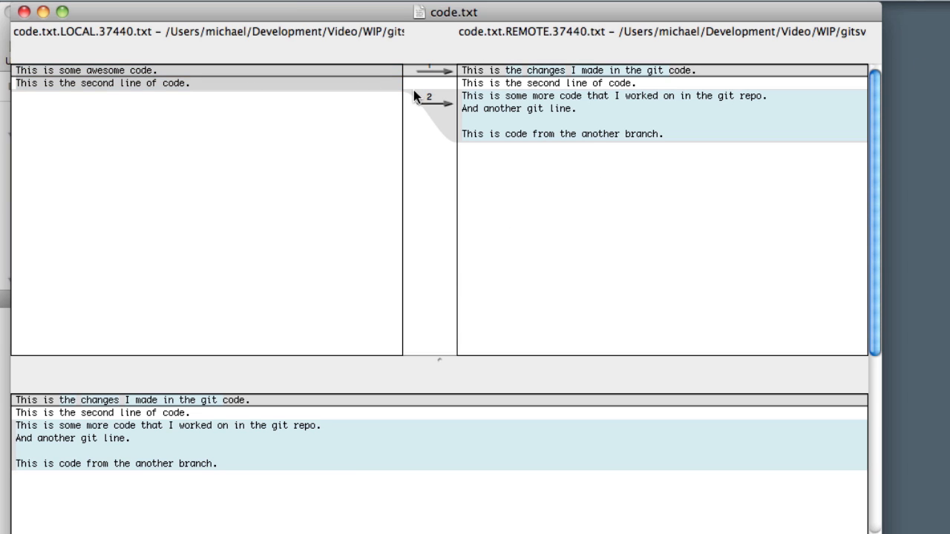
pyautogui.moveTo(461, 146)
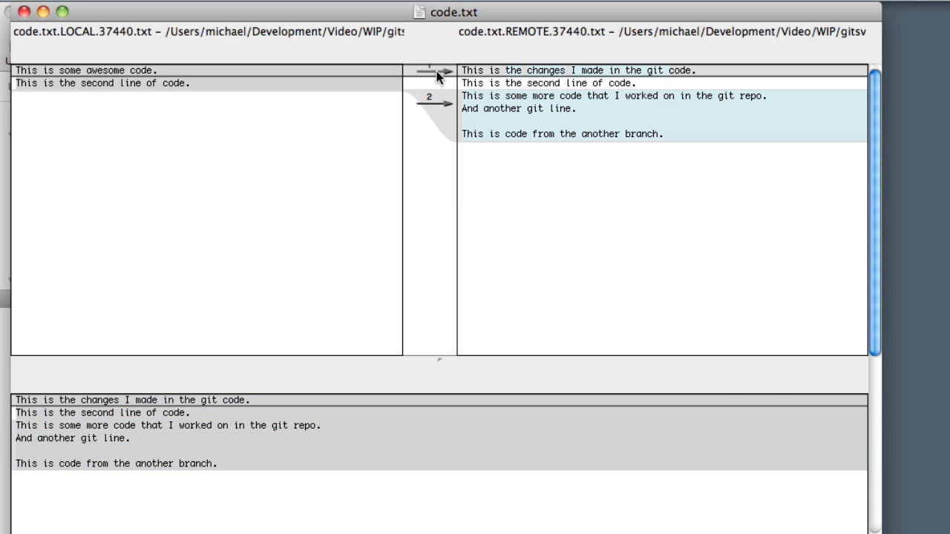
pyautogui.moveTo(503, 117)
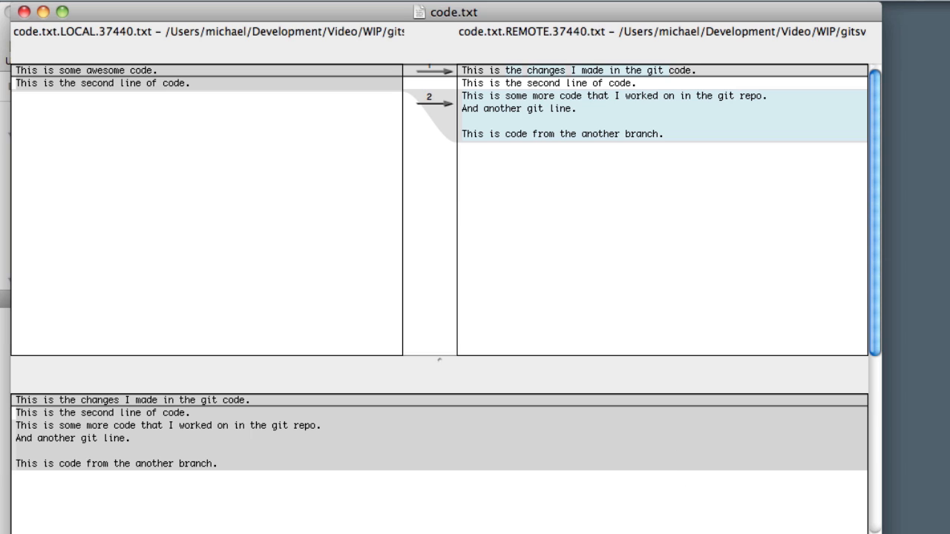
pyautogui.click(412, 70)
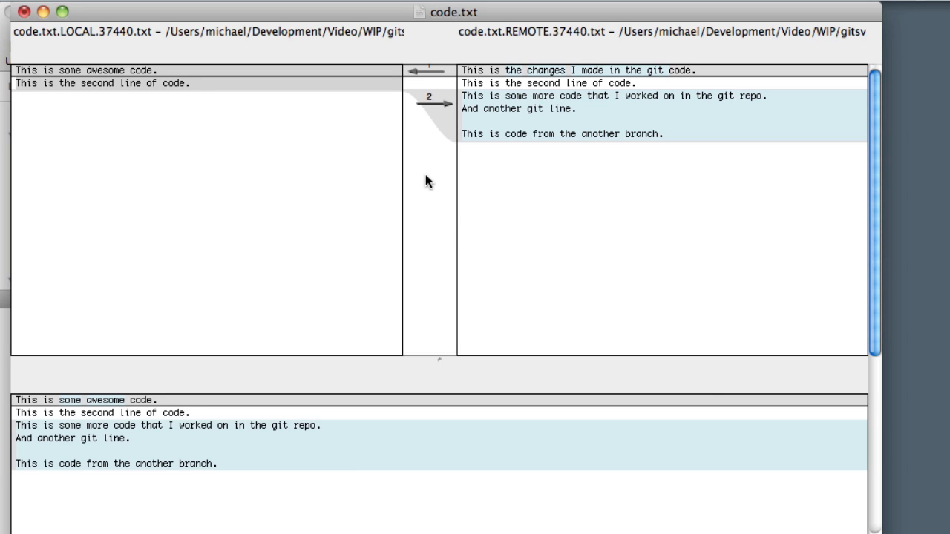
pyautogui.moveTo(463, 86)
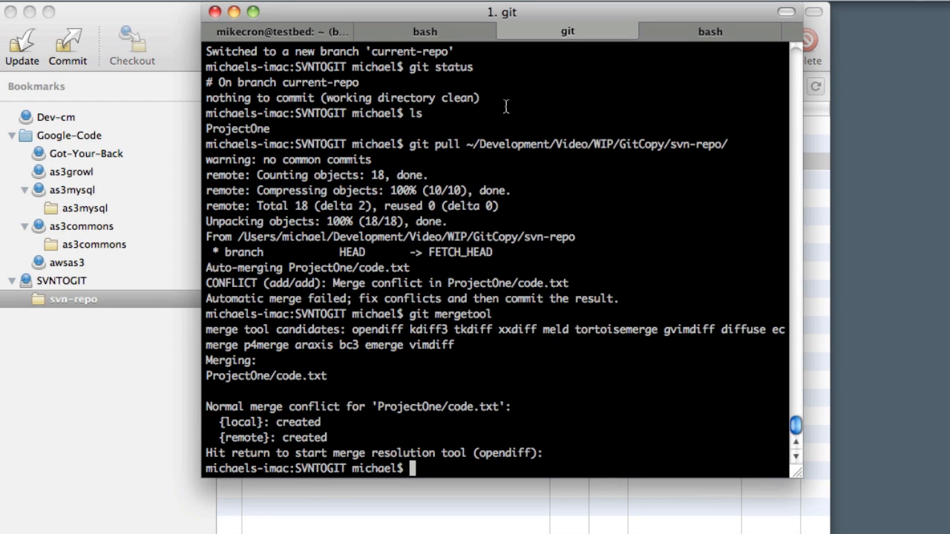
pyautogui.click(567, 31)
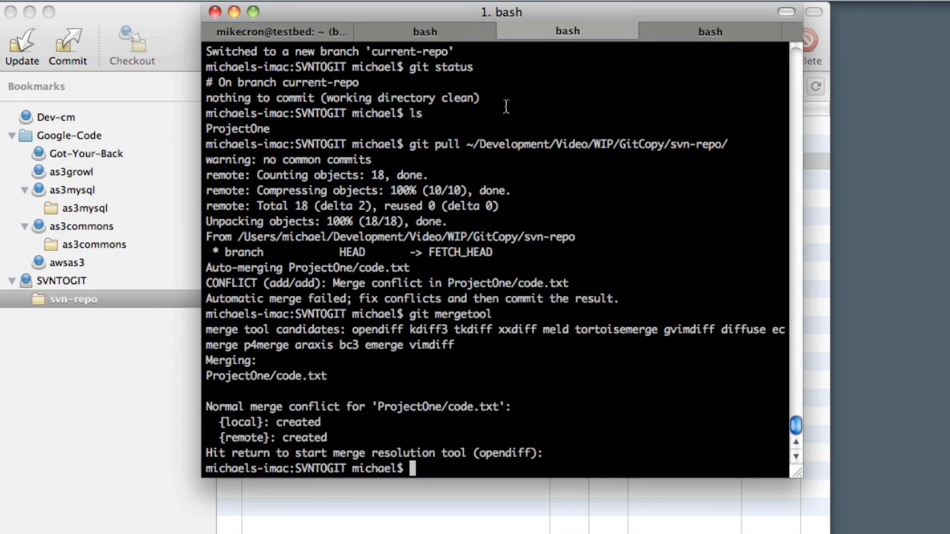
pyautogui.write('l')
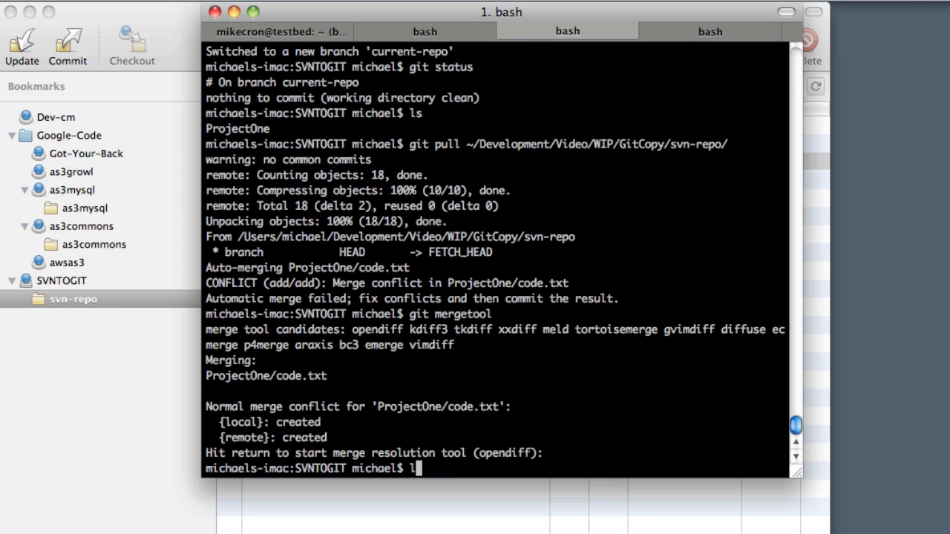
pyautogui.write('git status')
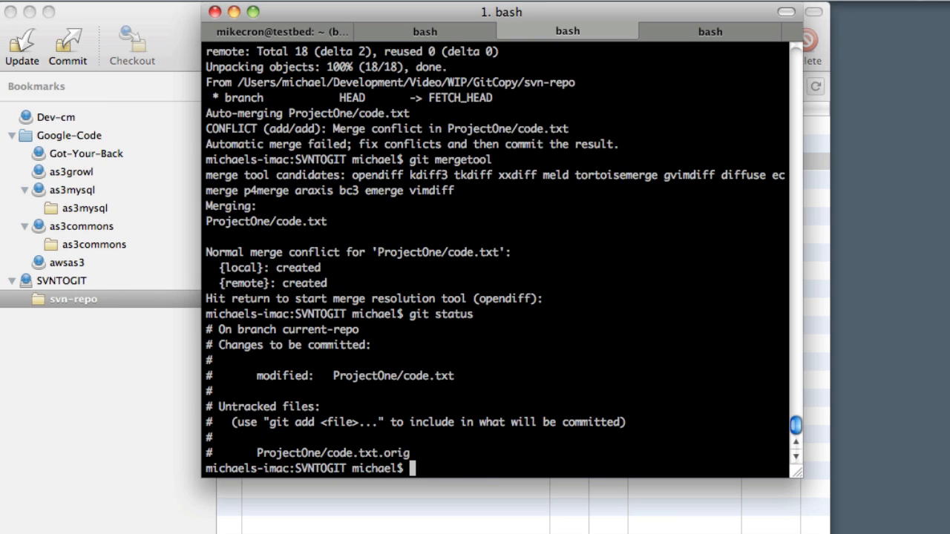
pyautogui.moveTo(287, 393)
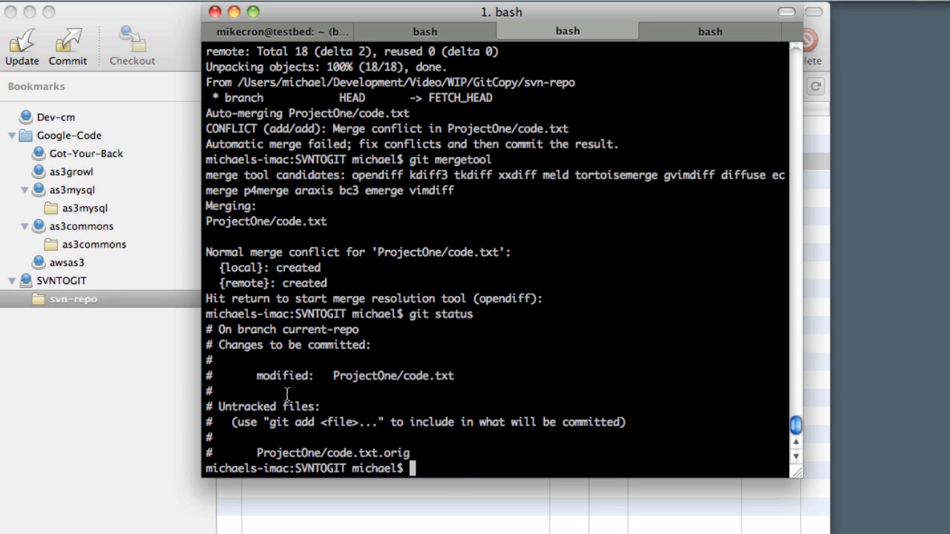
pyautogui.moveTo(392, 442)
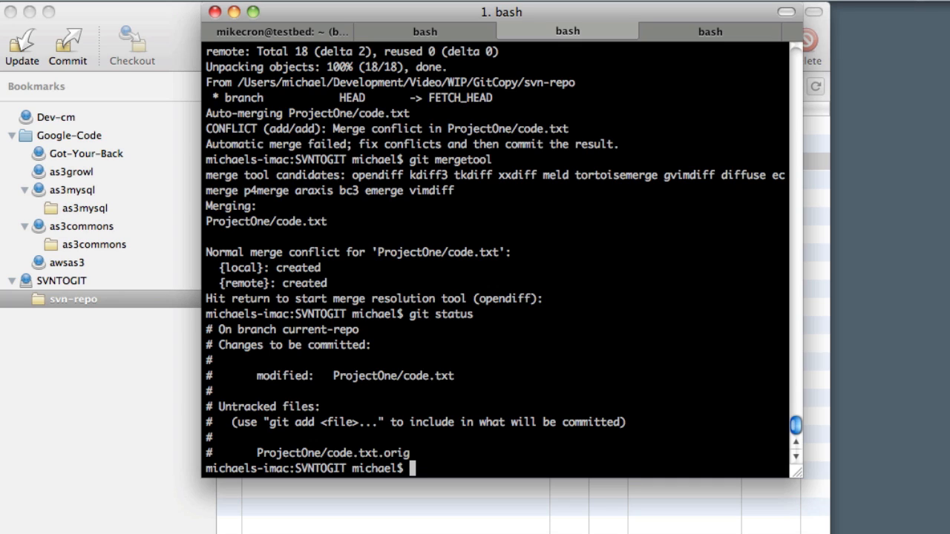
pyautogui.moveTo(562, 444)
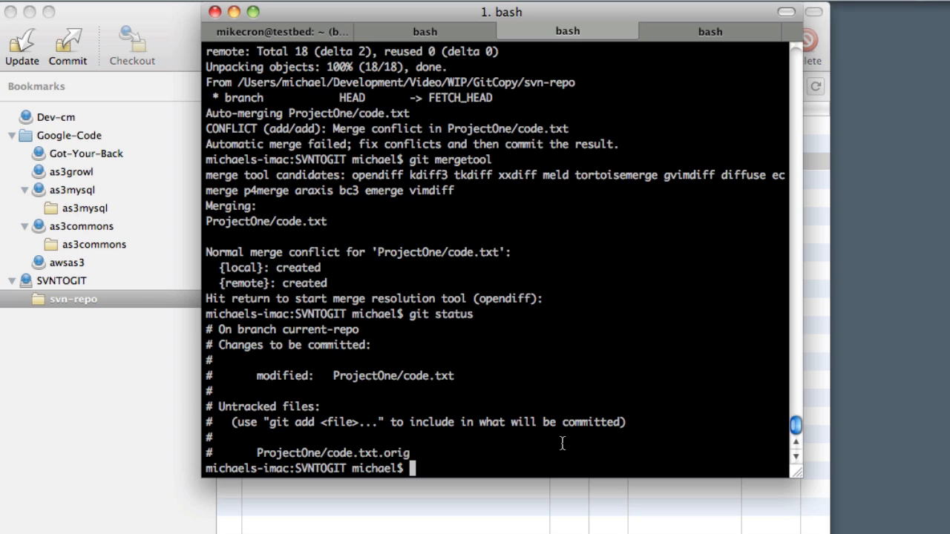
pyautogui.moveTo(562, 444)
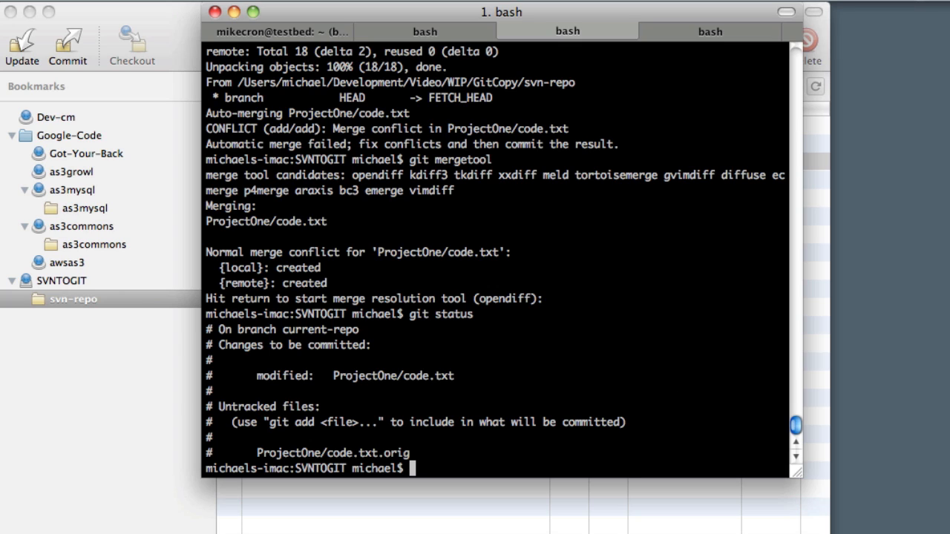
pyautogui.moveTo(510, 439)
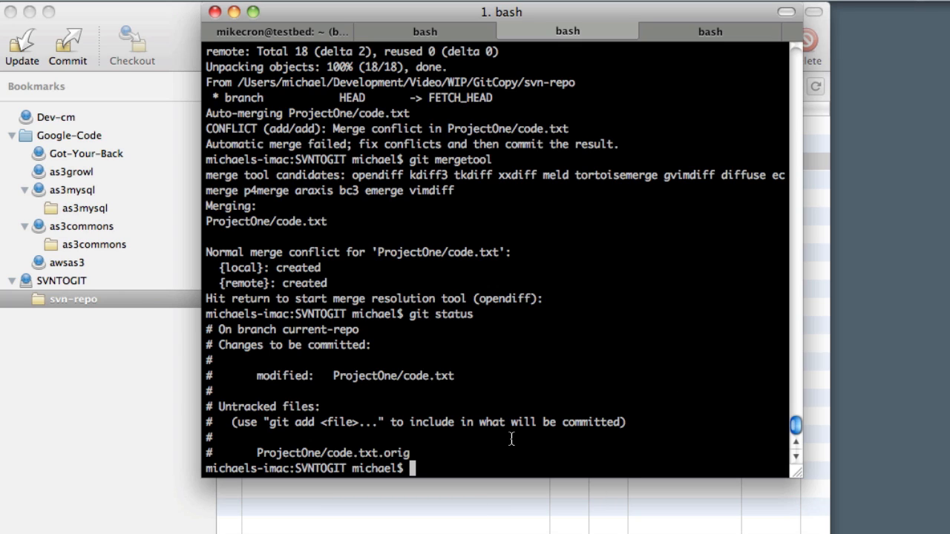
# - Delete ProjectOne/code.txt.orig and confirm with git status that only code.txt is staged
pyautogui.write('rm ProjectOne/')
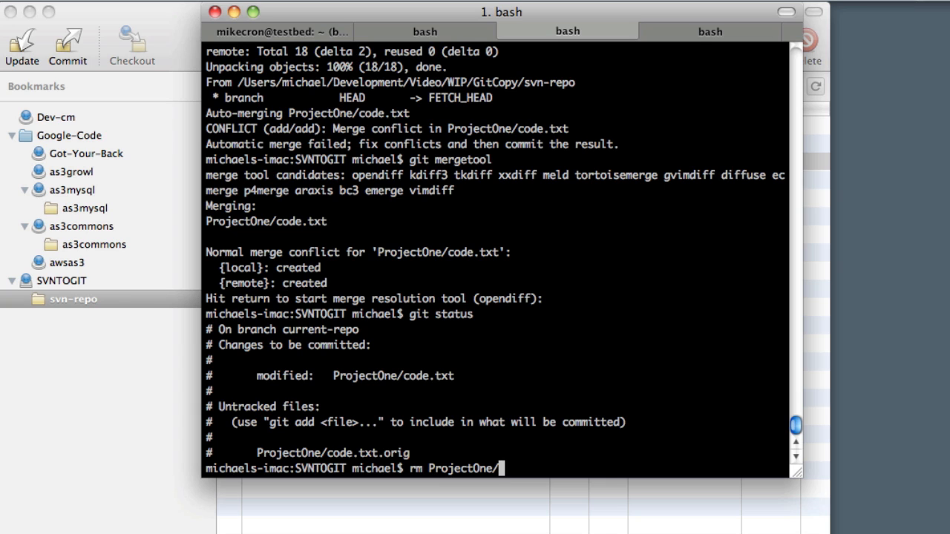
pyautogui.press('Return')
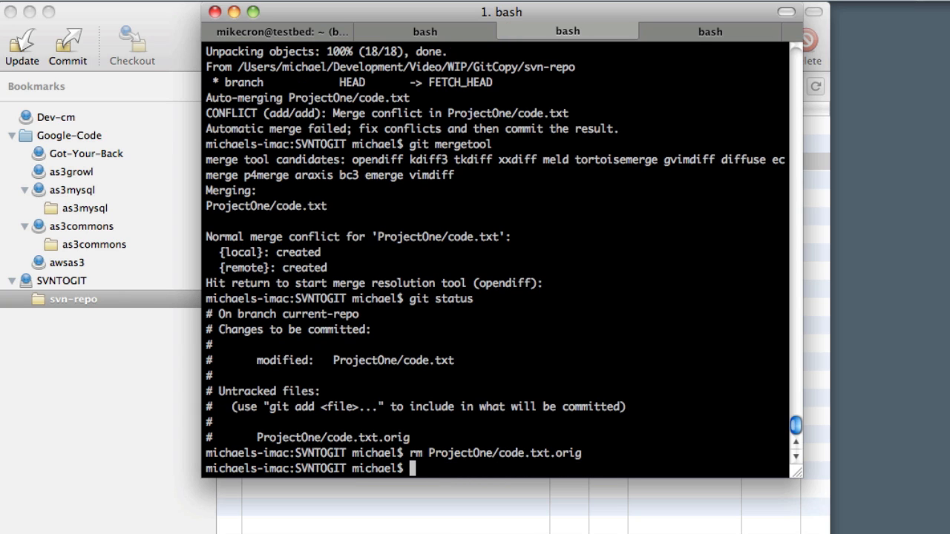
pyautogui.write('git status')
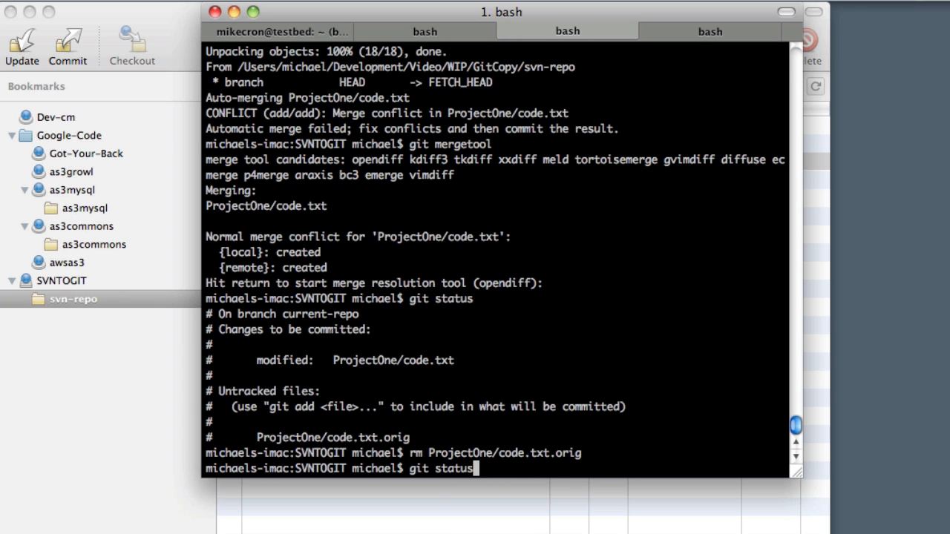
pyautogui.press('Return')
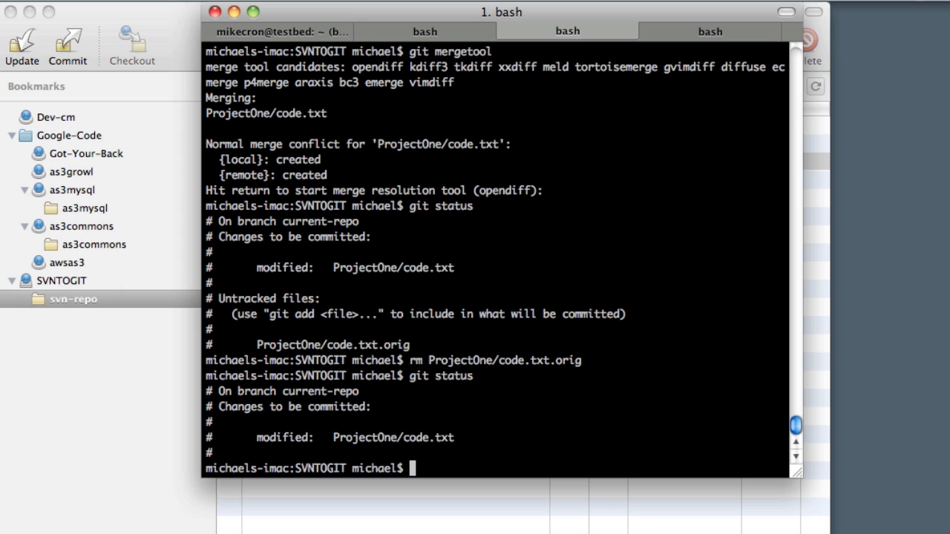
# - Run git commit -a to bring up the merge commit message
pyautogui.write('git')
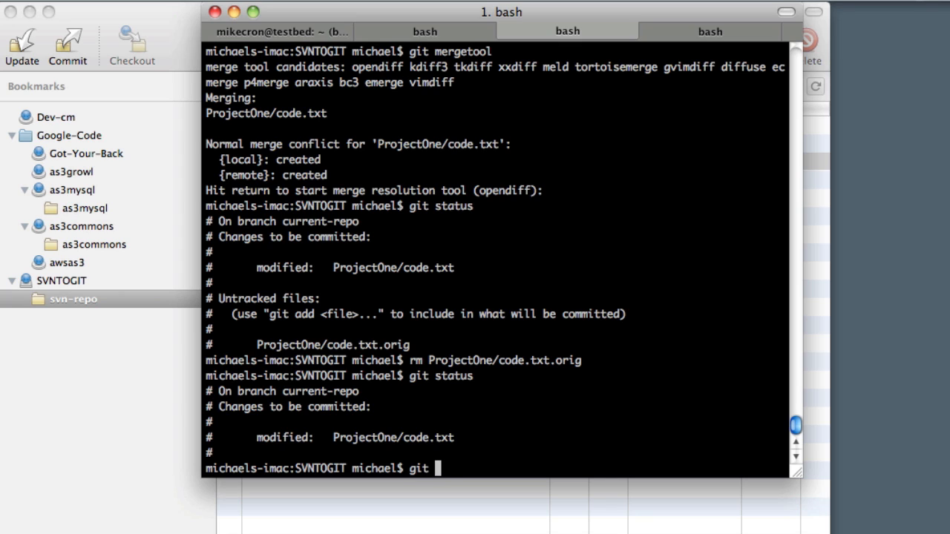
pyautogui.write('commit -')
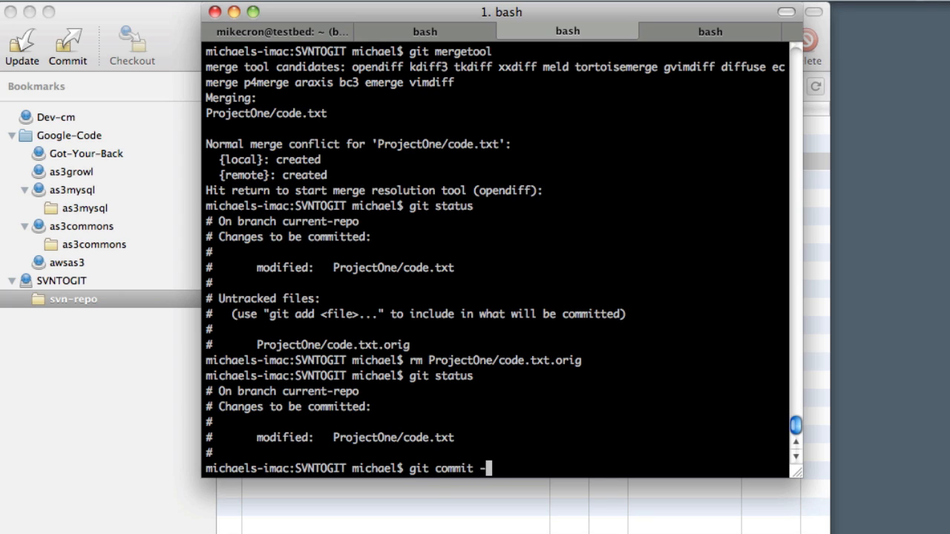
pyautogui.press('Return')
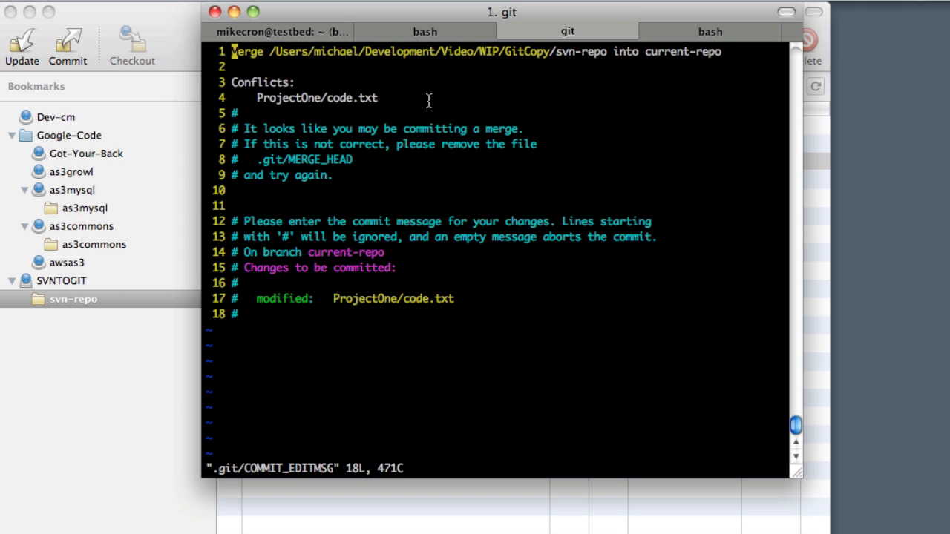
pyautogui.moveTo(365, 320)
pyautogui.write(':')
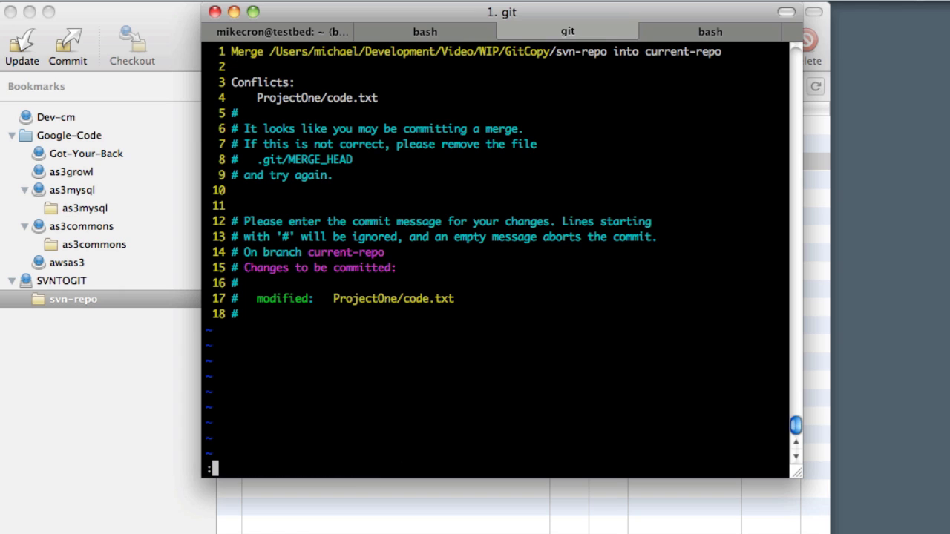
# - Save the default merge message with :wq, creating merge commit 3c3c845
pyautogui.write('w')
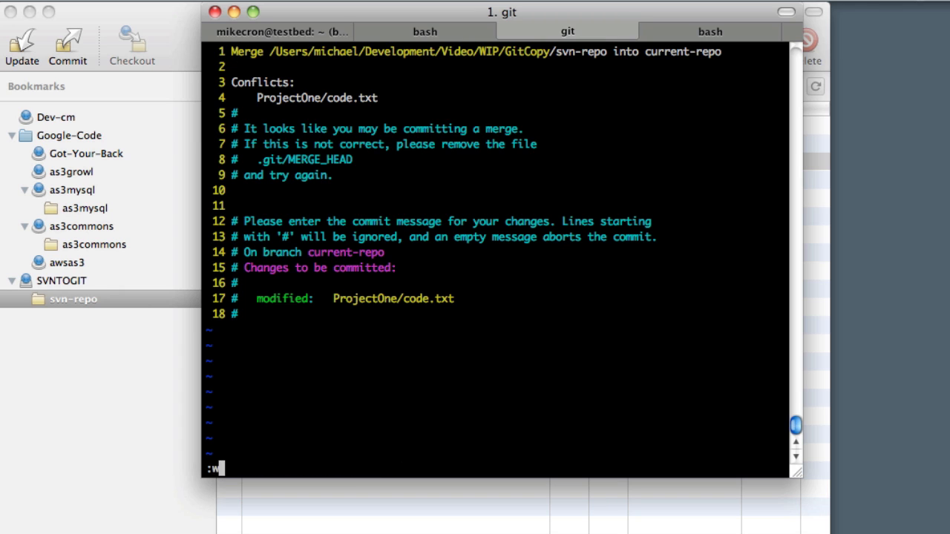
pyautogui.press('Return')
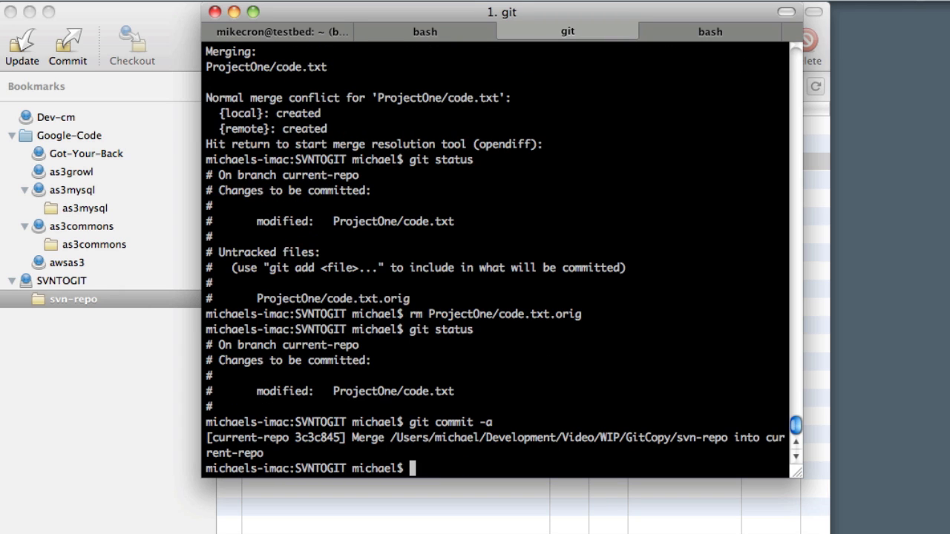
pyautogui.write('git l')
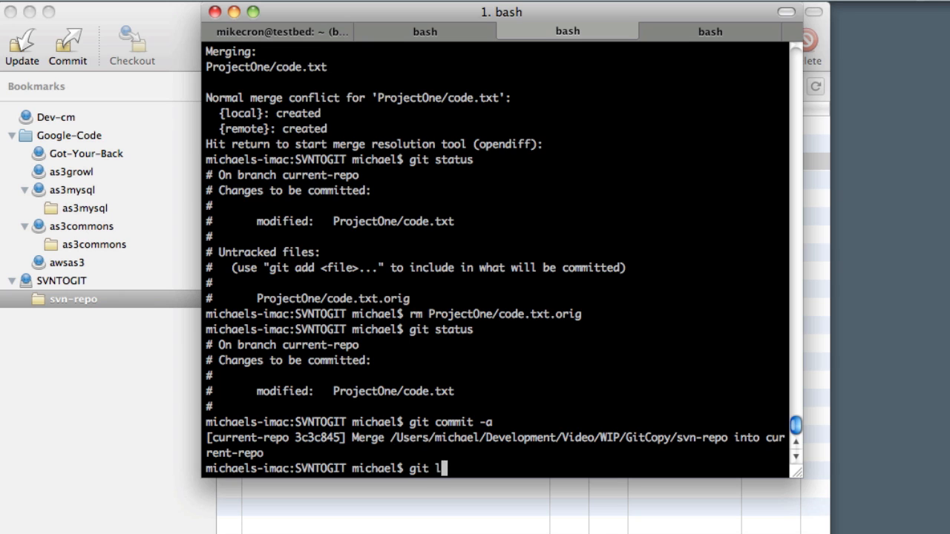
# - Scroll the git log showing merge commit 3c3c845 atop the combined history, then quit
pyautogui.press('Return')
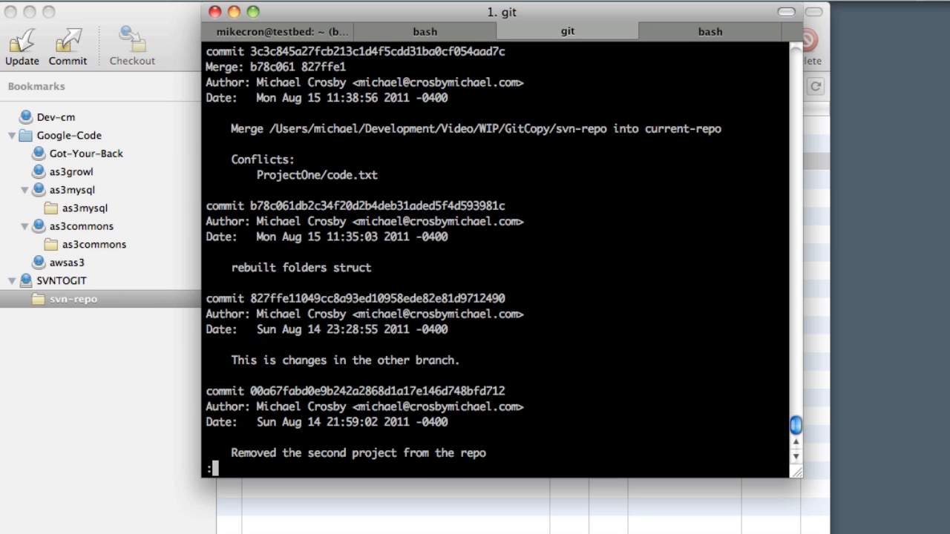
pyautogui.scroll(-3)
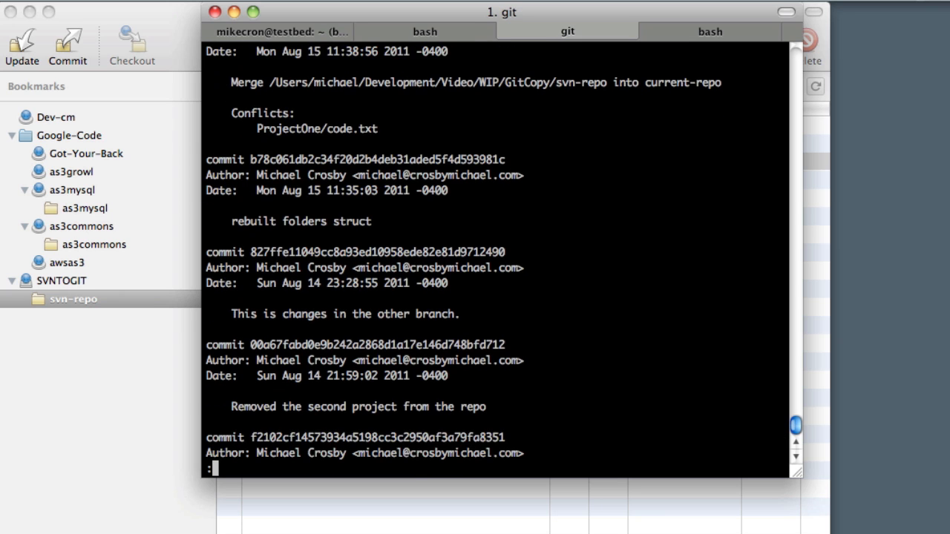
pyautogui.scroll(-3)
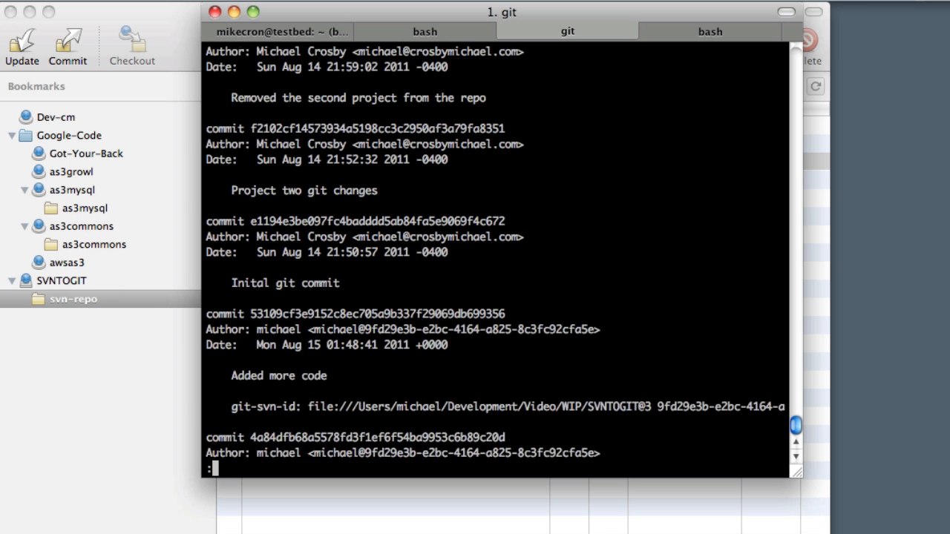
pyautogui.scroll(3)
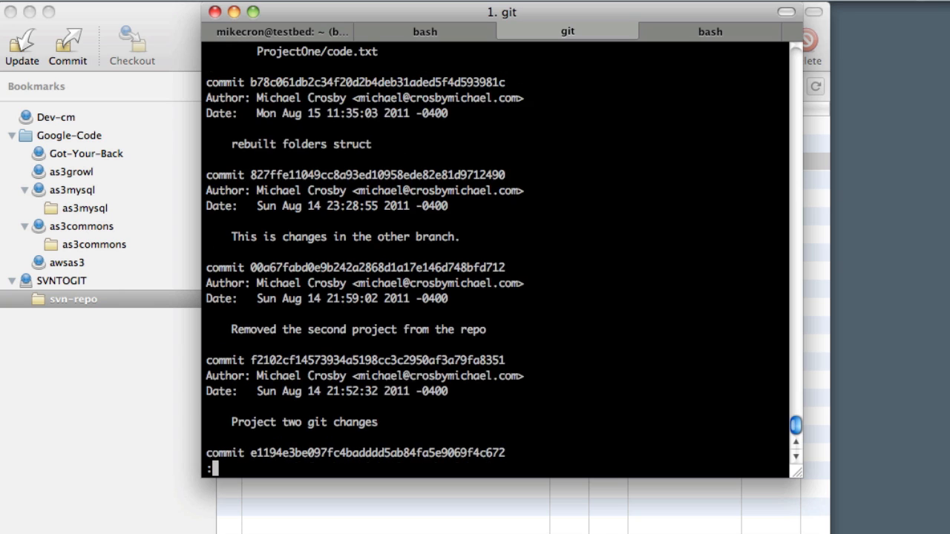
pyautogui.scroll(3)
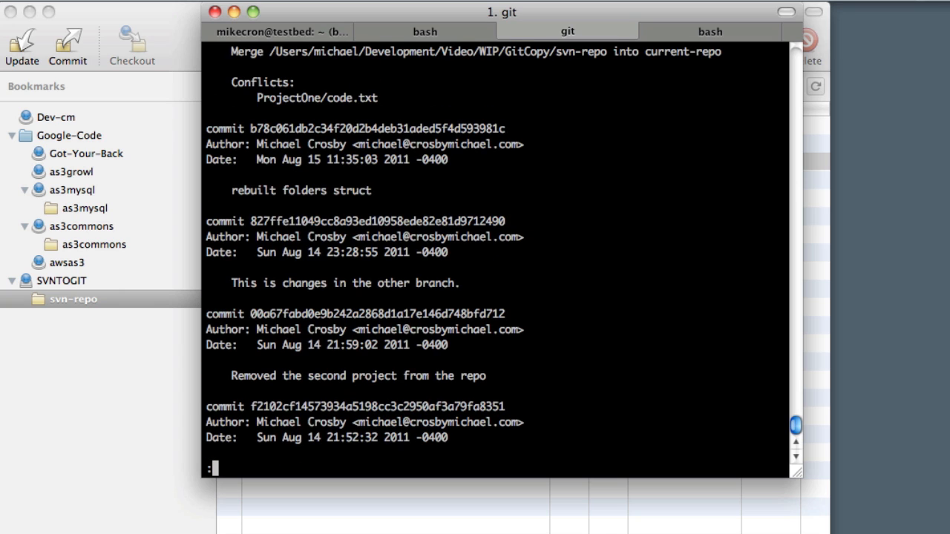
pyautogui.press('q')
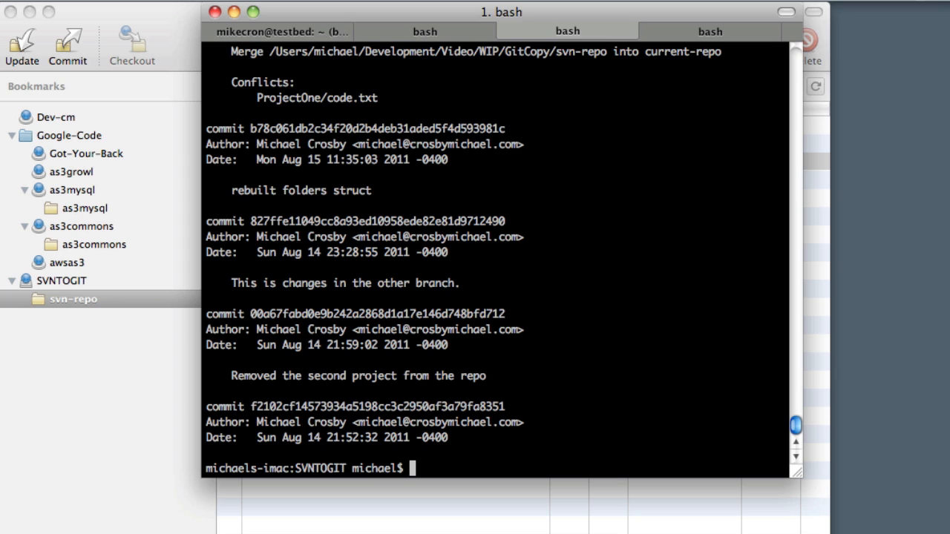
pyautogui.write('gitk')
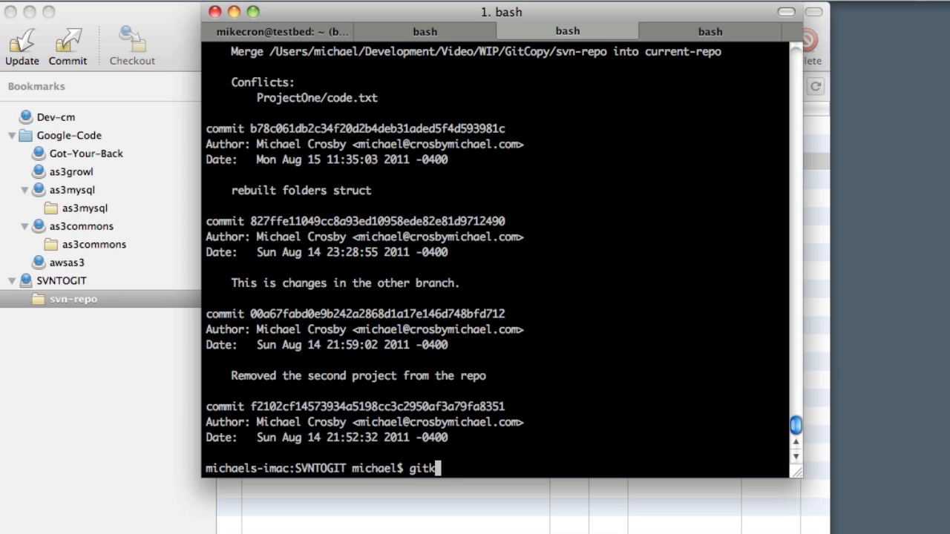
pyautogui.press('Return')
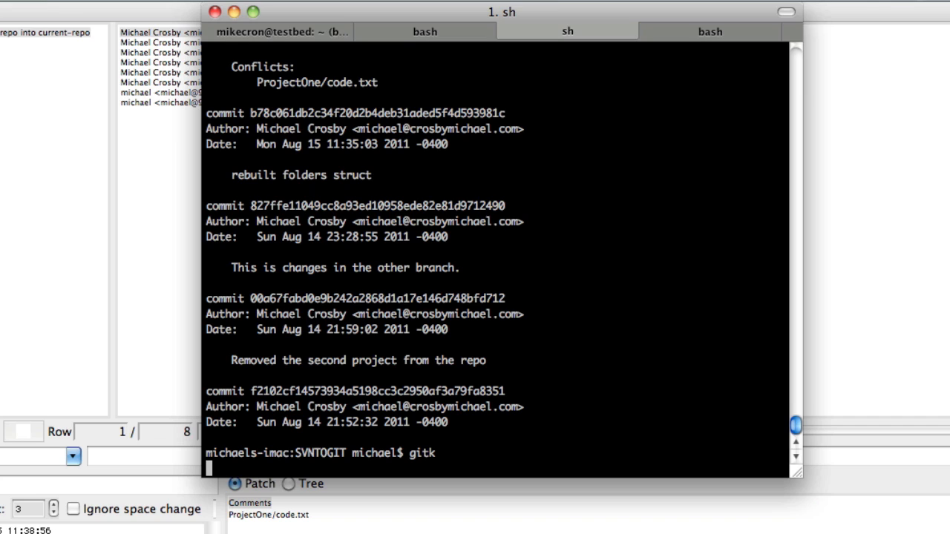
pyautogui.press('Return')
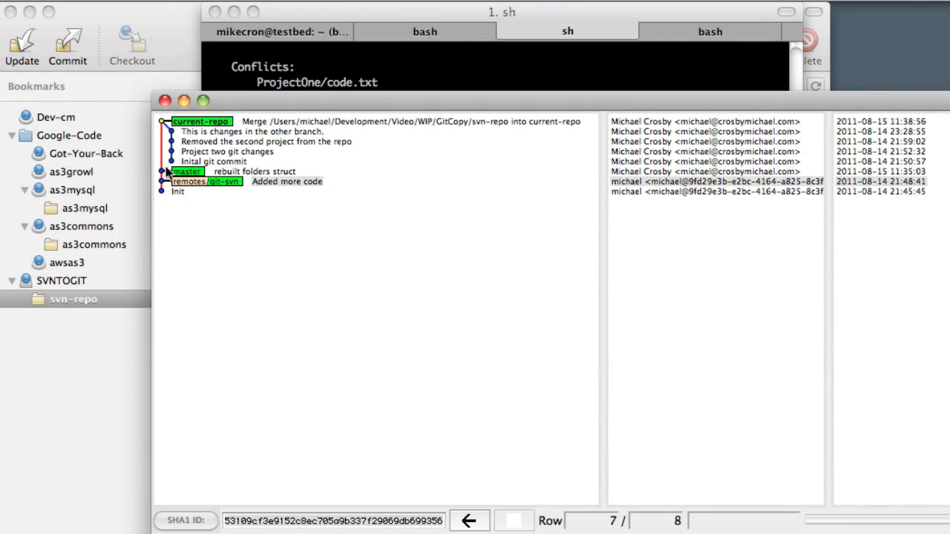
pyautogui.moveTo(245, 182)
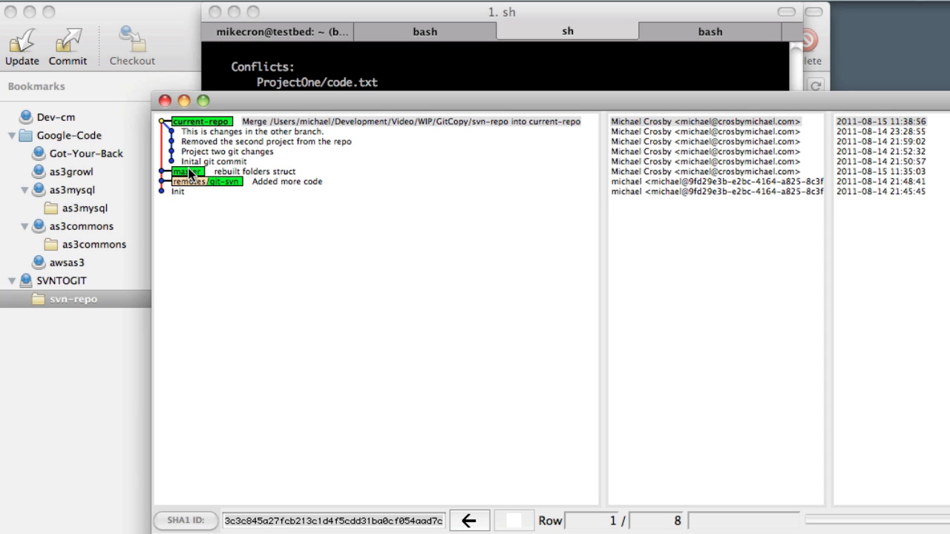
pyautogui.moveTo(247, 75)
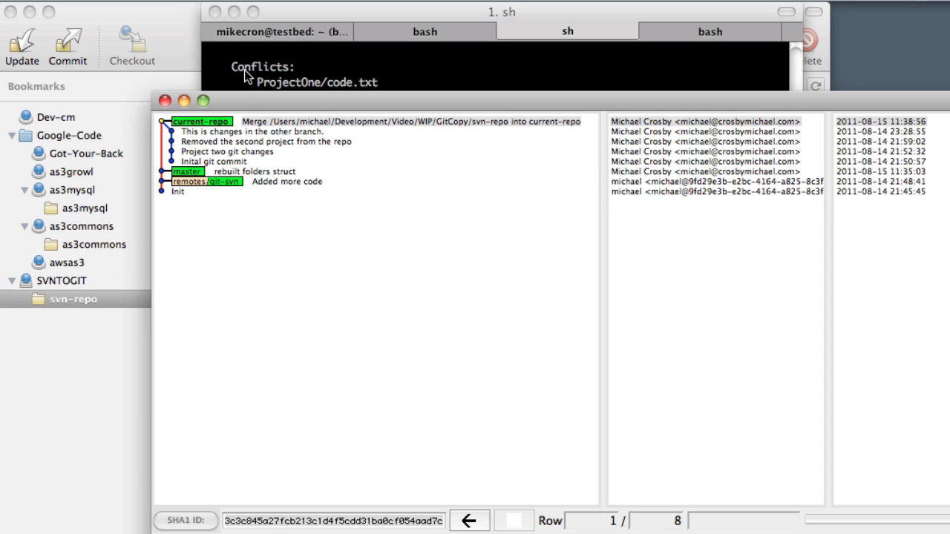
pyautogui.moveTo(246, 93)
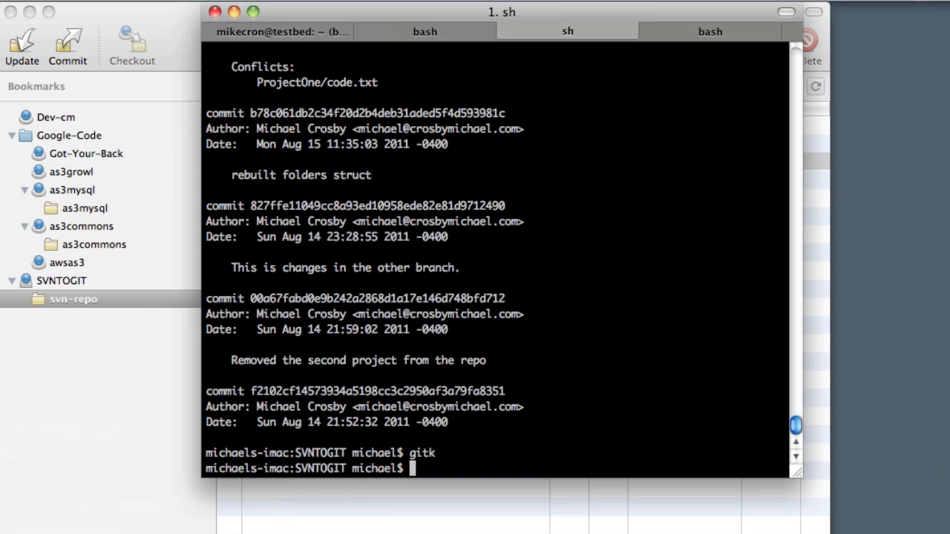
pyautogui.moveTo(572, 401)
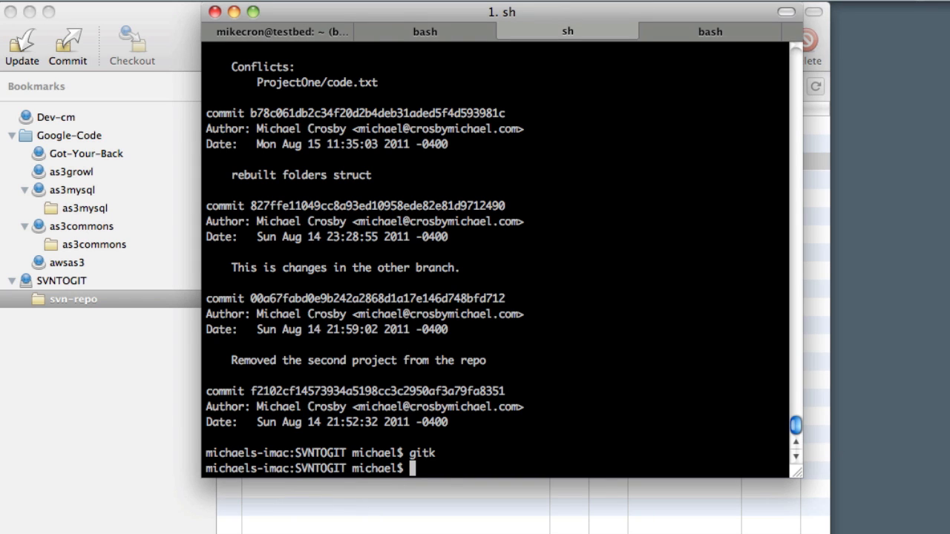
pyautogui.click(567, 32)
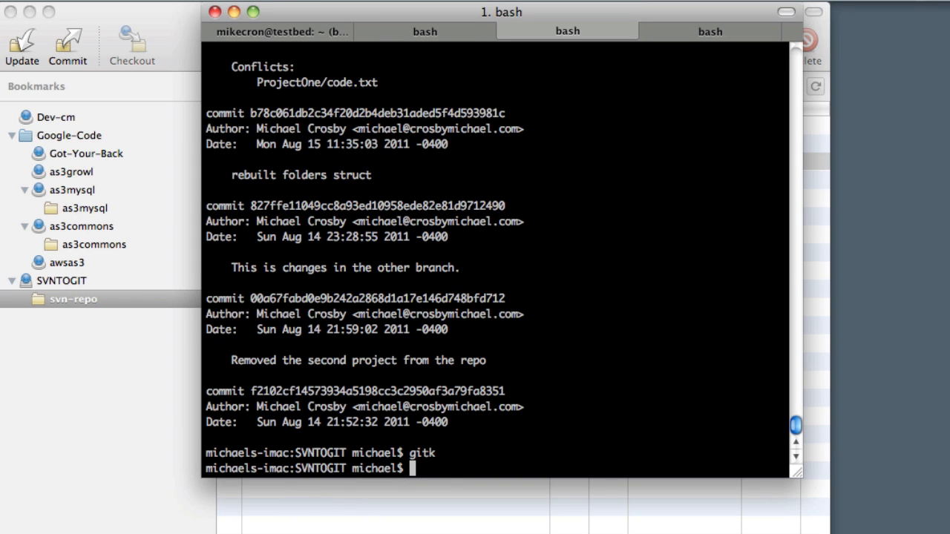